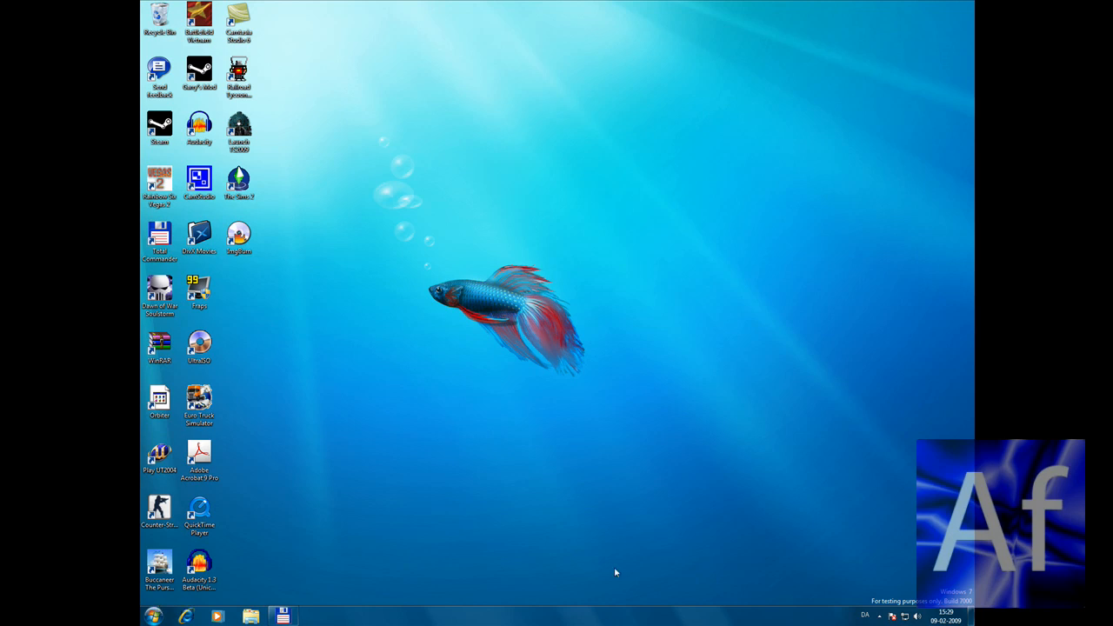
mouse_move(832, 529)
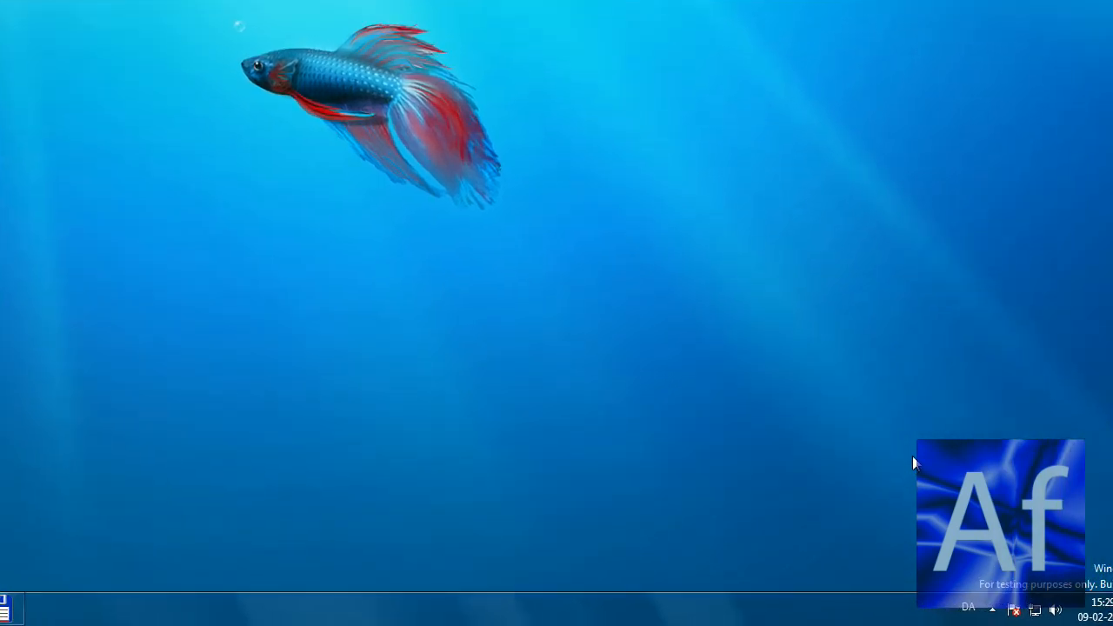
mouse_move(765, 617)
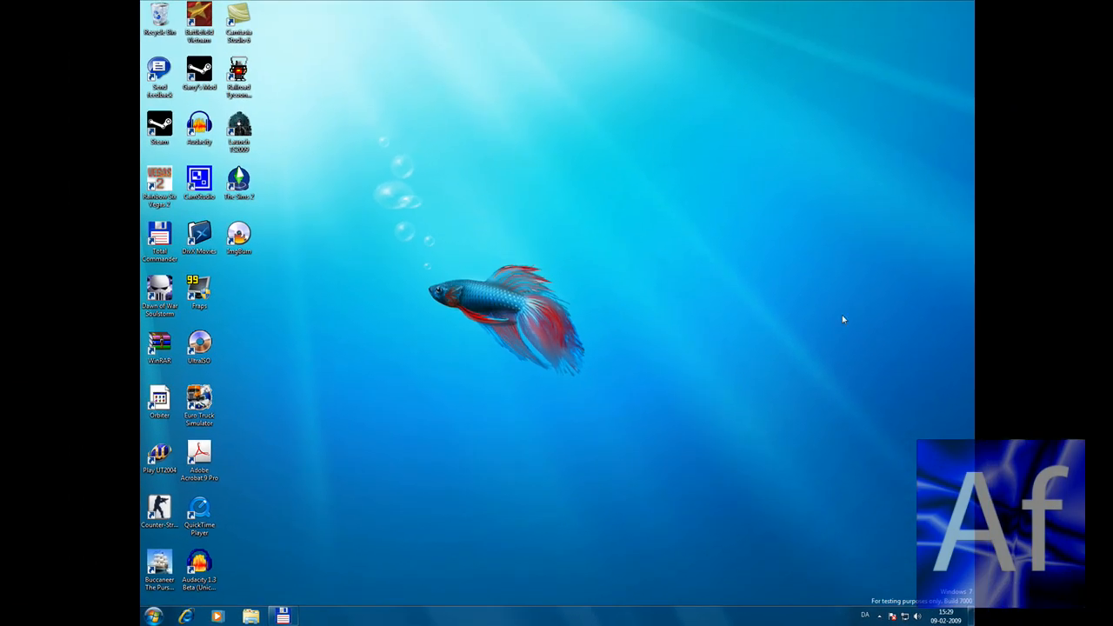
Step: Launch Microsoft Visual C# 2008 Express Edition from the Windows 7 Start menu
left_click(154, 617)
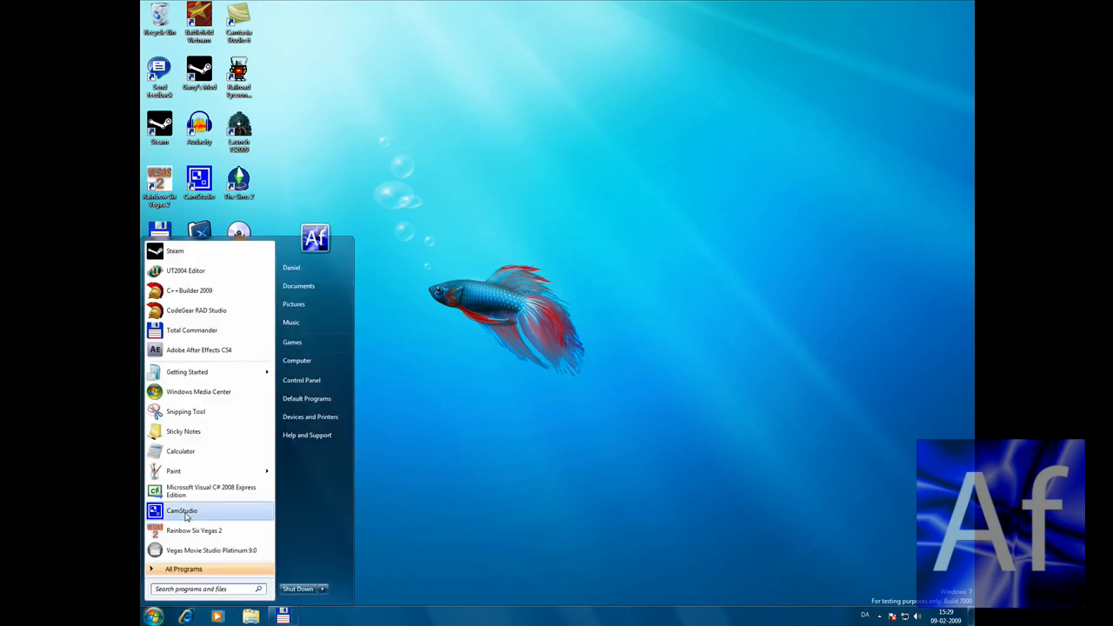
left_click(211, 491)
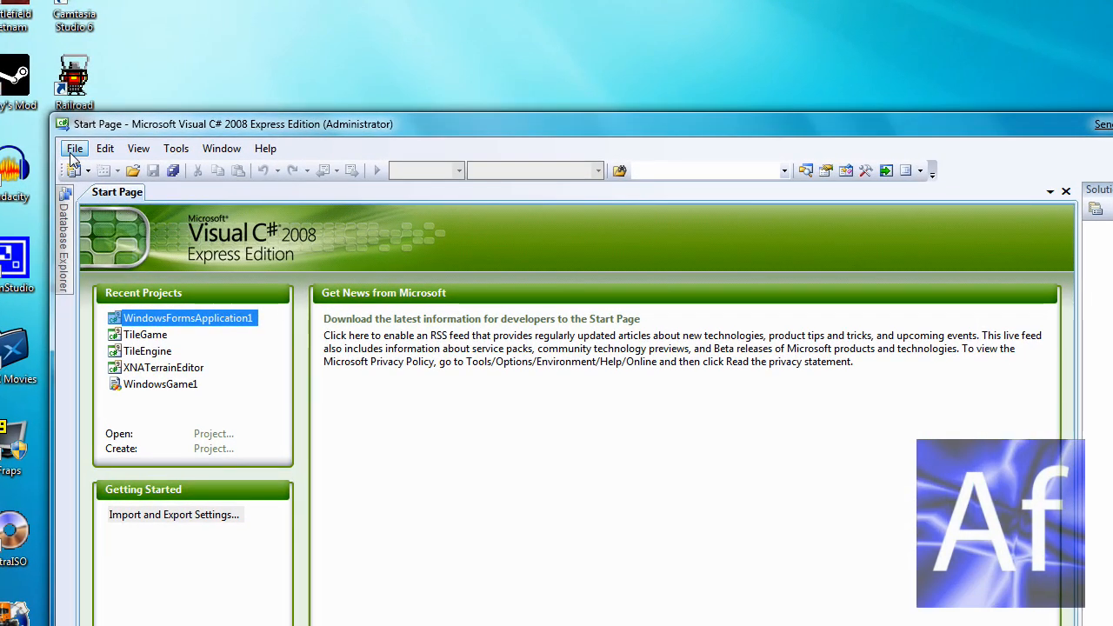
left_click(161, 135)
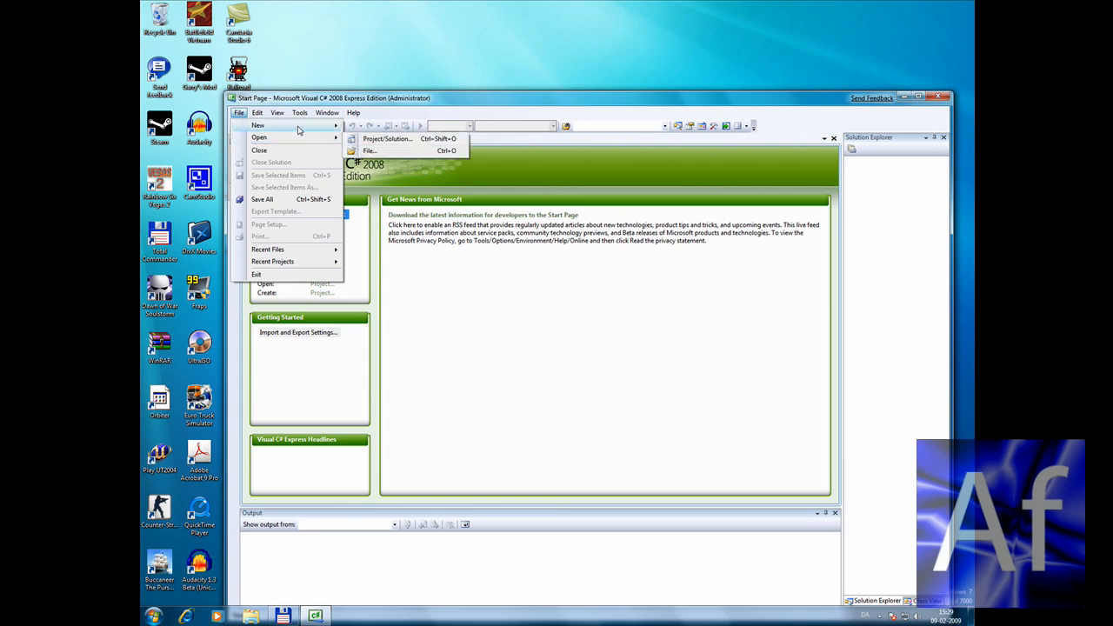
Step: Create the Windows Forms Application project WindowsFormsApplication2 with an empty Form1
left_click(386, 139)
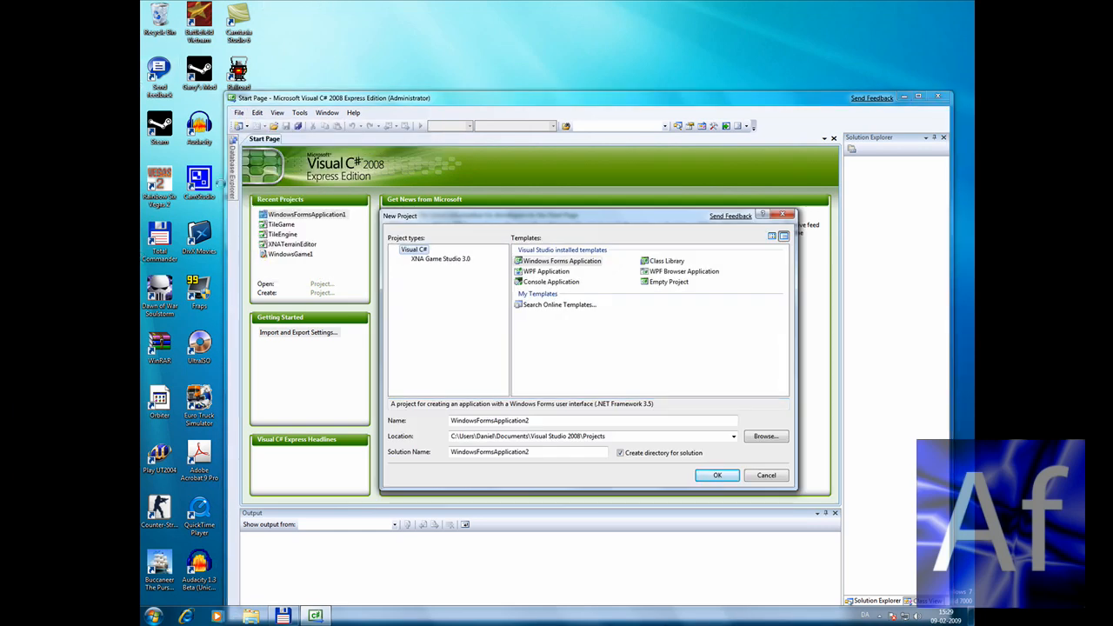
left_click(562, 261)
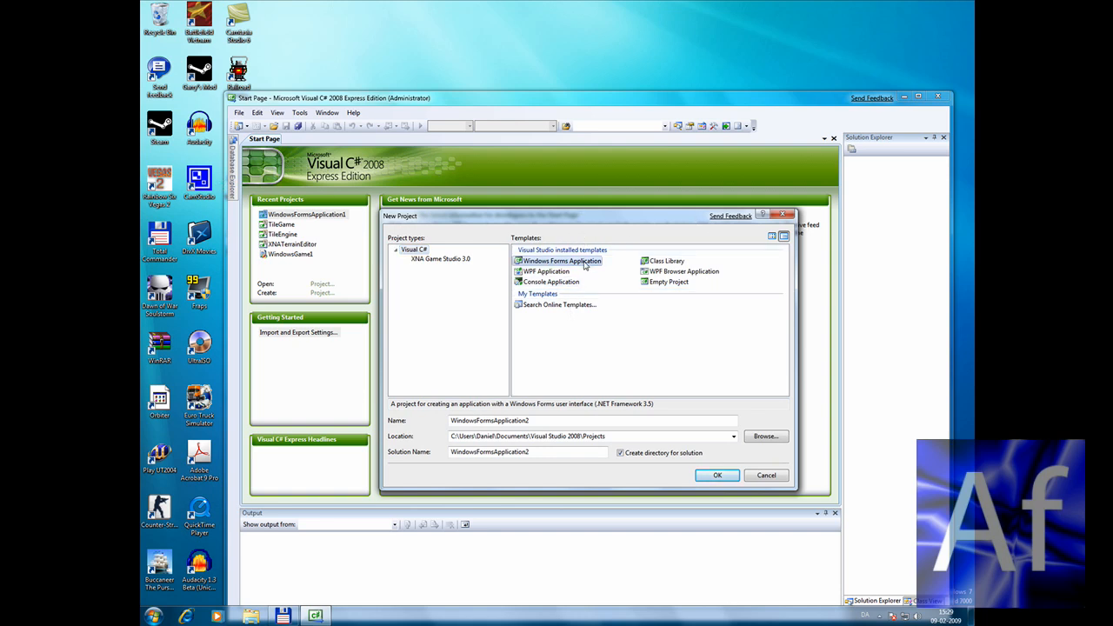
left_click(765, 474)
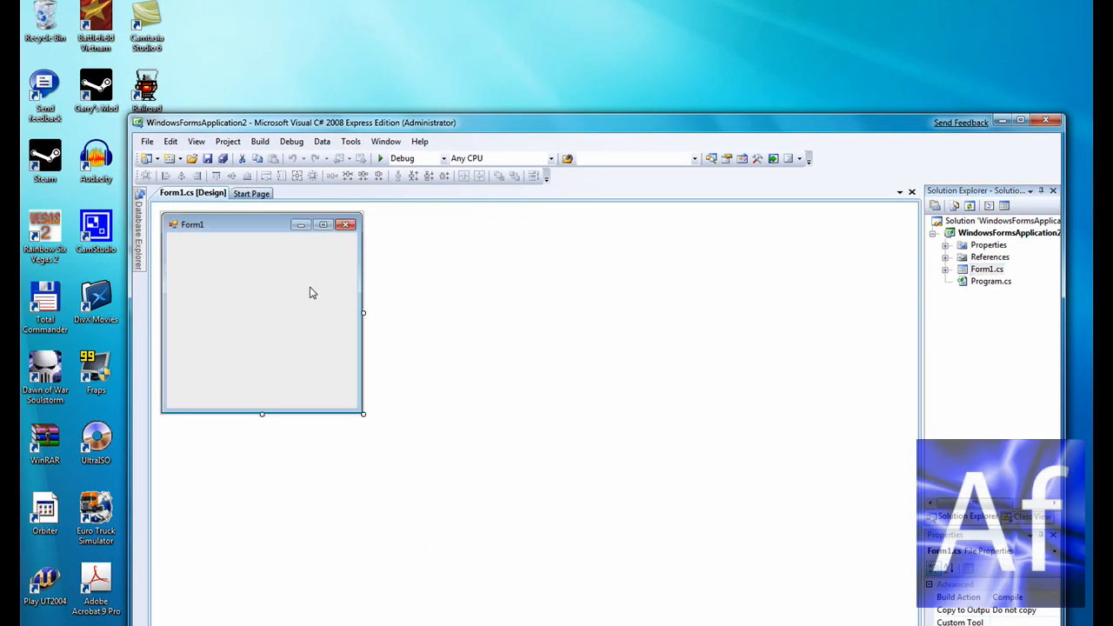
Step: Make Form1 wider and taller, and dock the Toolbox beside the designer
left_click(261, 317)
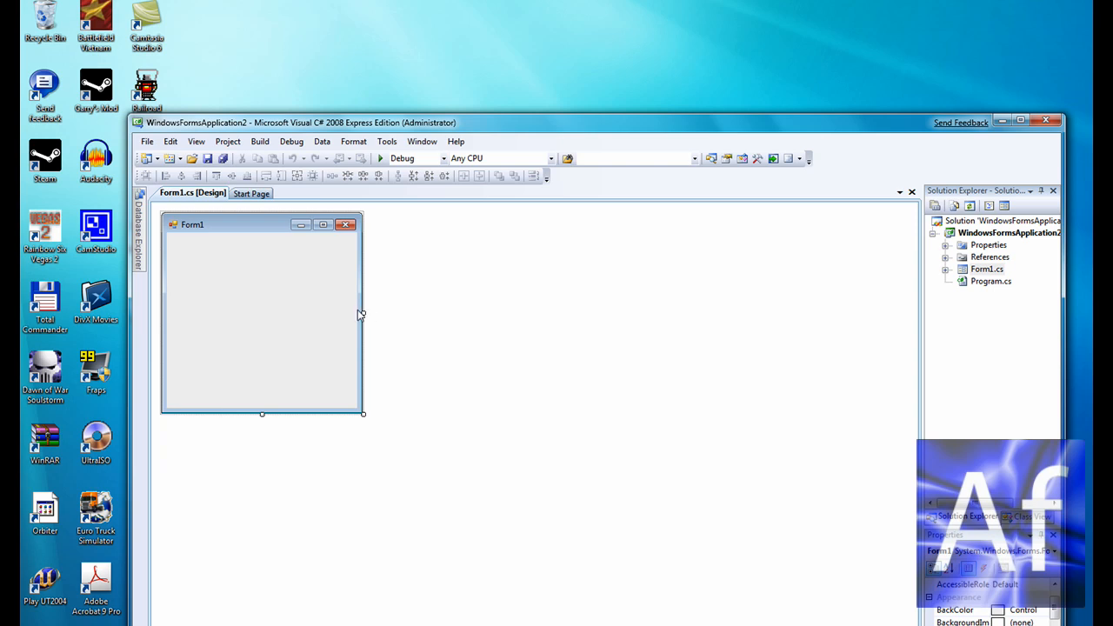
mouse_move(377, 313)
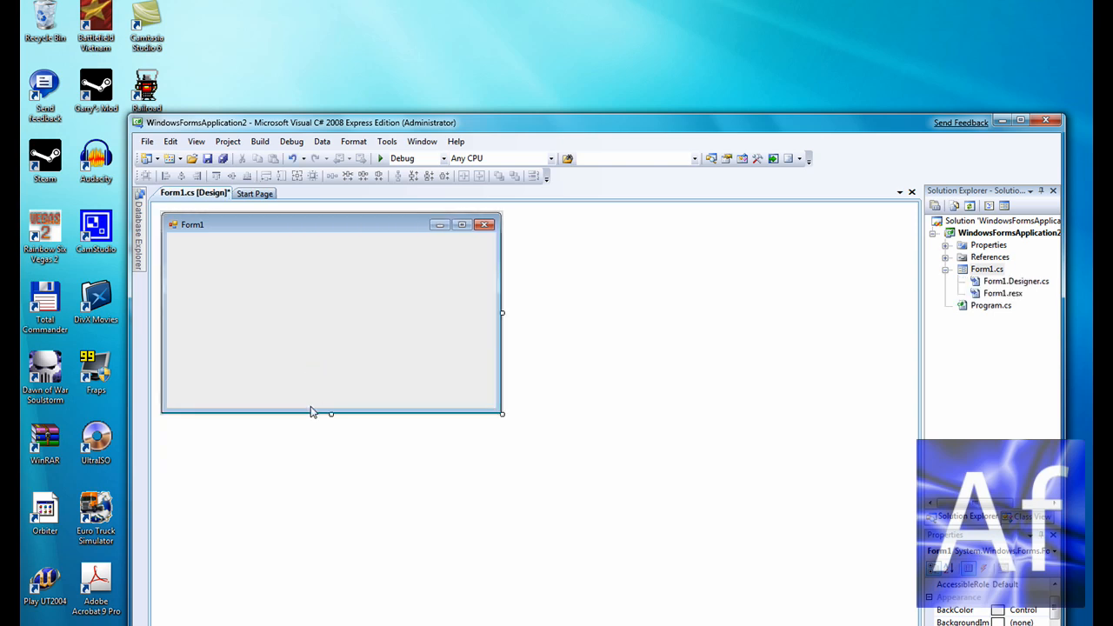
left_click_drag(331, 413, 330, 498)
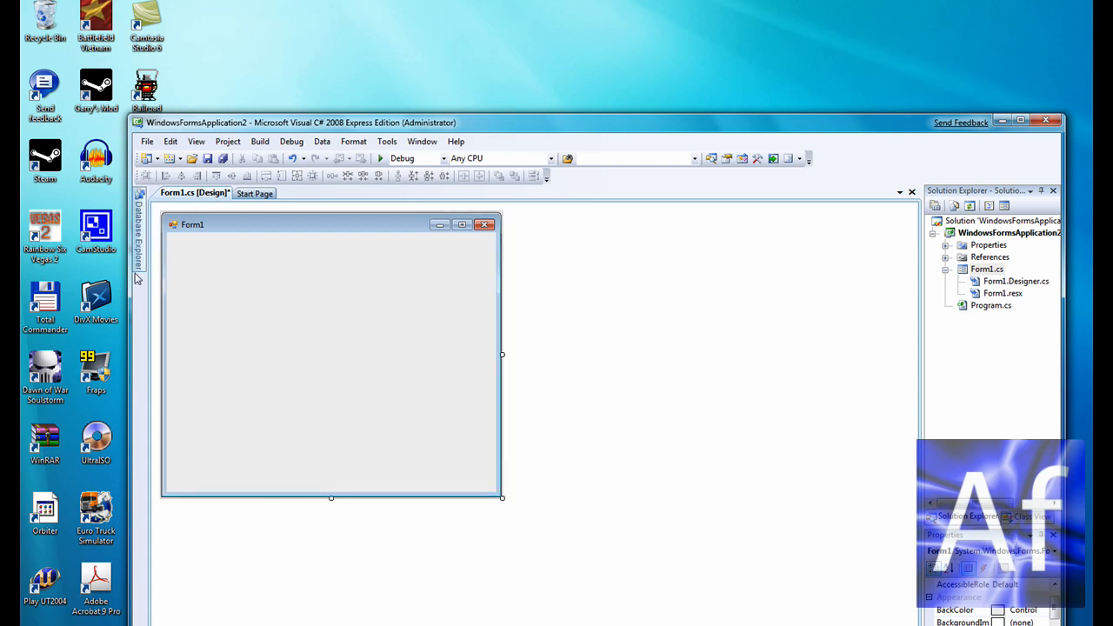
left_click(196, 141)
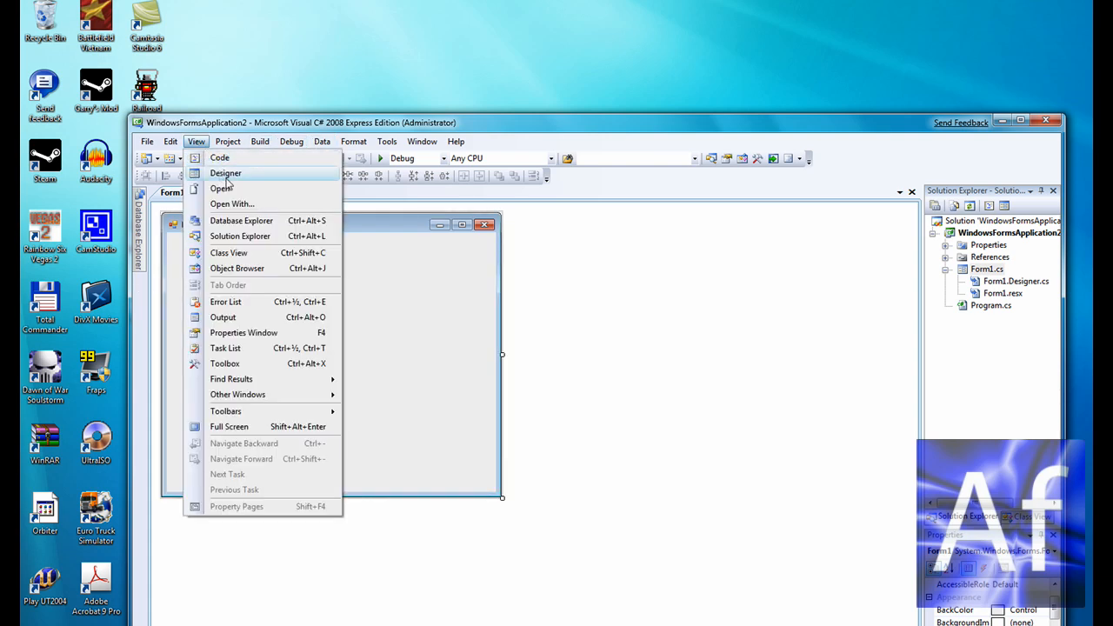
mouse_move(289, 297)
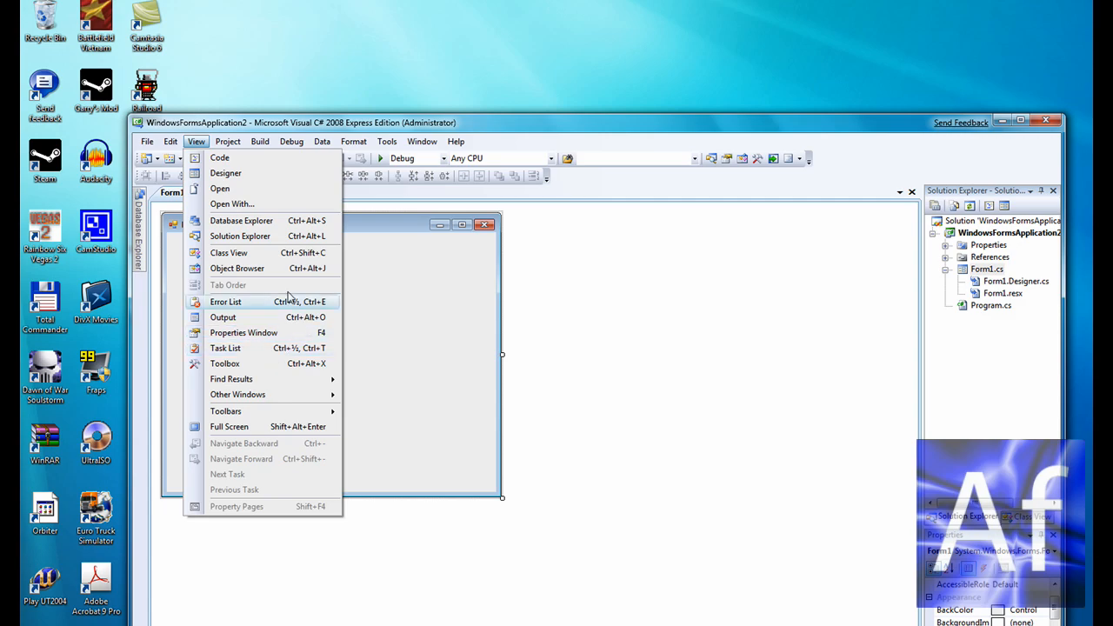
left_click(353, 141)
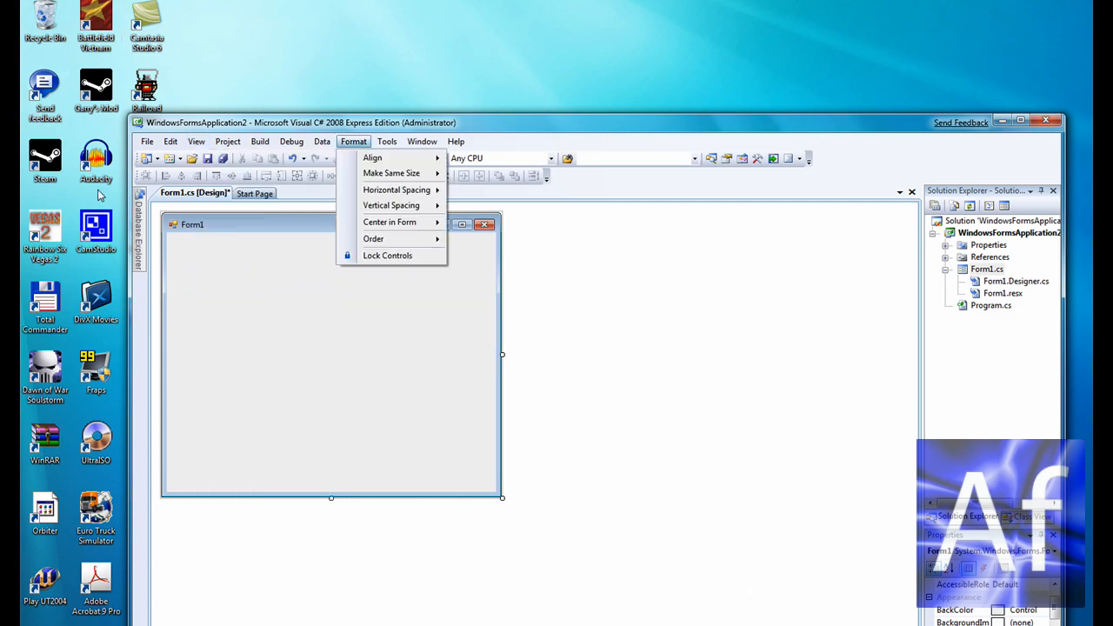
left_click(197, 126)
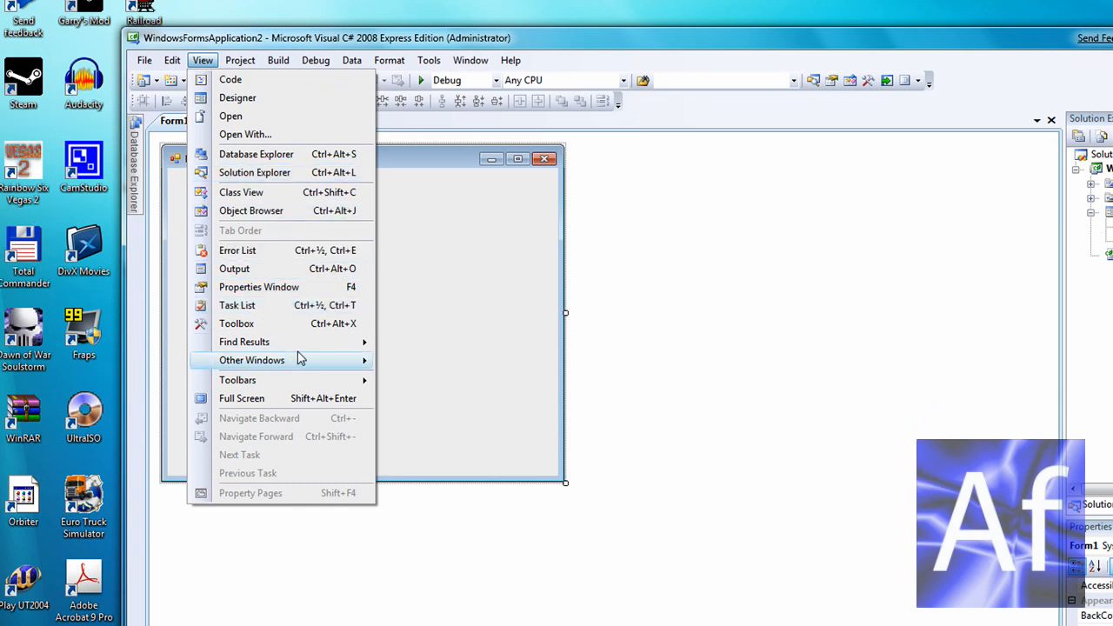
left_click(235, 322)
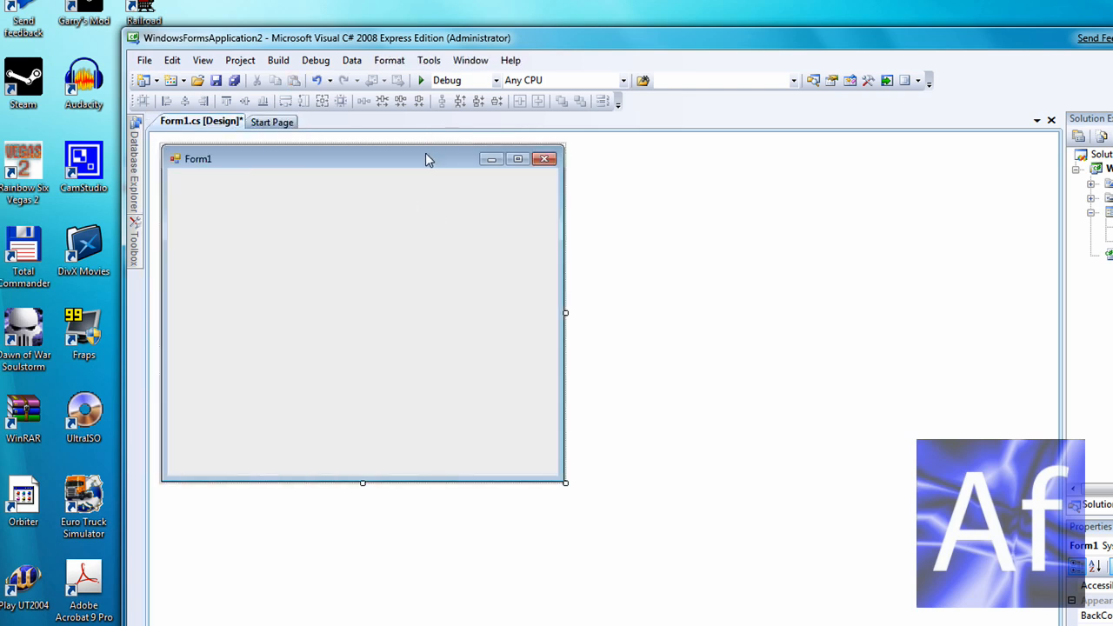
Step: Place button1, button2 and picture boxes on Form1 from the Toolbox
left_click(135, 221)
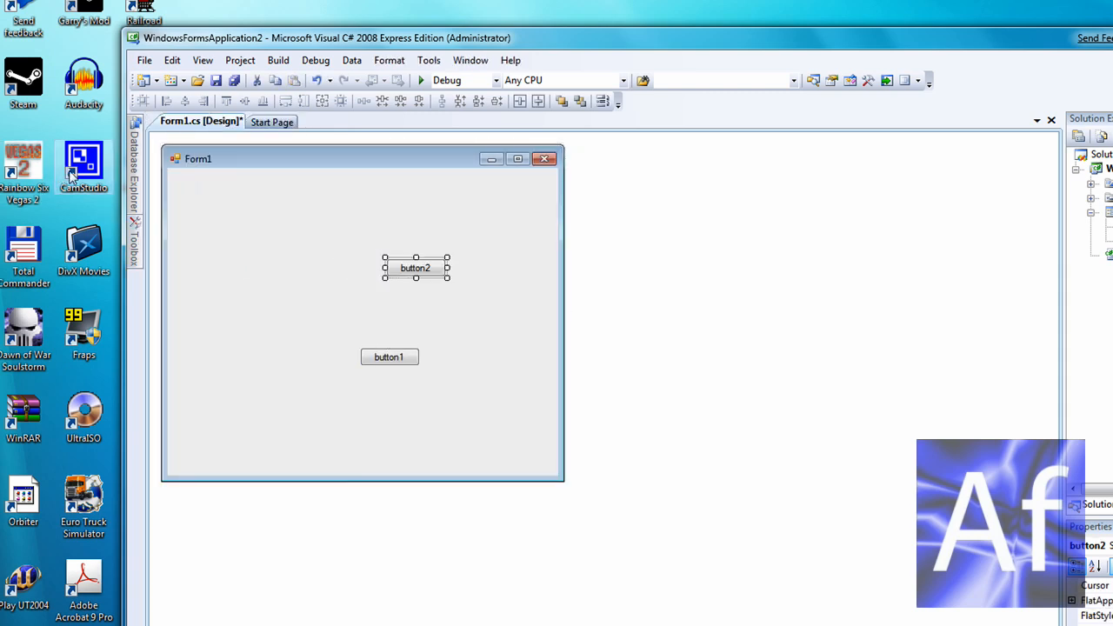
left_click(135, 235)
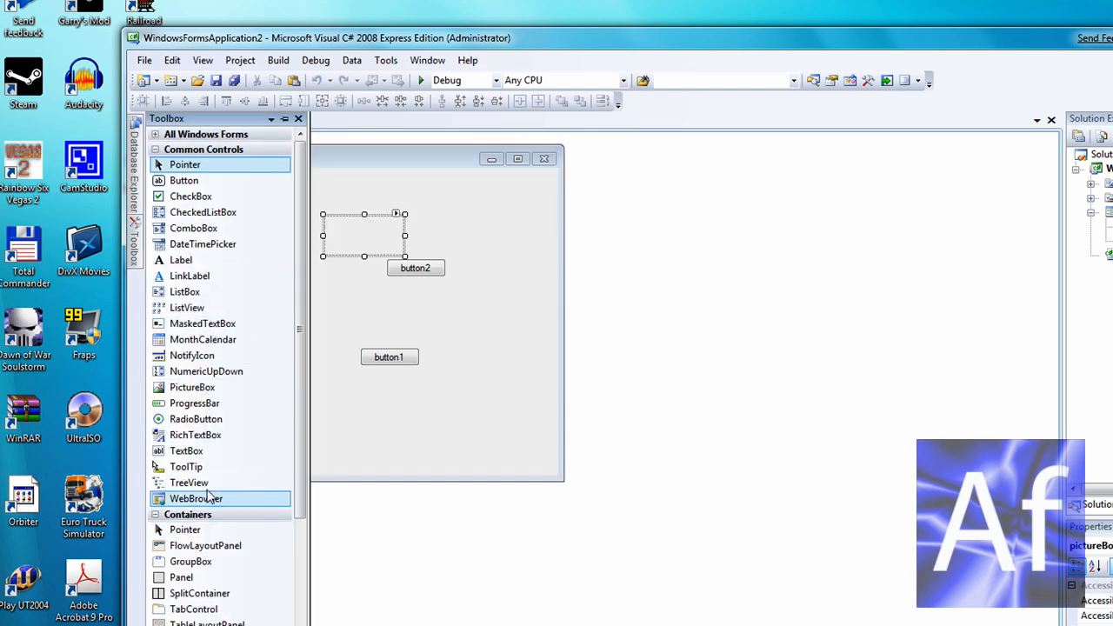
mouse_move(192, 387)
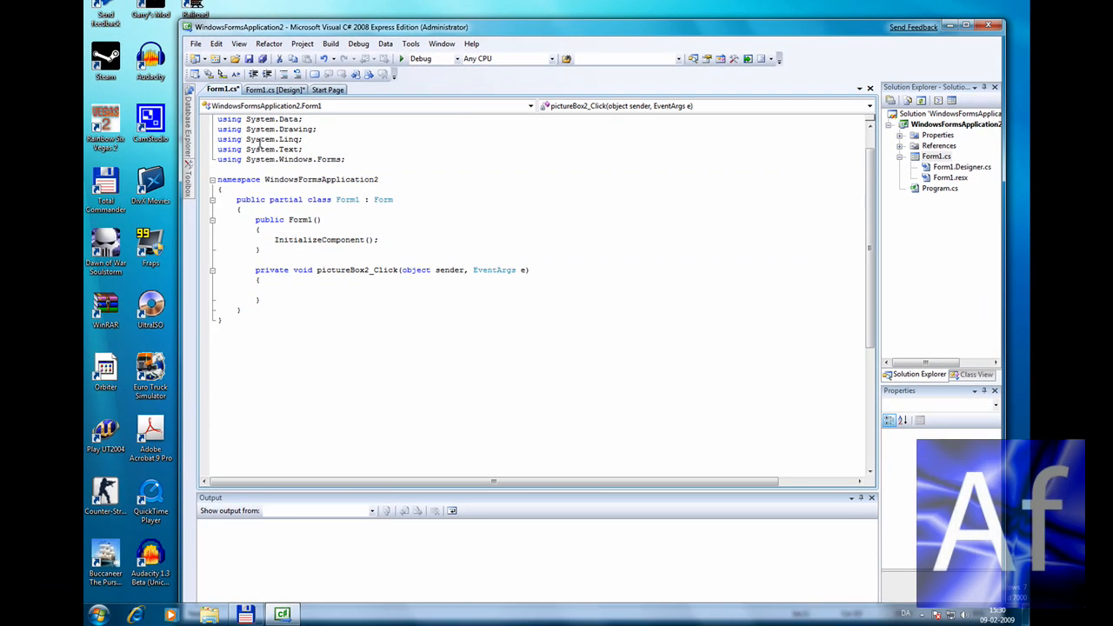
Step: Move the bottom picture box up between the top two and enlarge pictureBox1
left_click(272, 89)
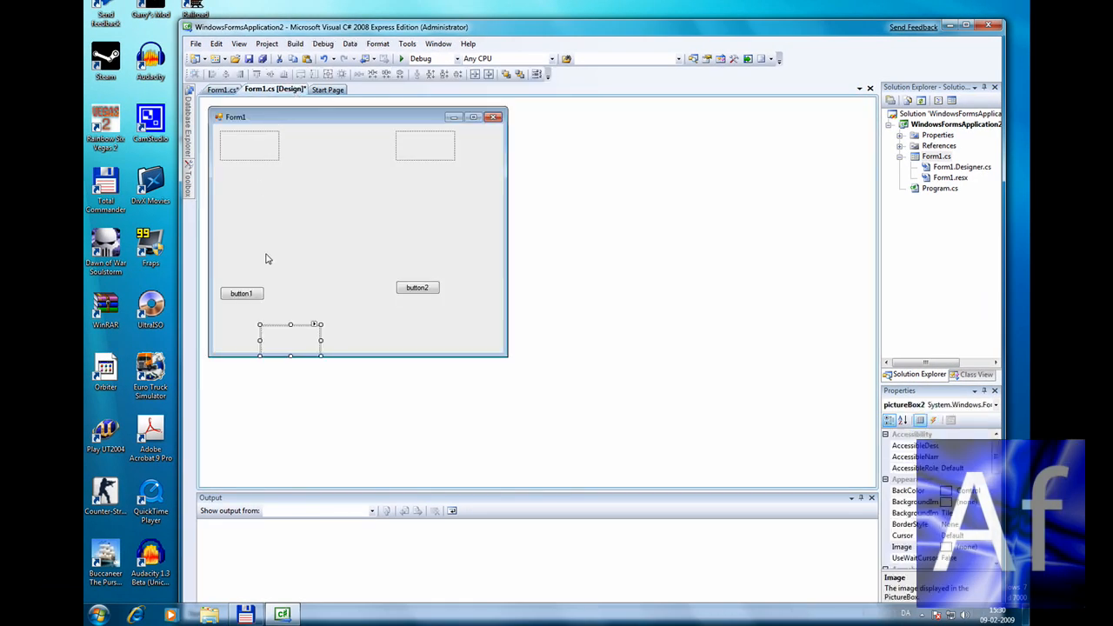
left_click_drag(289, 339, 319, 178)
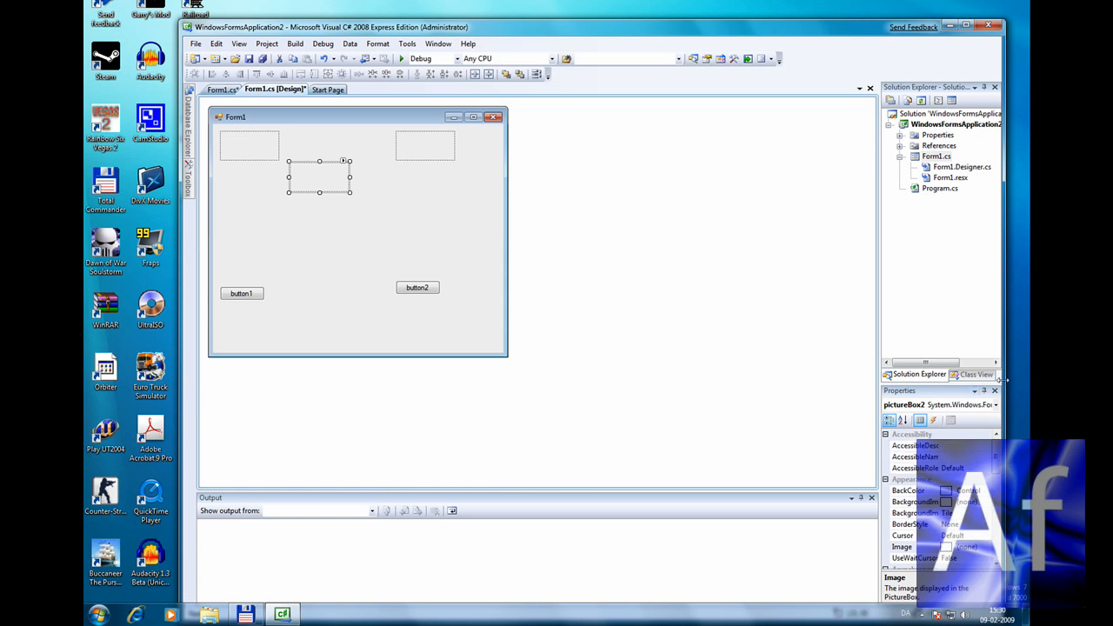
left_click(425, 145)
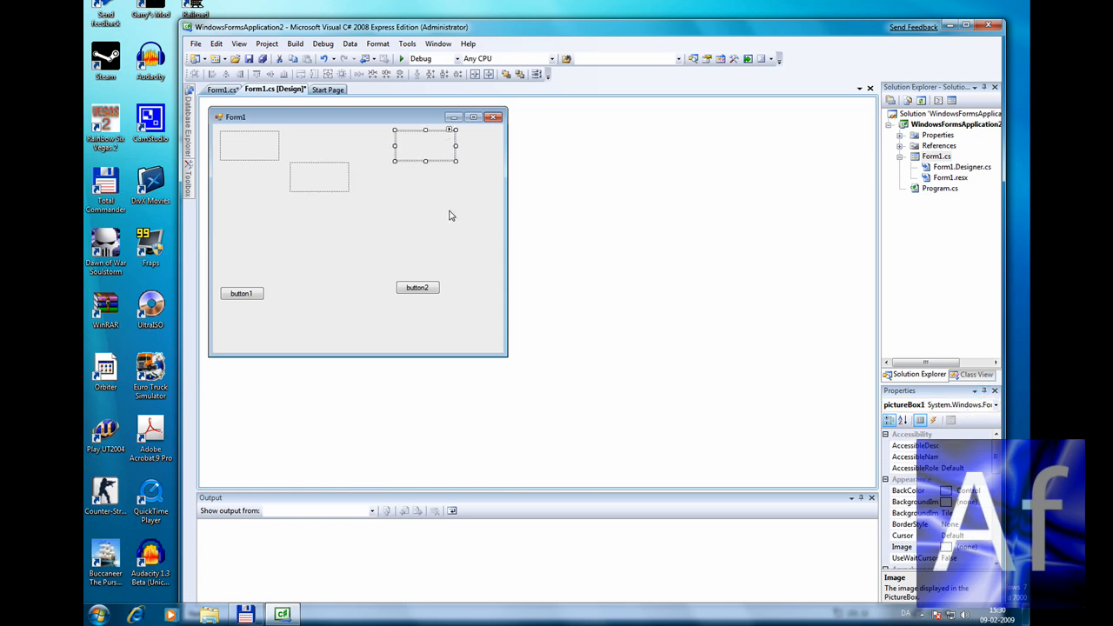
mouse_move(429, 167)
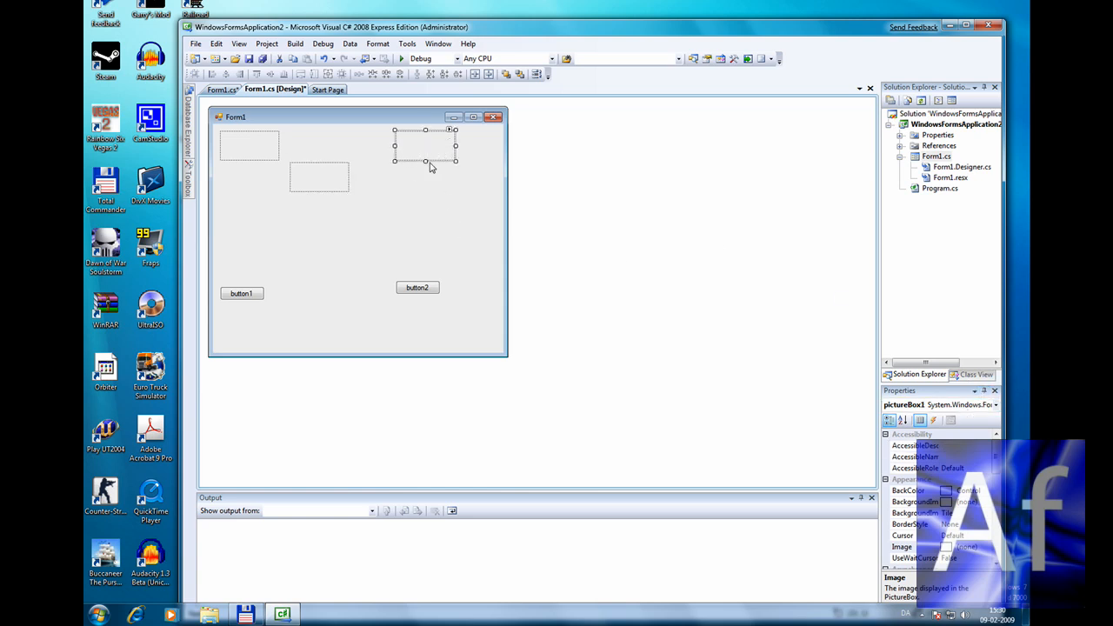
left_click_drag(425, 161, 425, 185)
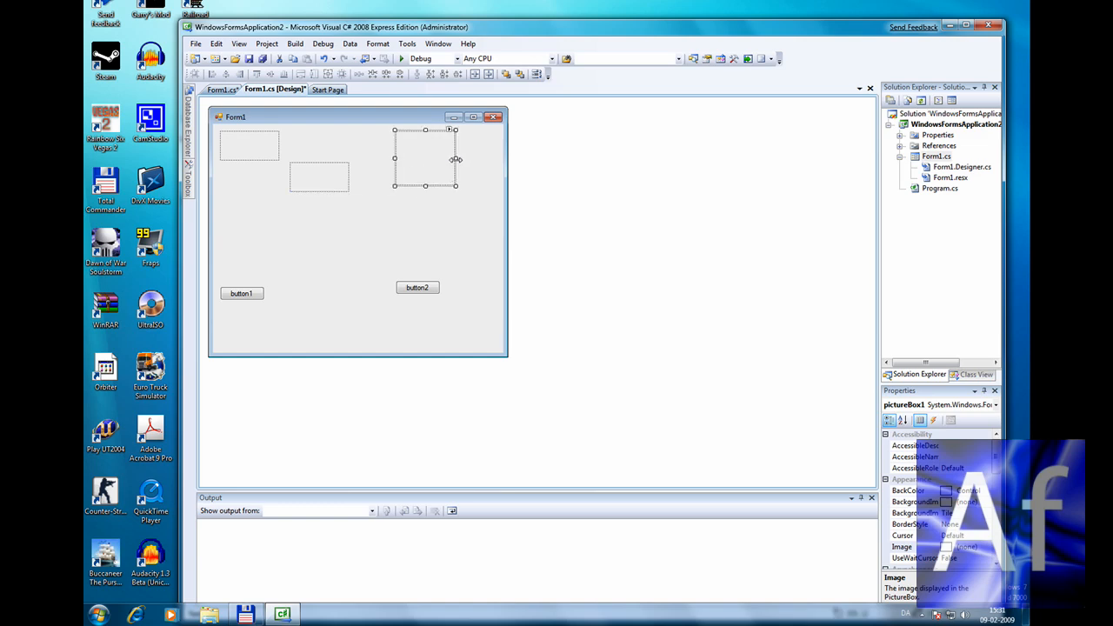
left_click_drag(453, 158, 478, 158)
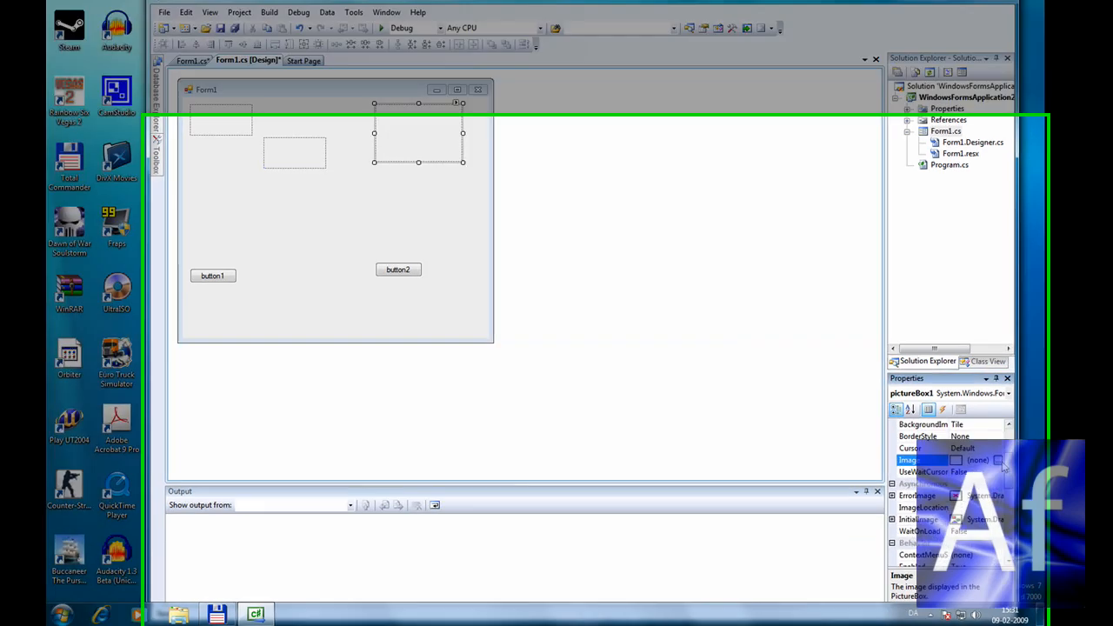
Step: Import the glowing yellow light-bulb picture as pictureBox1's local resource image
left_click(998, 460)
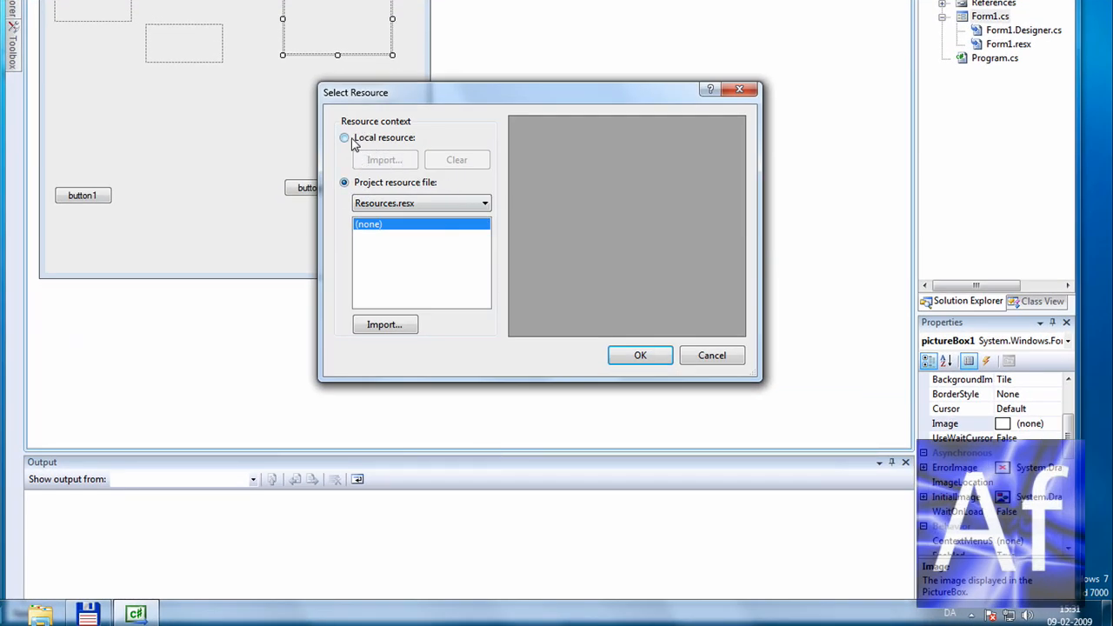
left_click(384, 323)
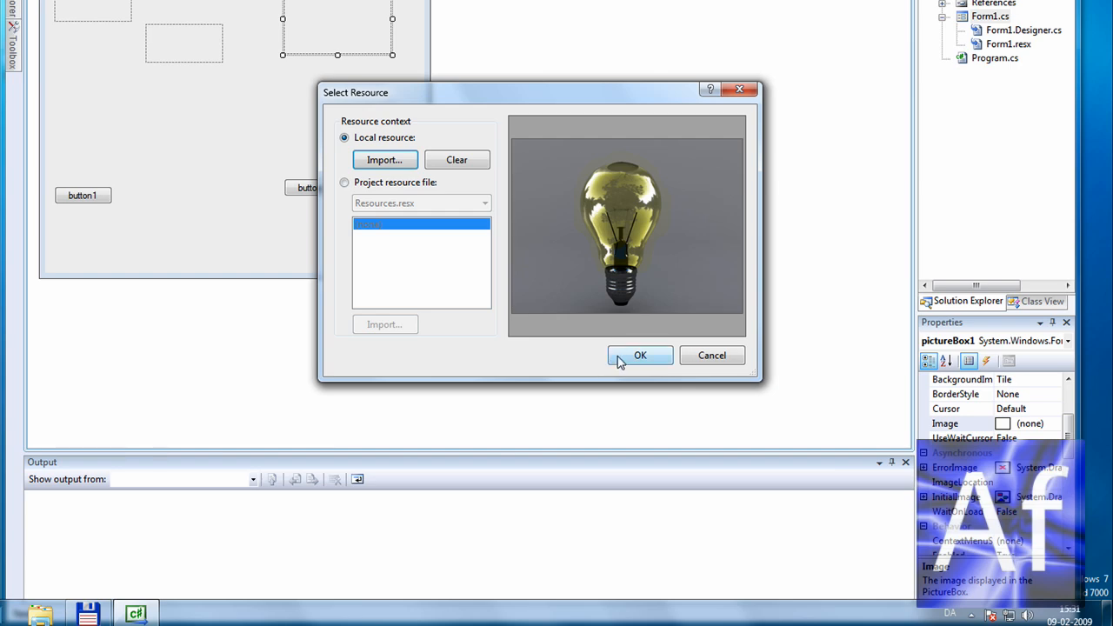
left_click(640, 355)
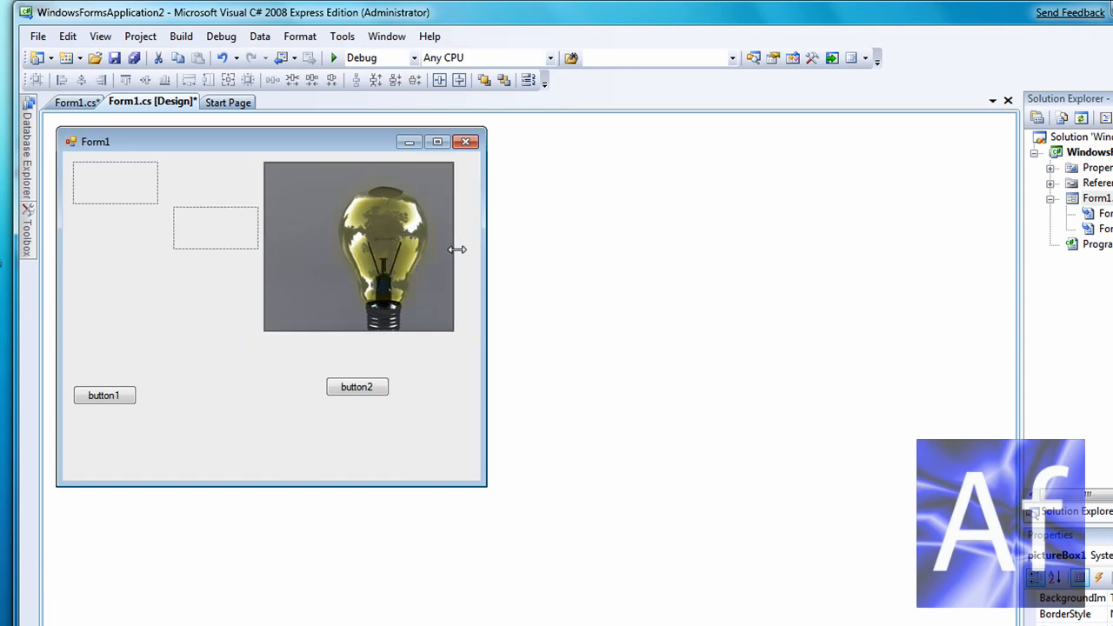
Step: Resize the lit bulb picture box to fit its image and widen Form1
left_click(358, 246)
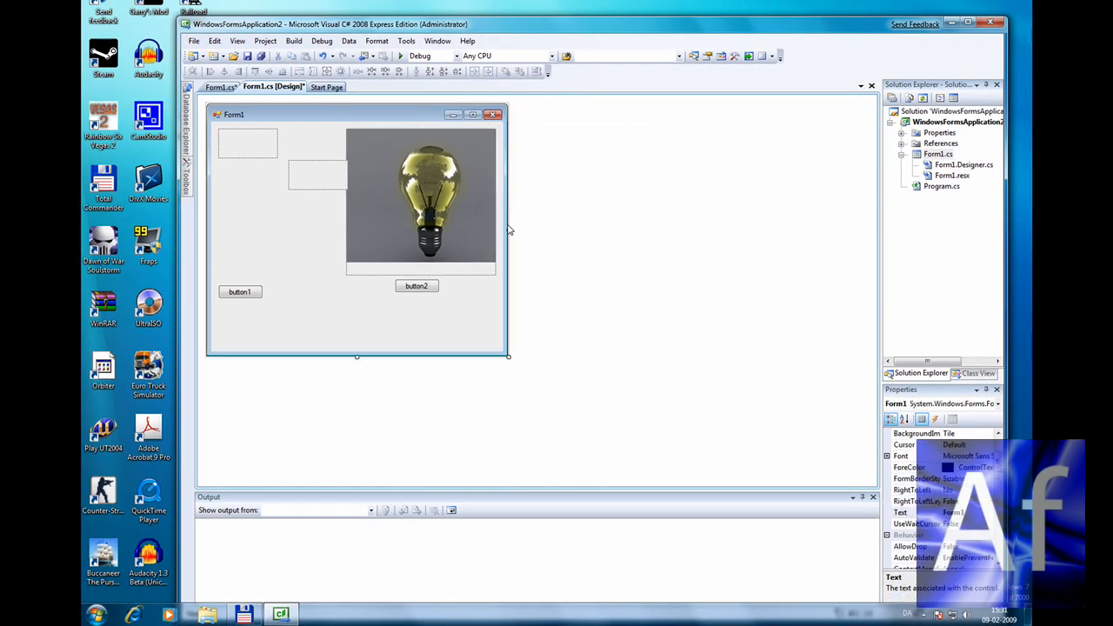
left_click(420, 200)
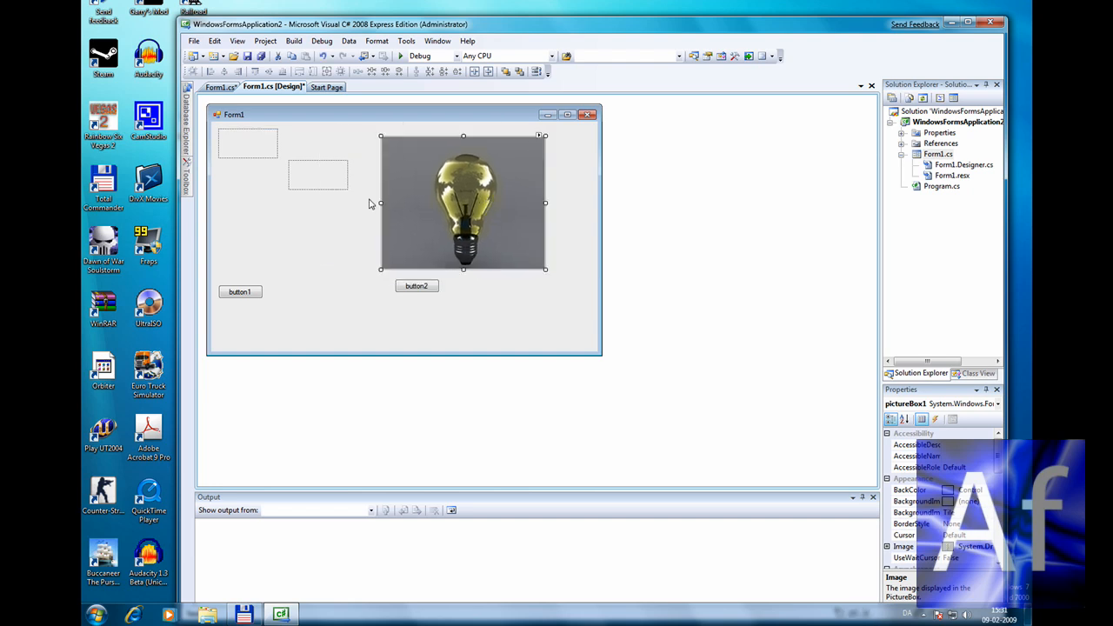
left_click(317, 173)
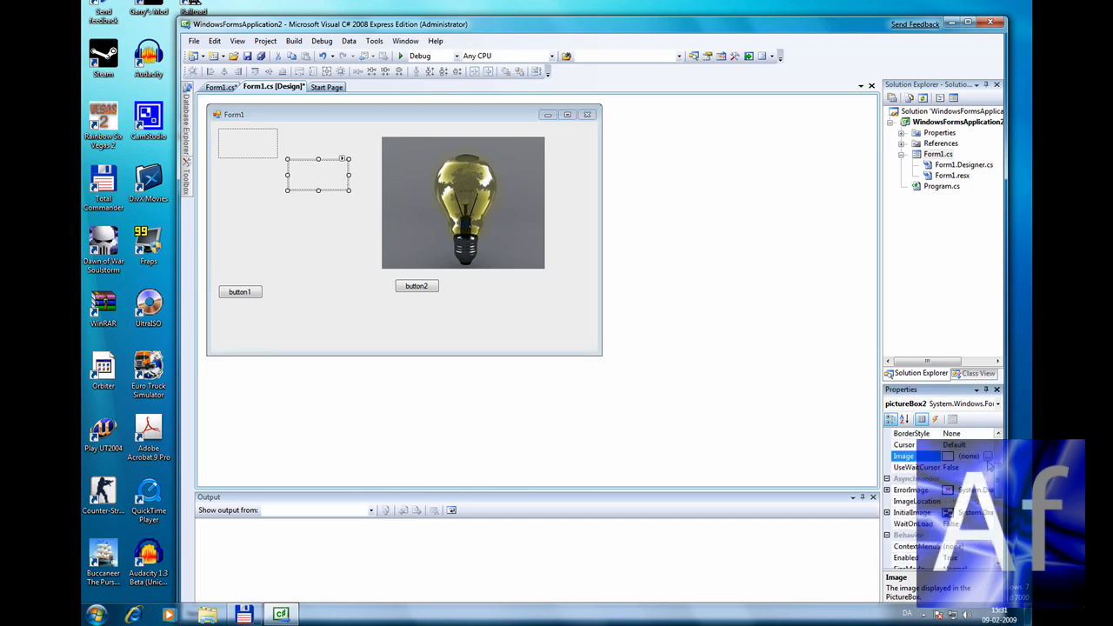
Step: Import the unlit blue light-bulb file as pictureBox2's image
left_click(987, 456)
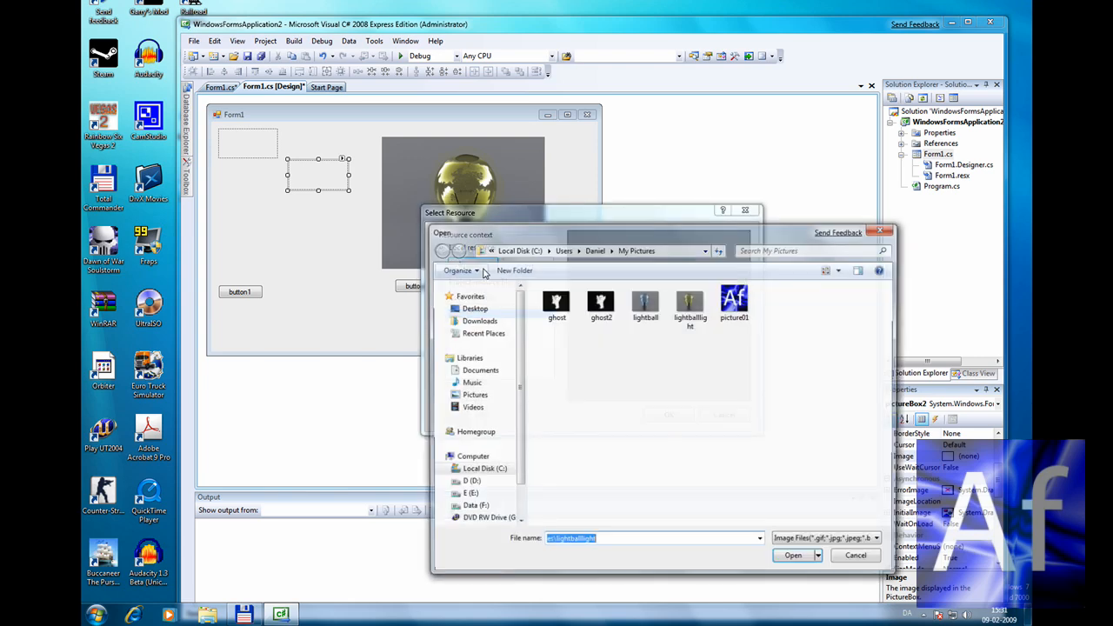
left_click(792, 555)
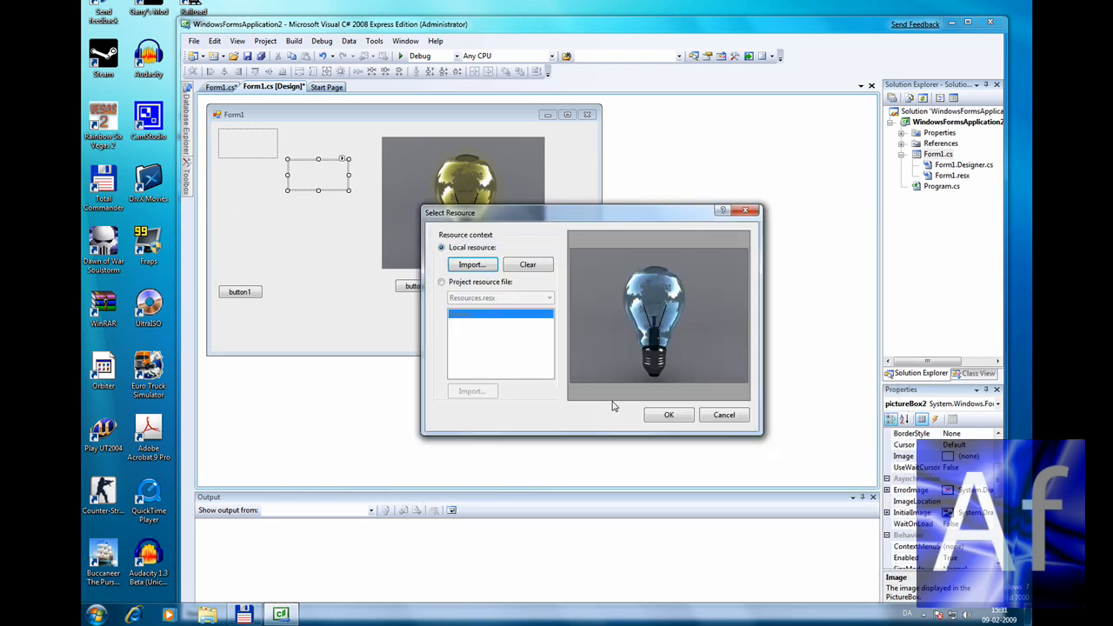
left_click(668, 413)
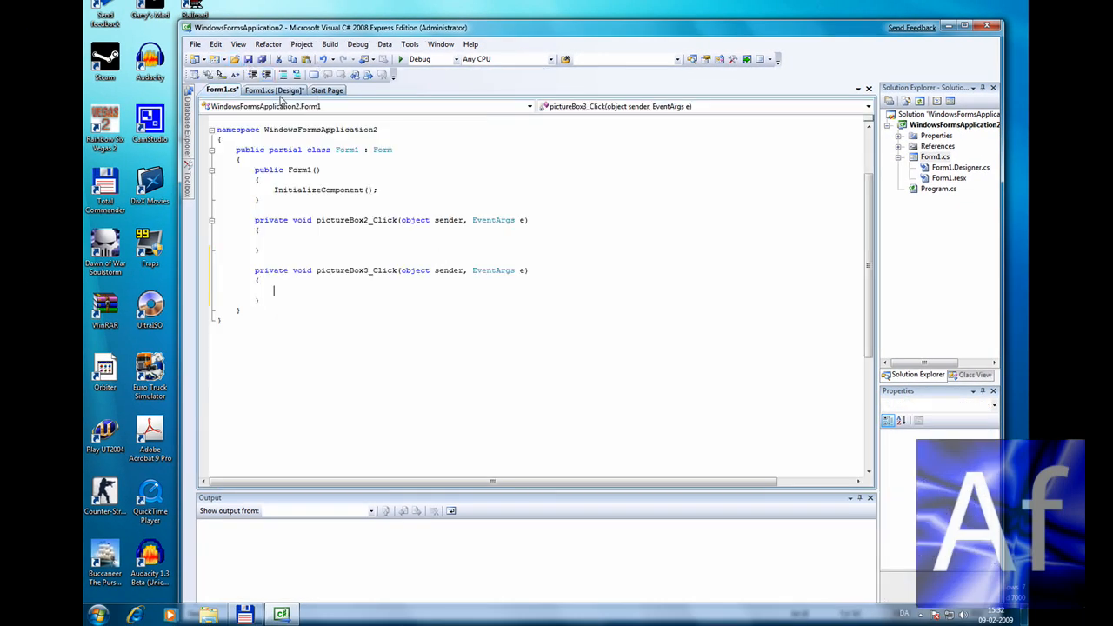
Step: Set pictureBox3's image to the imported ghost2 file
left_click(274, 89)
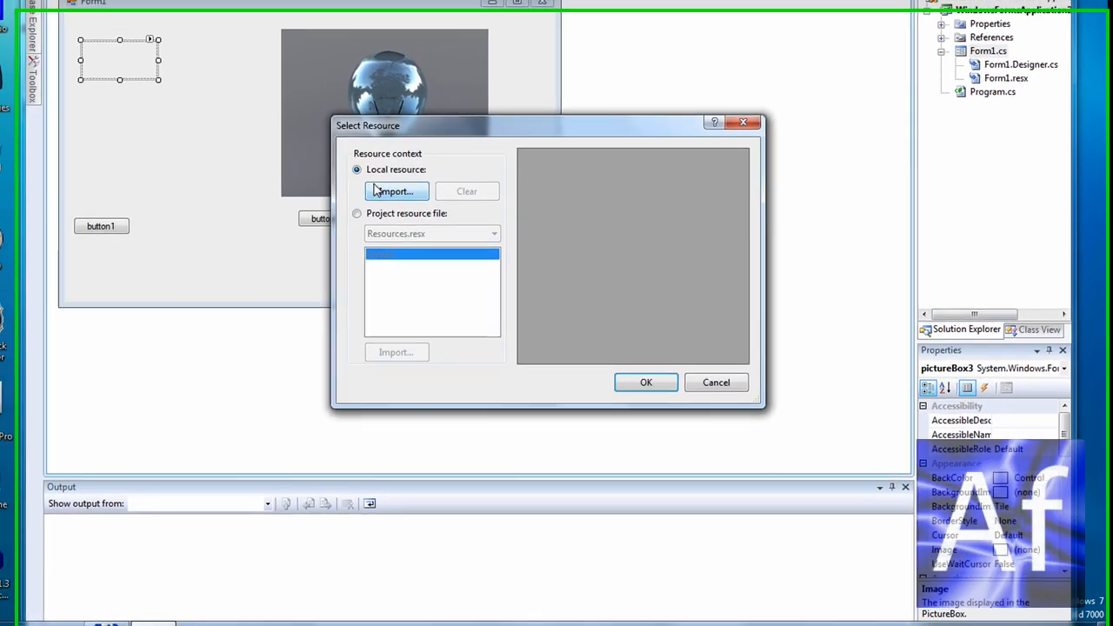
left_click(397, 191)
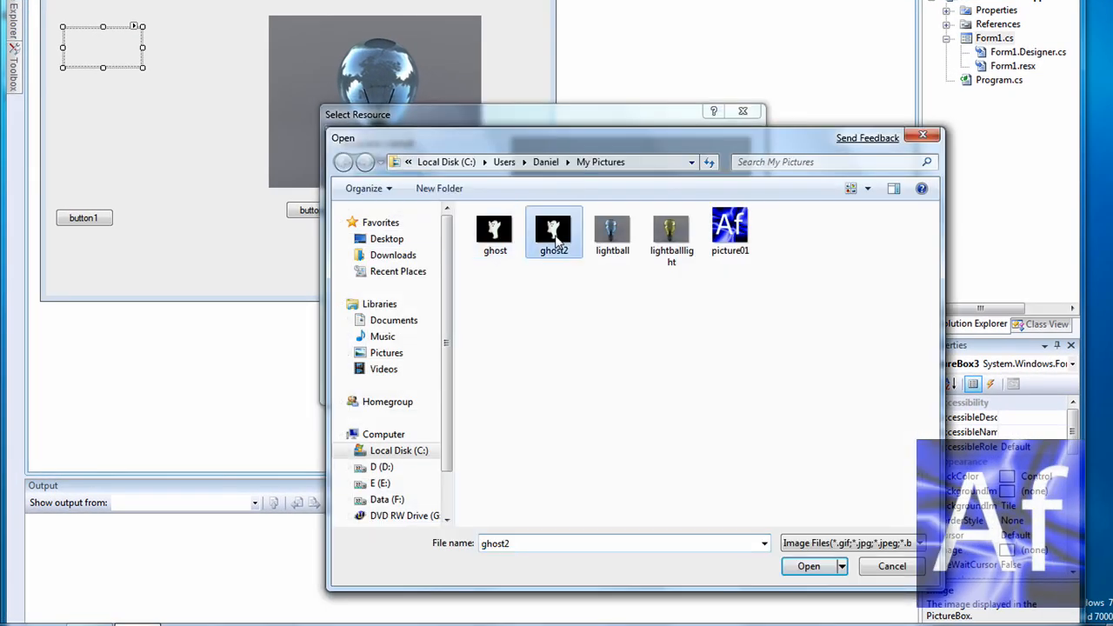
left_click(807, 566)
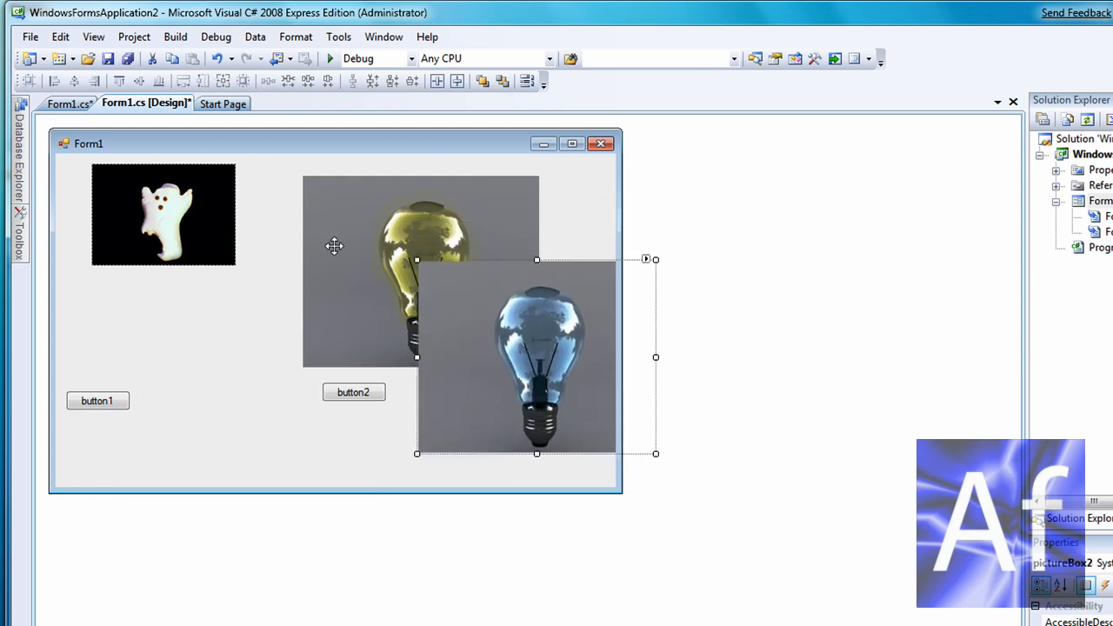
Step: Drag the unlit bulb picture box onto the lit bulb picture box
left_click_drag(162, 215, 314, 192)
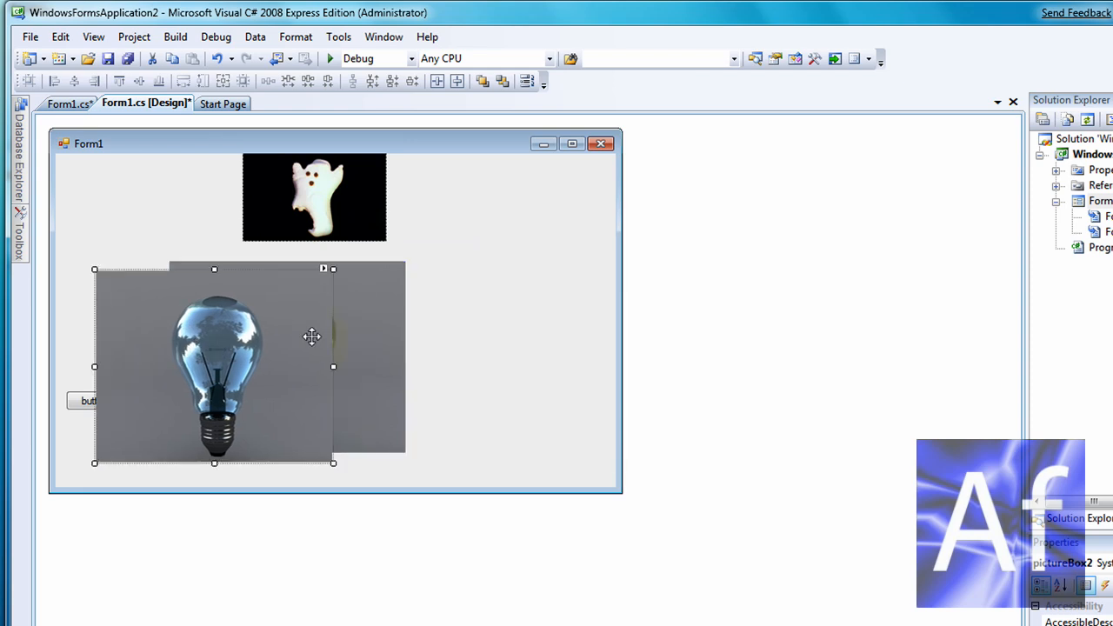
left_click(522, 443)
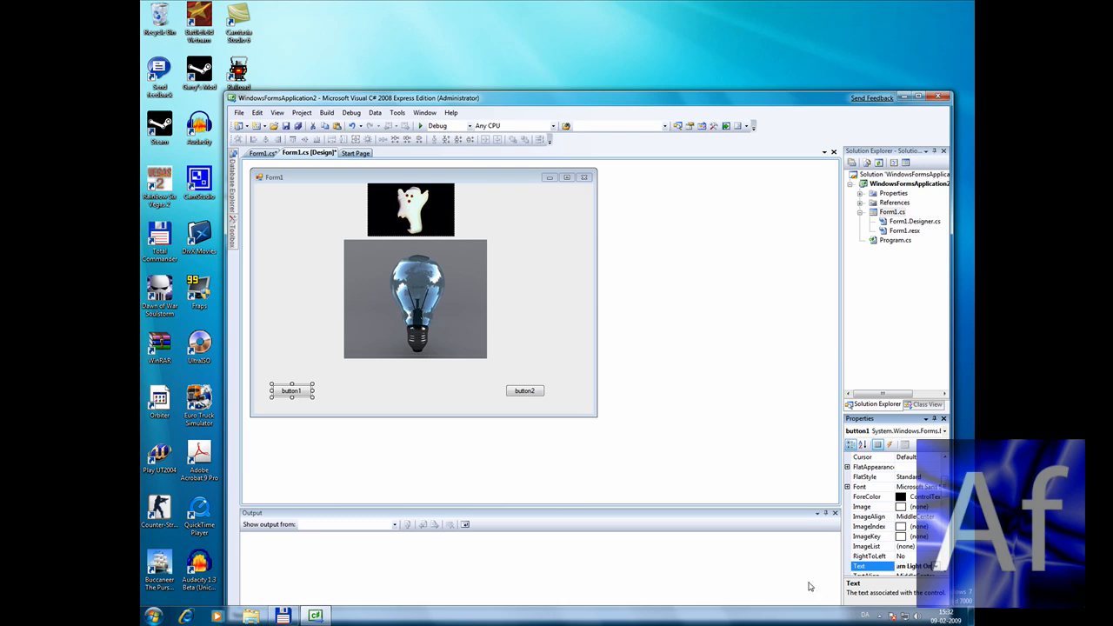
Step: Set button1's text to 'Turn Light On' and button2's text to 'Turn Light Off'
type("Turn Light")
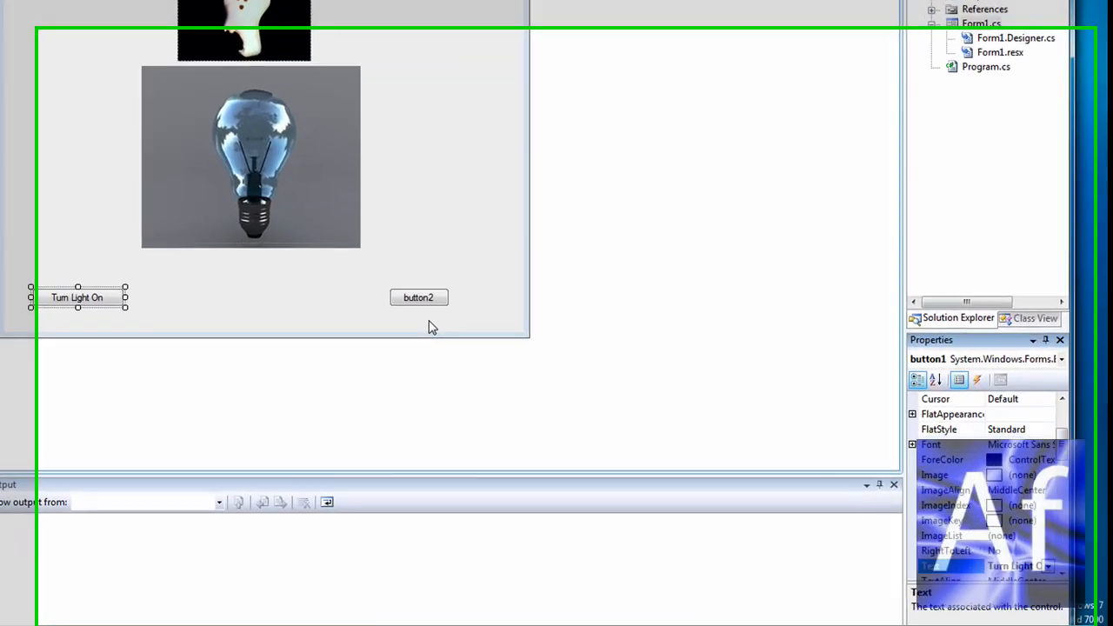
left_click(418, 297)
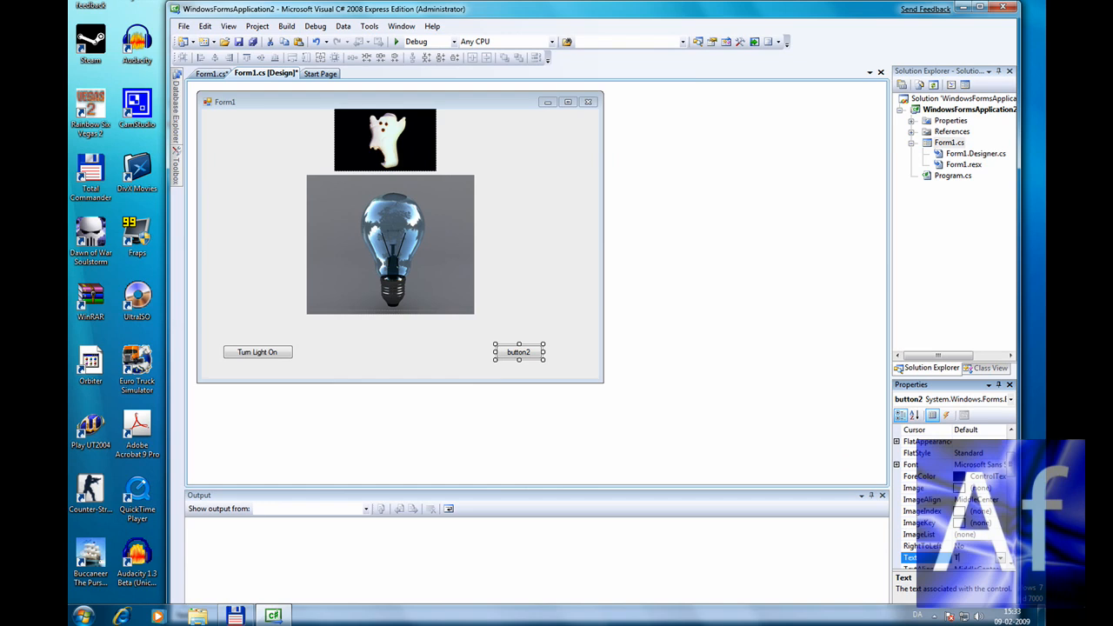
type("Turn Light Off")
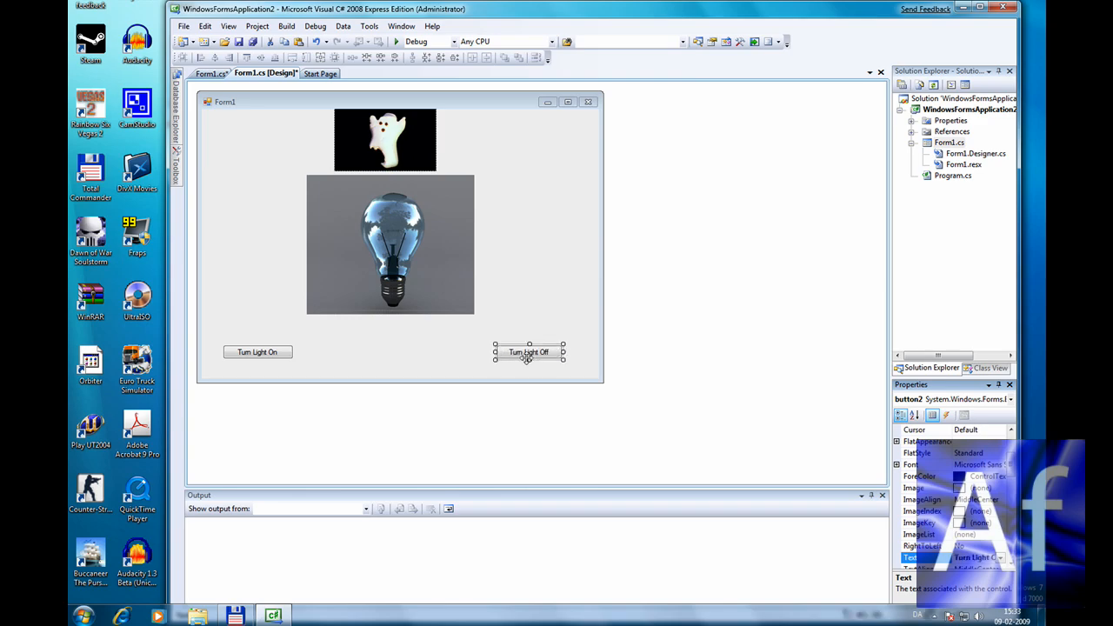
mouse_move(298, 252)
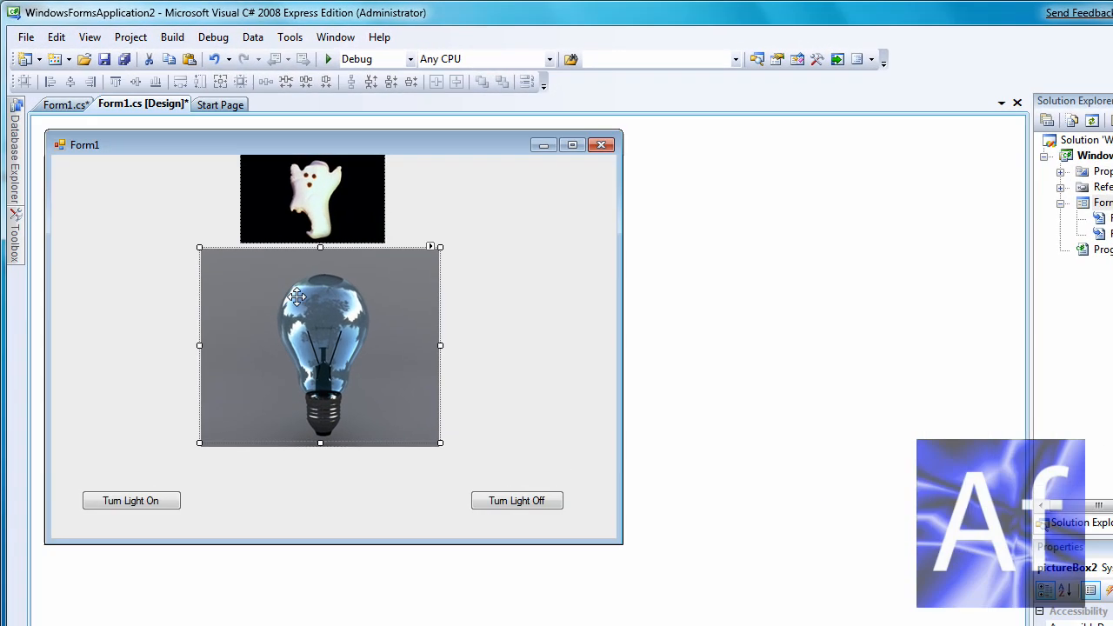
mouse_move(311, 306)
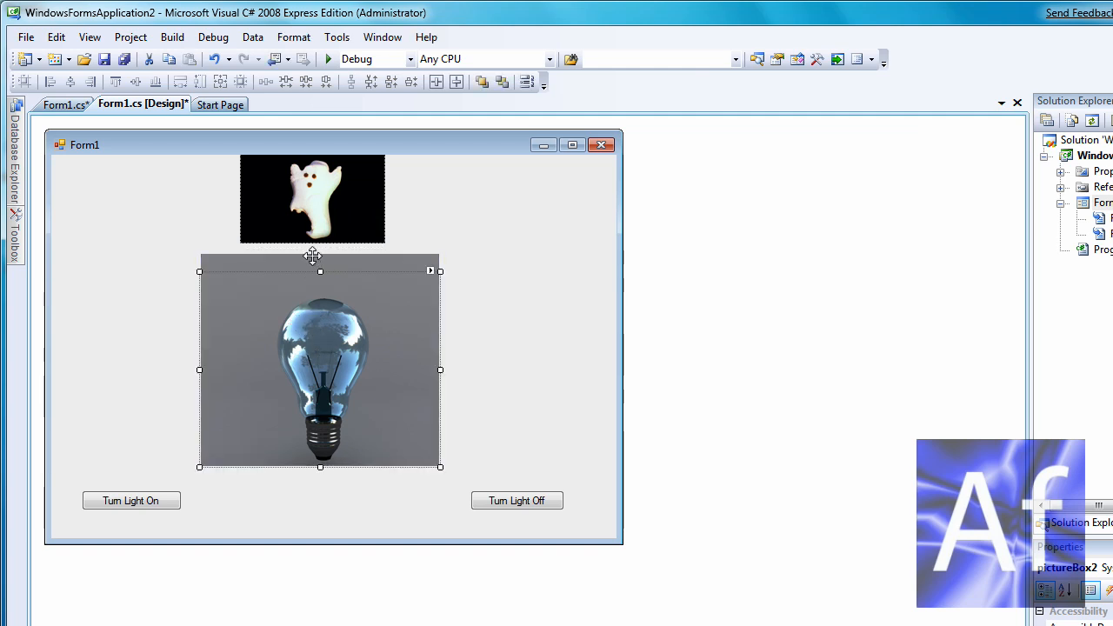
Step: Lower the bulb picture and set Visible to False for pictureBox1 and ghost pictureBox3
left_click_drag(319, 368, 319, 351)
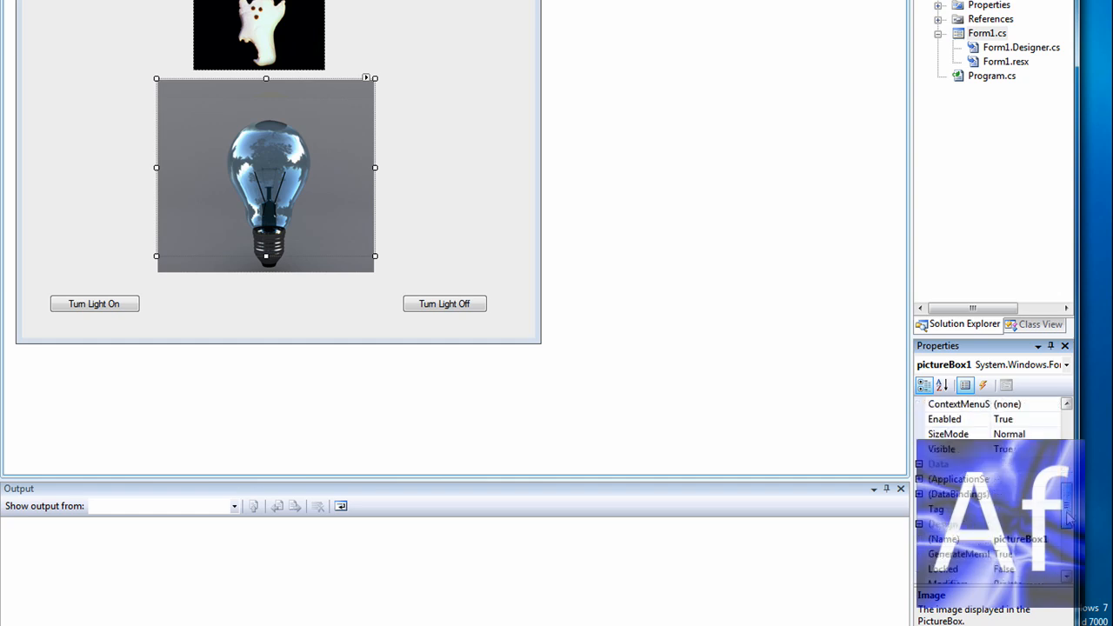
scroll("down", 3)
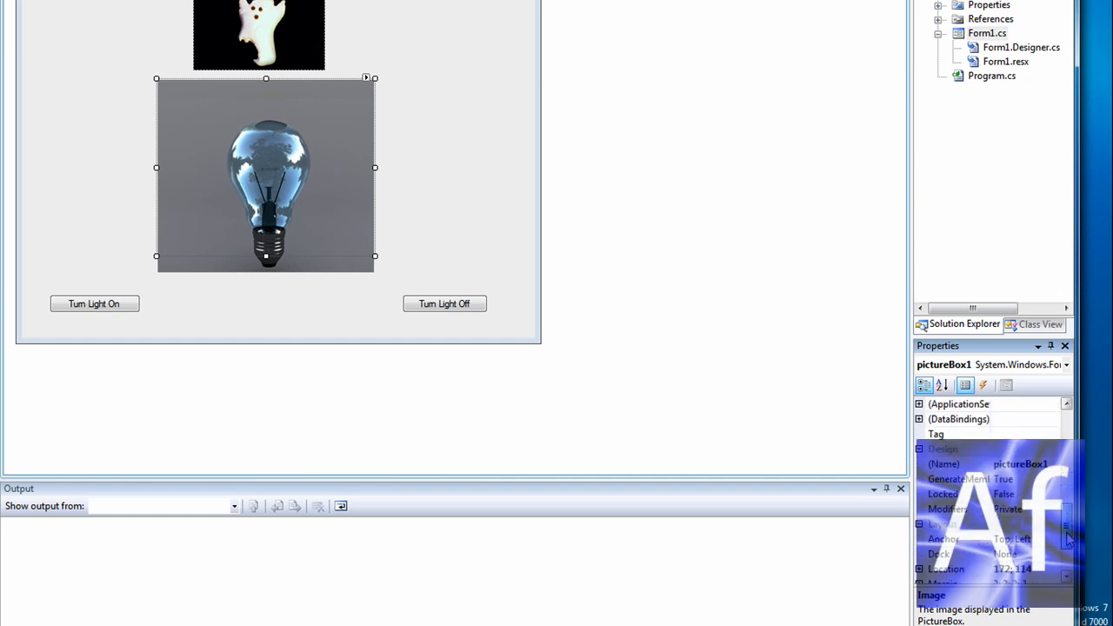
scroll("down", 3)
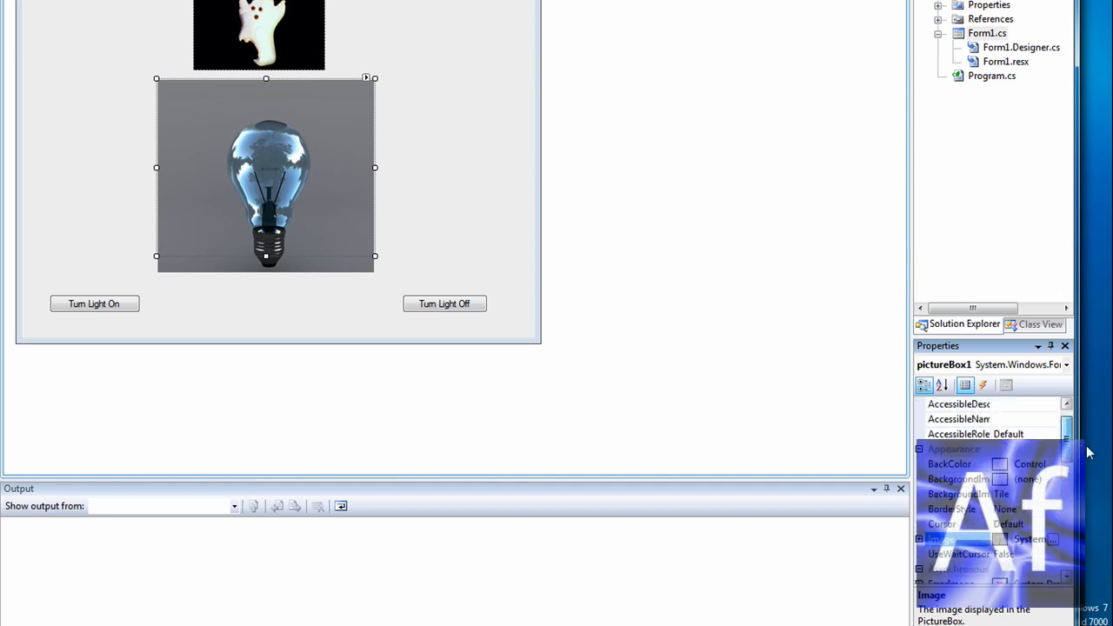
scroll("down", 3)
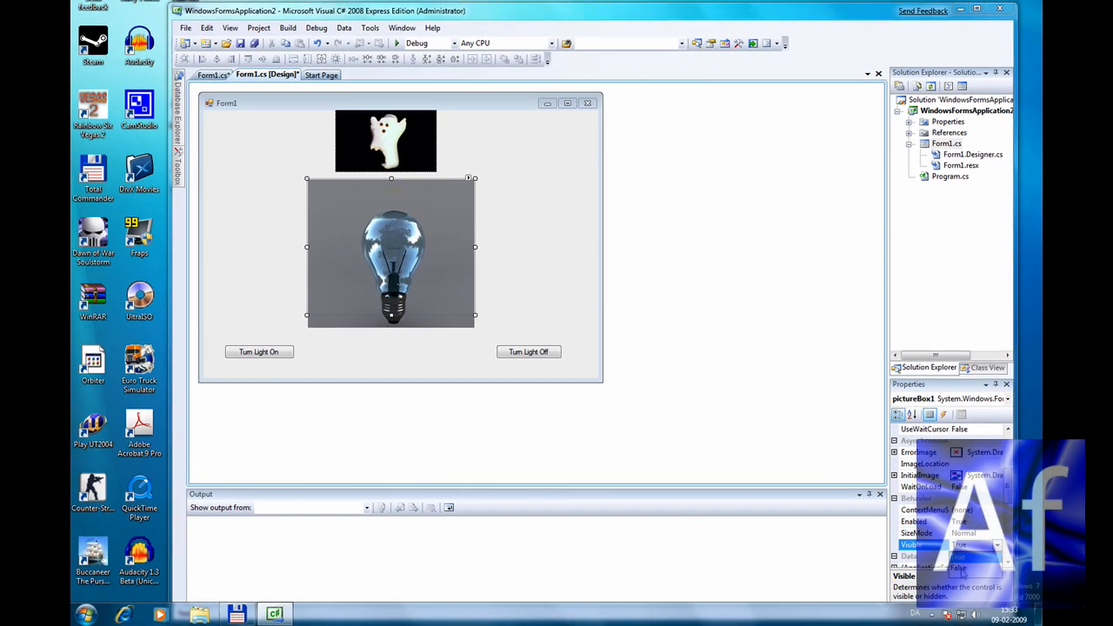
left_click(385, 139)
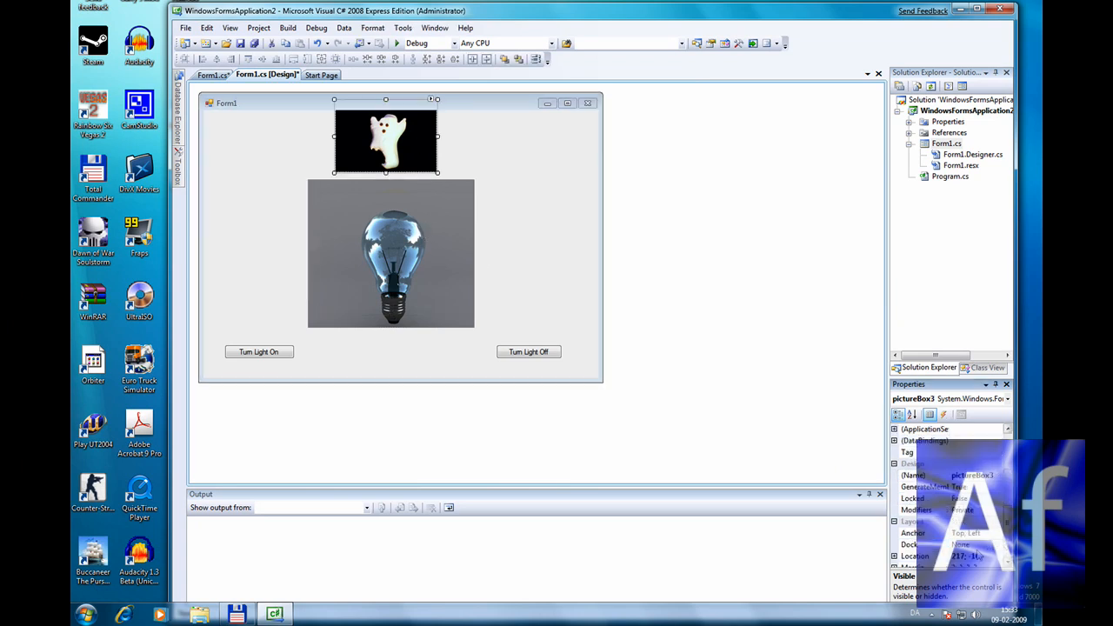
scroll("down", 3)
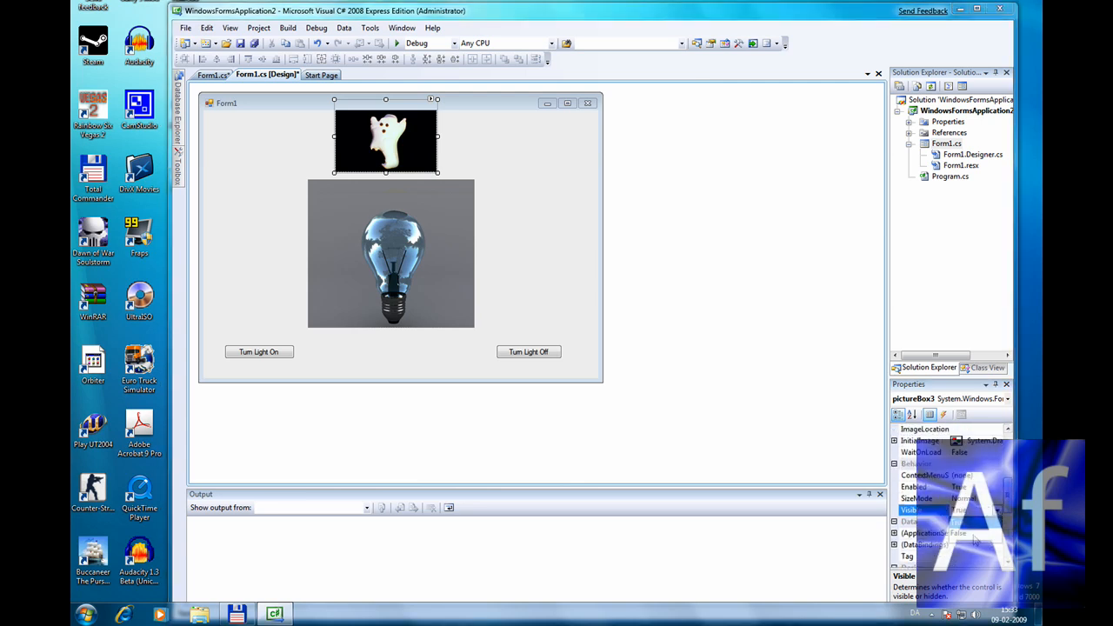
left_click(390, 256)
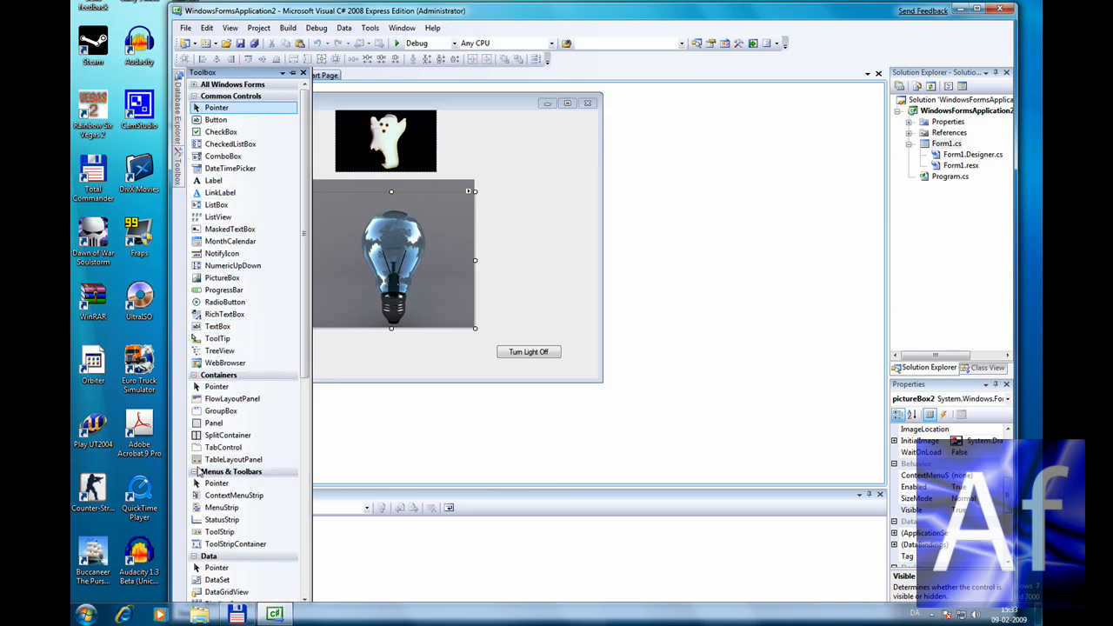
Step: Set timer1 Enabled to True, Interval to 3000, and rename it Lightoff
scroll("down", 3)
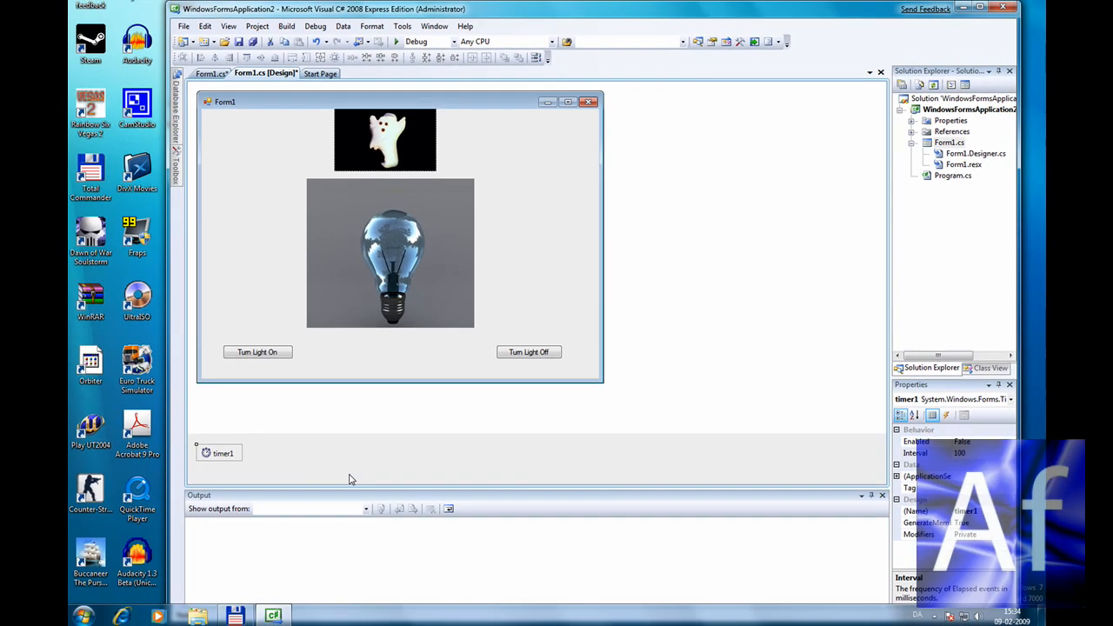
left_click(915, 442)
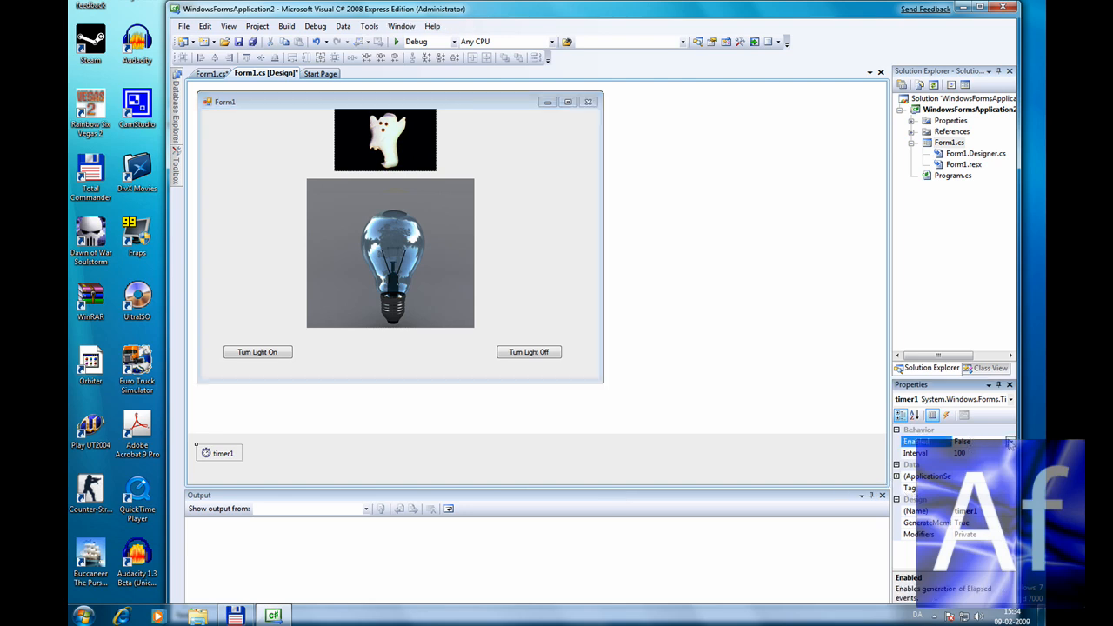
left_click(1008, 441)
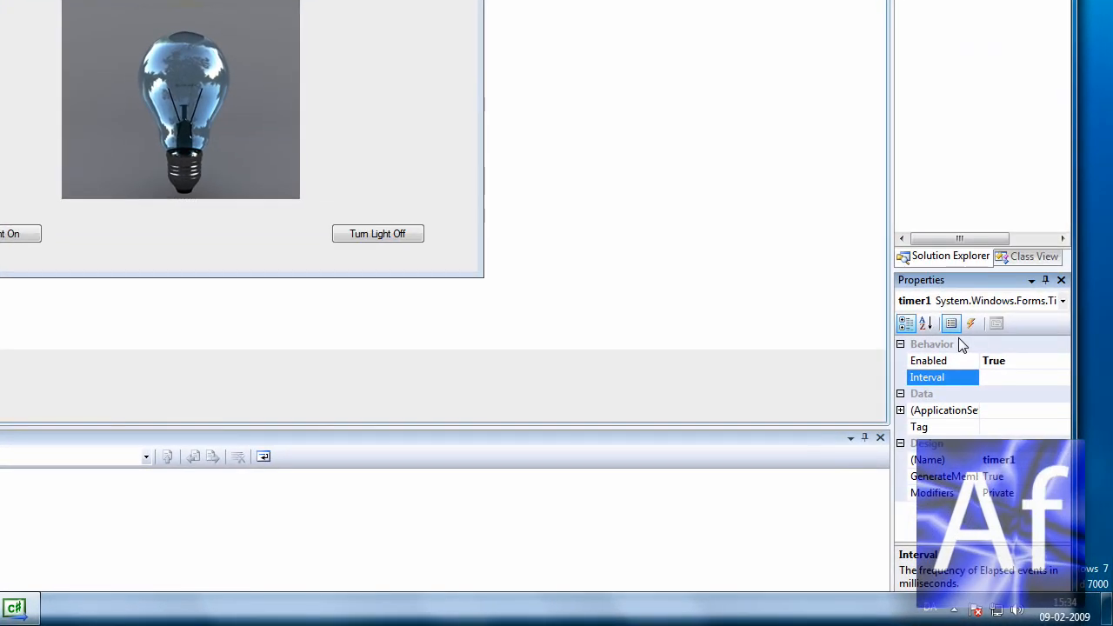
type("3000")
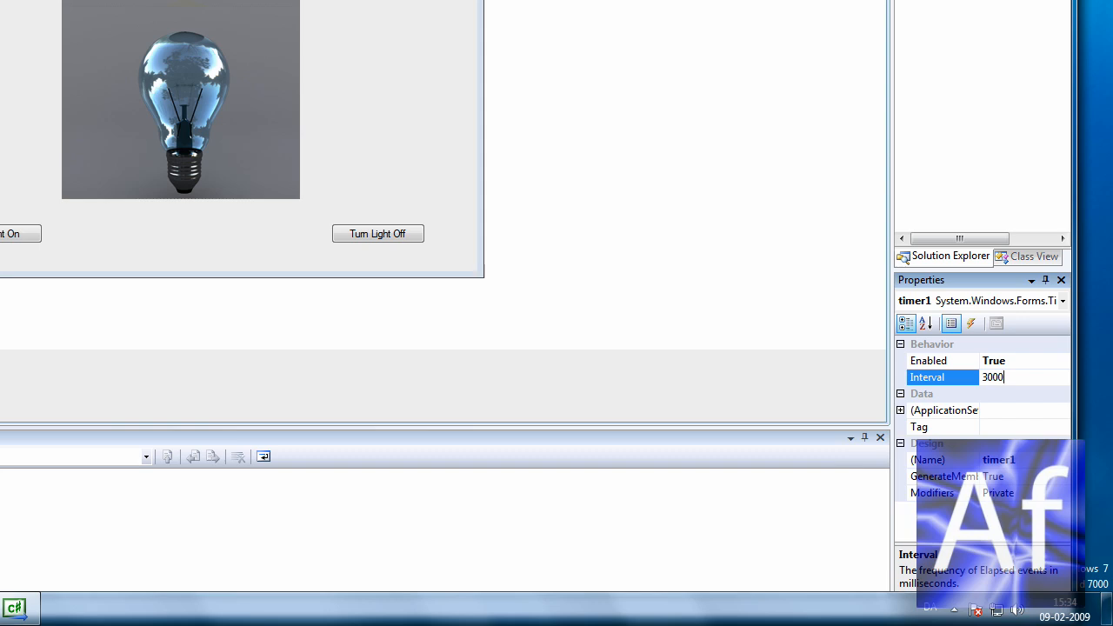
left_click(941, 459)
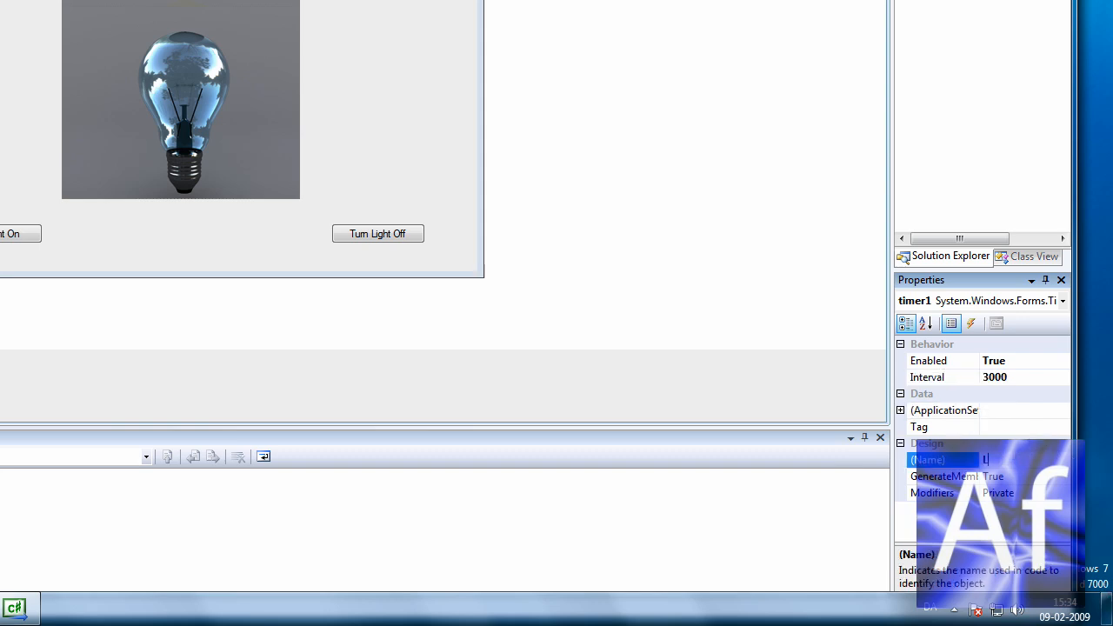
type("Lightoff")
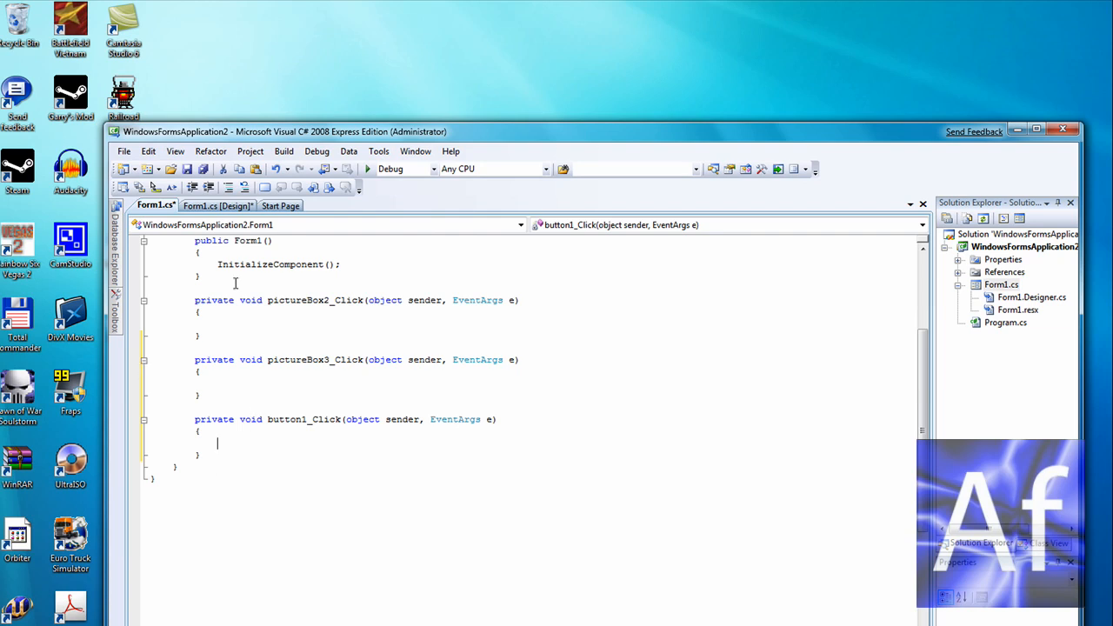
Step: In button1_Click, write pictureBox1.Visible = true;
type("P")
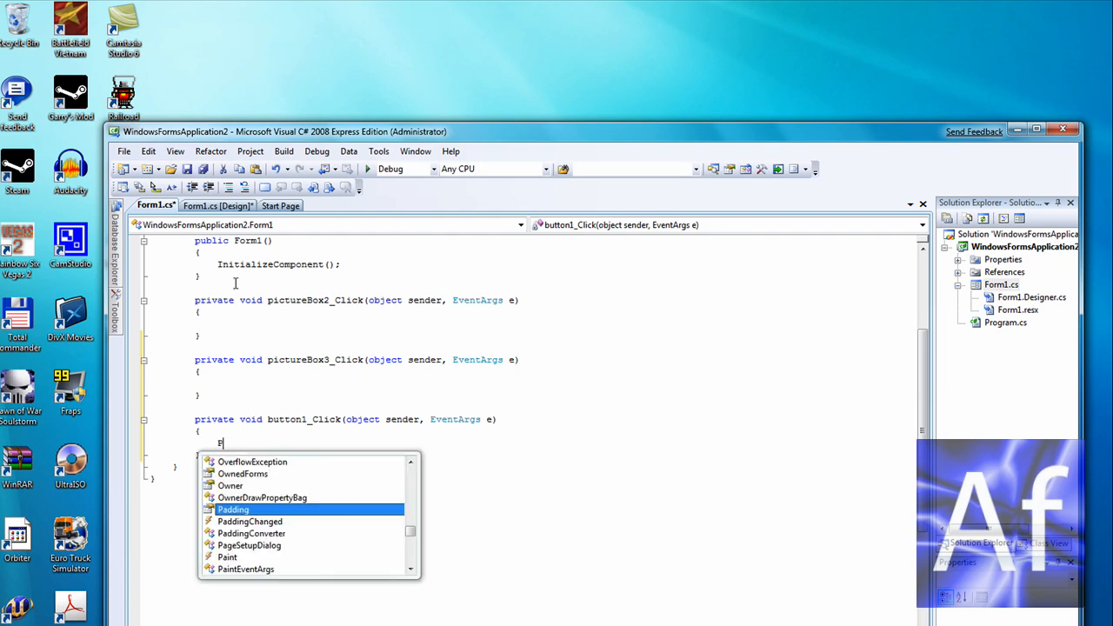
type("ictureBox1.")
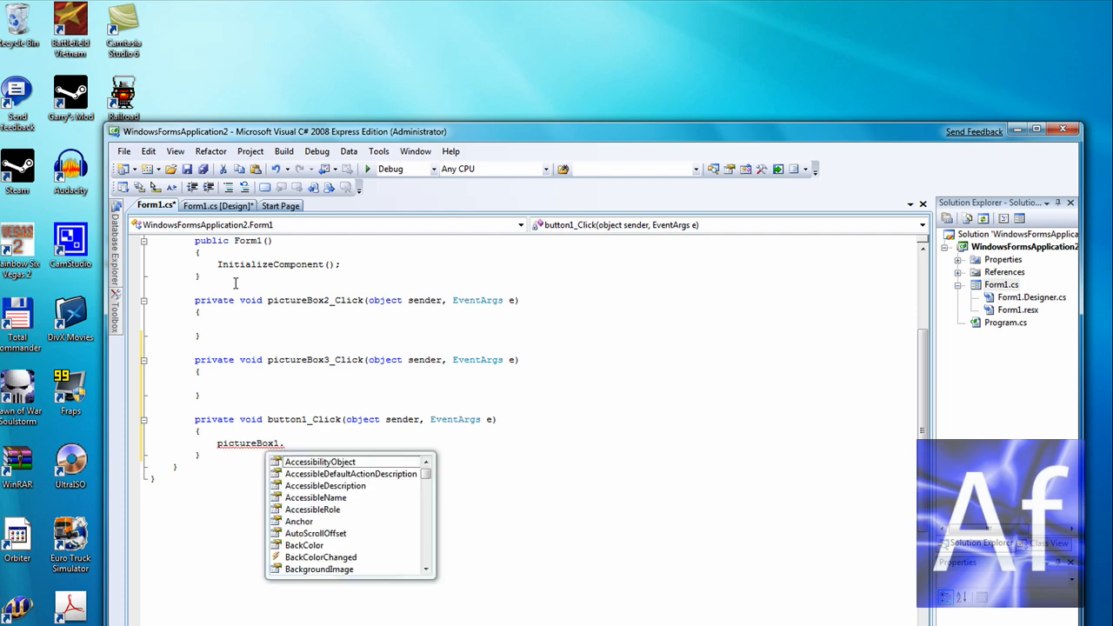
type("vi")
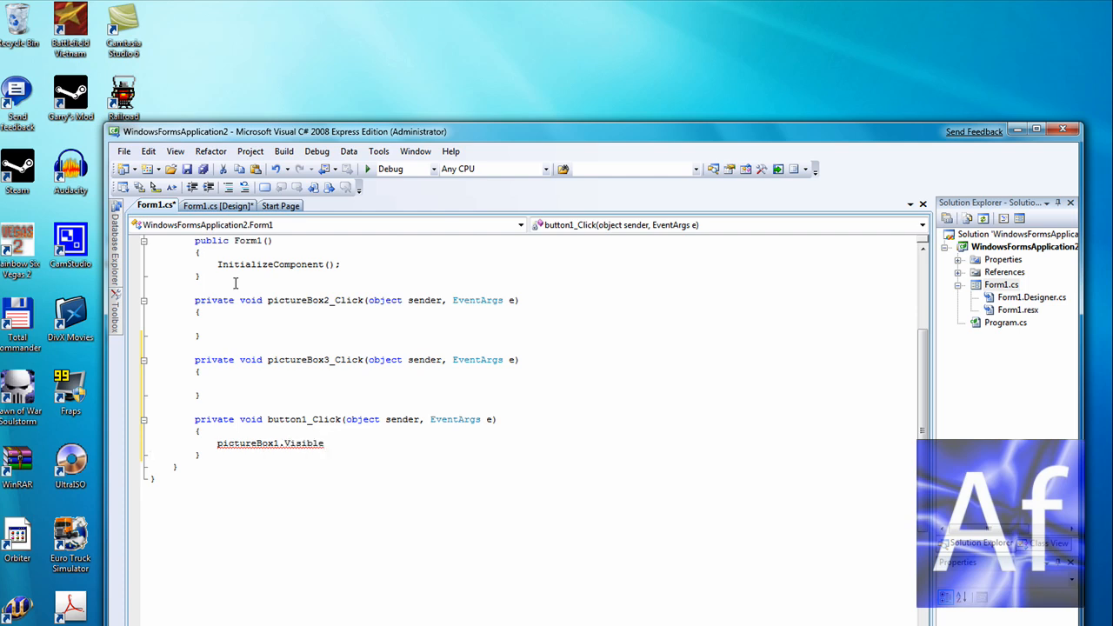
type("=")
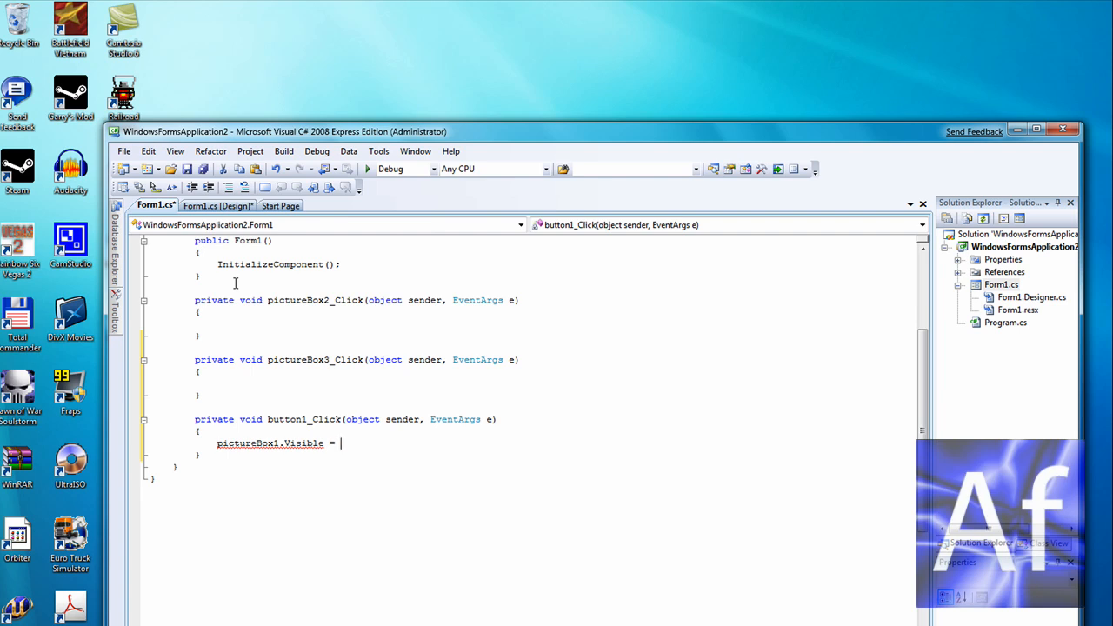
type("Tr")
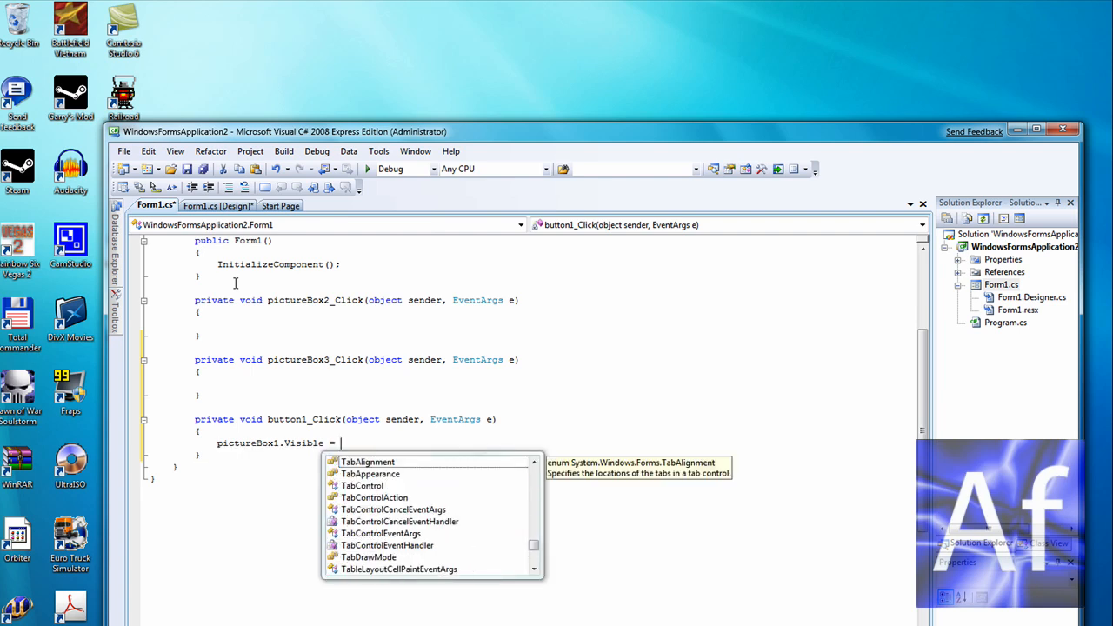
type("true;")
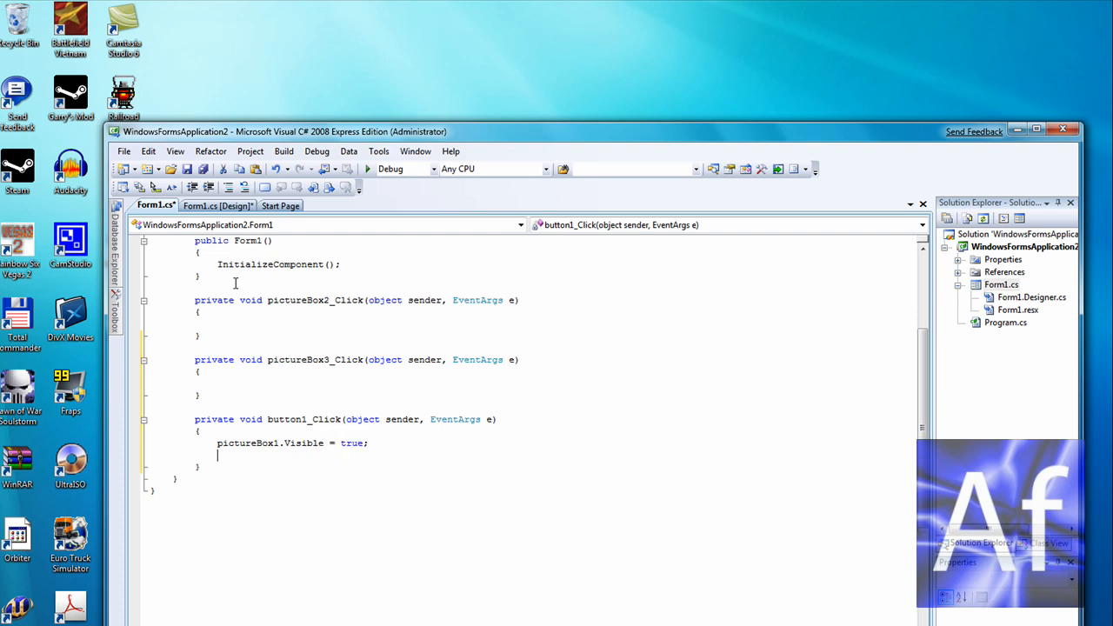
Step: Add lines setting pictureBox2.Visible and pictureBox3.Visible to false
type("pictureBox2")
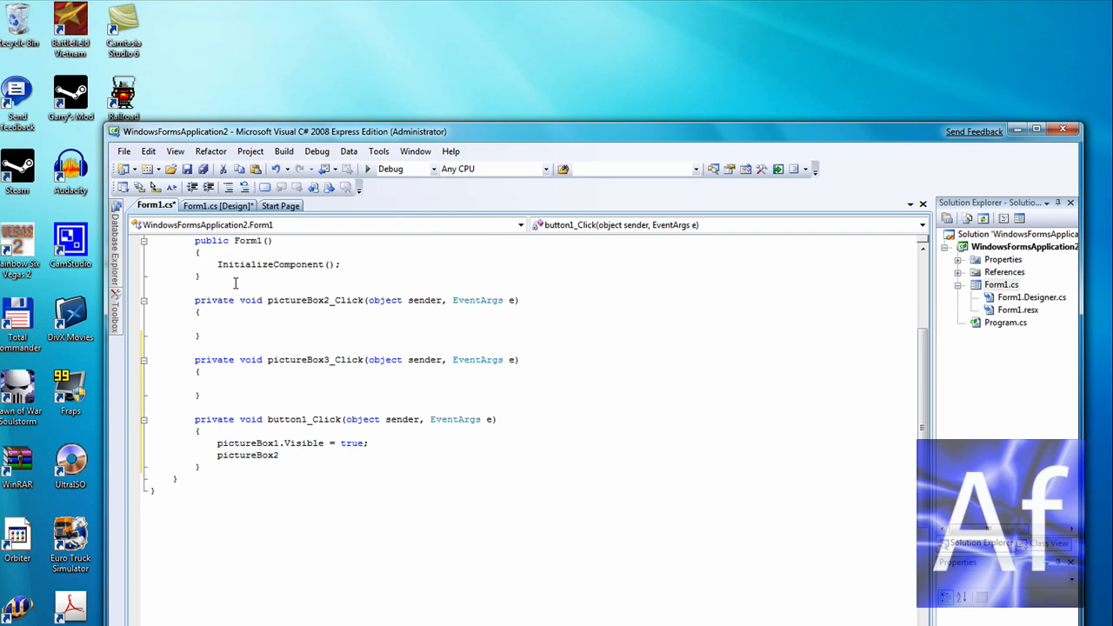
type(".Visible =")
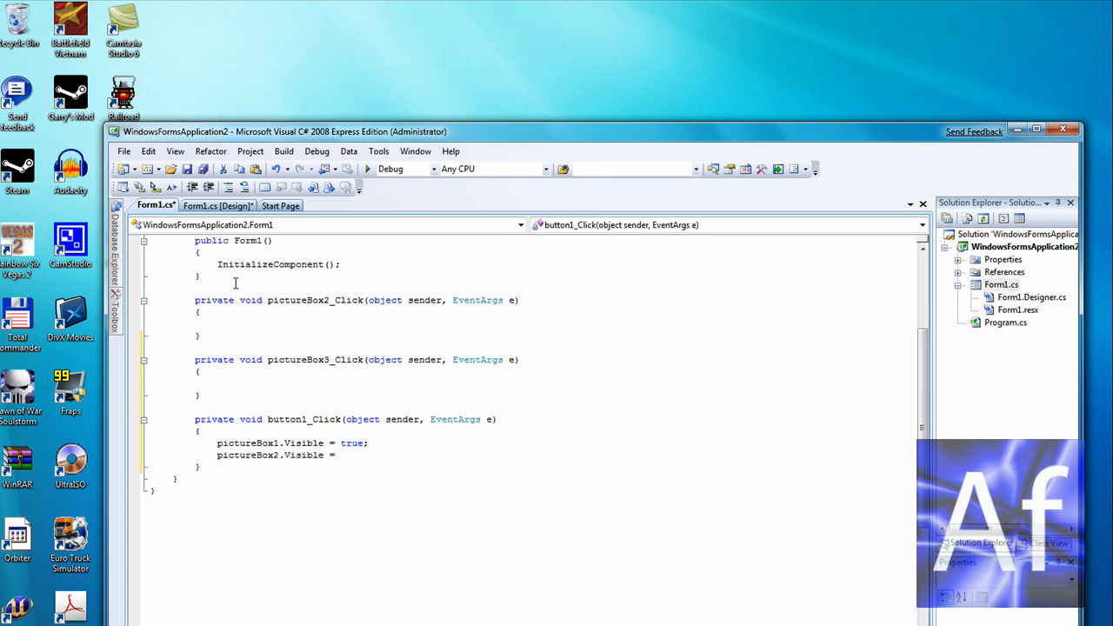
type("false")
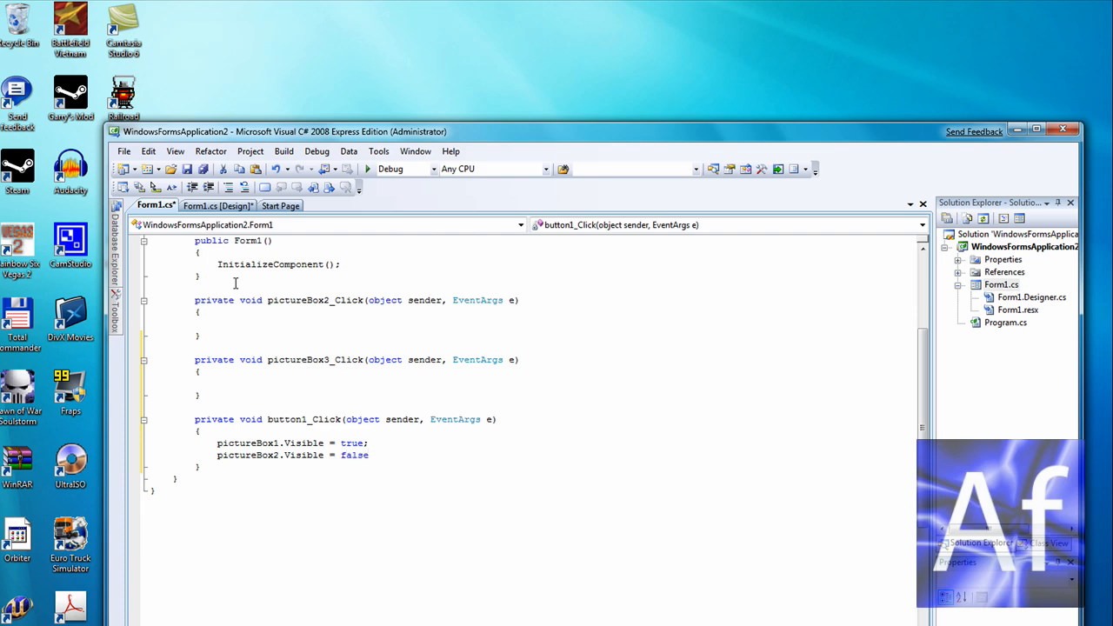
type("pi")
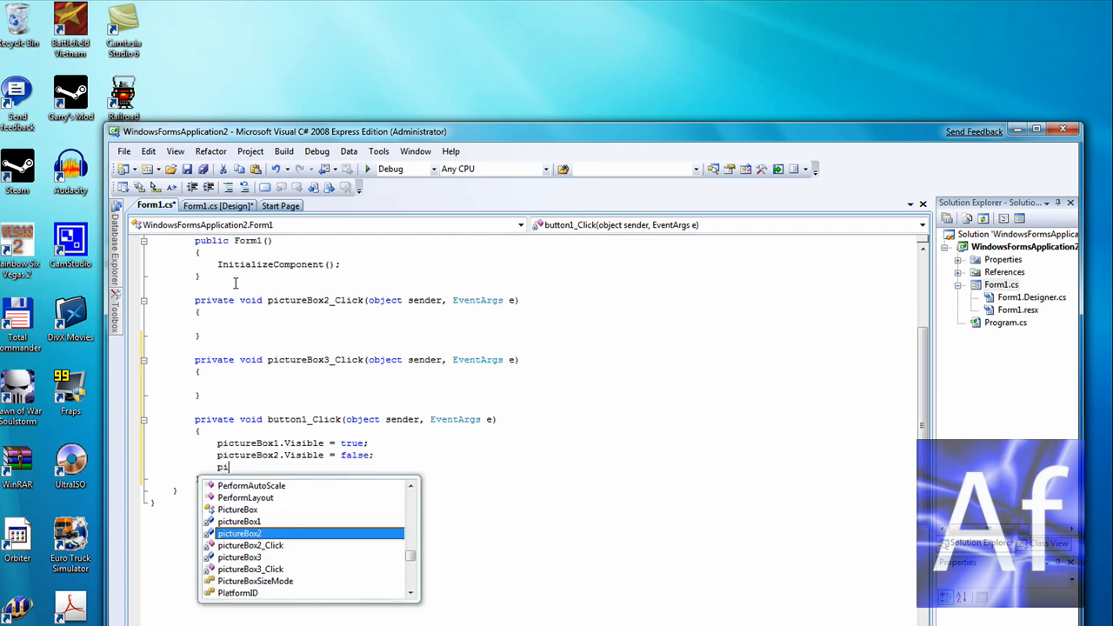
type("ictureBox3.")
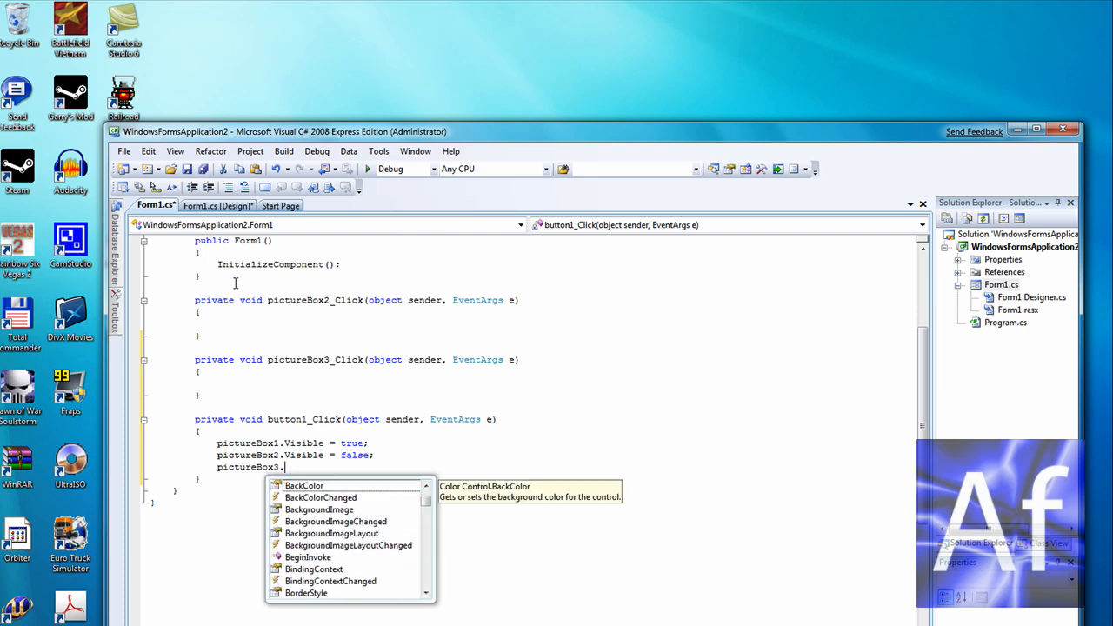
type("Visible")
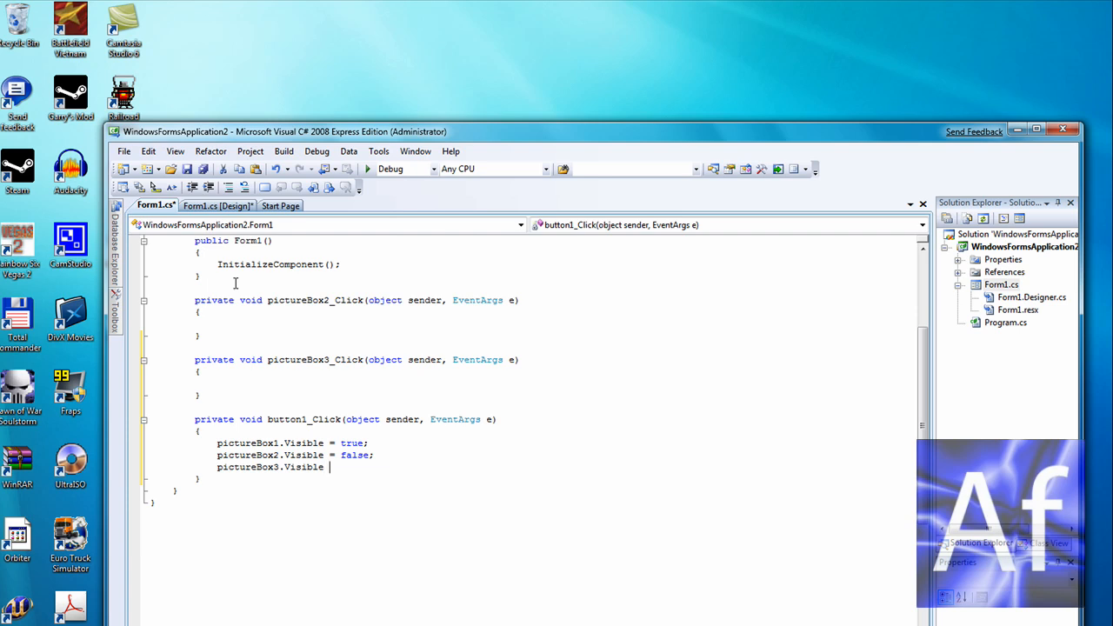
type("false;")
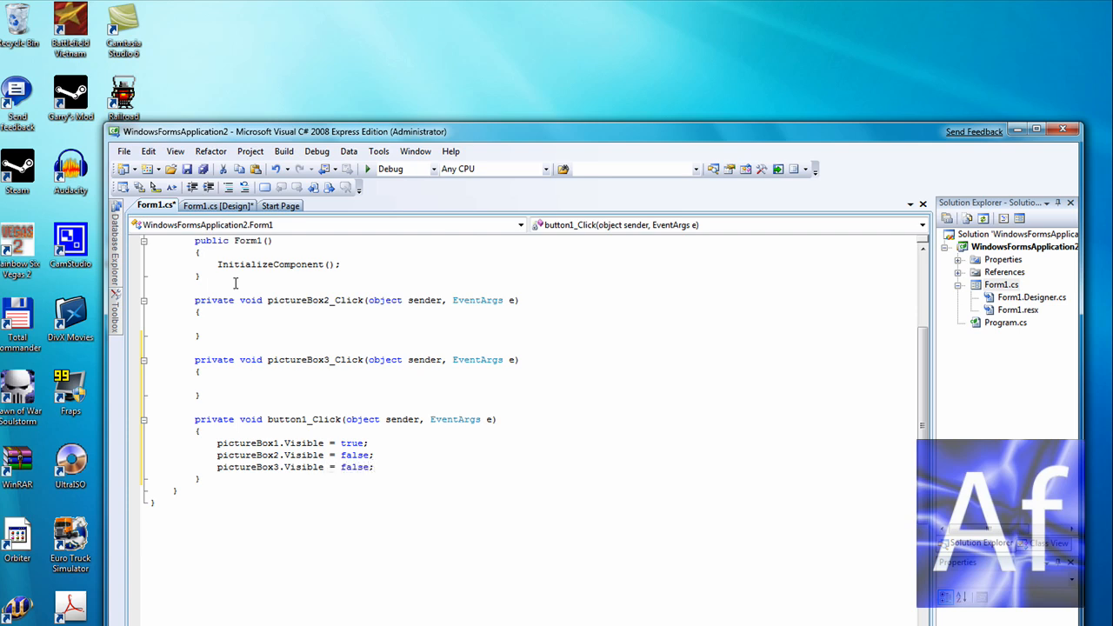
left_click(218, 205)
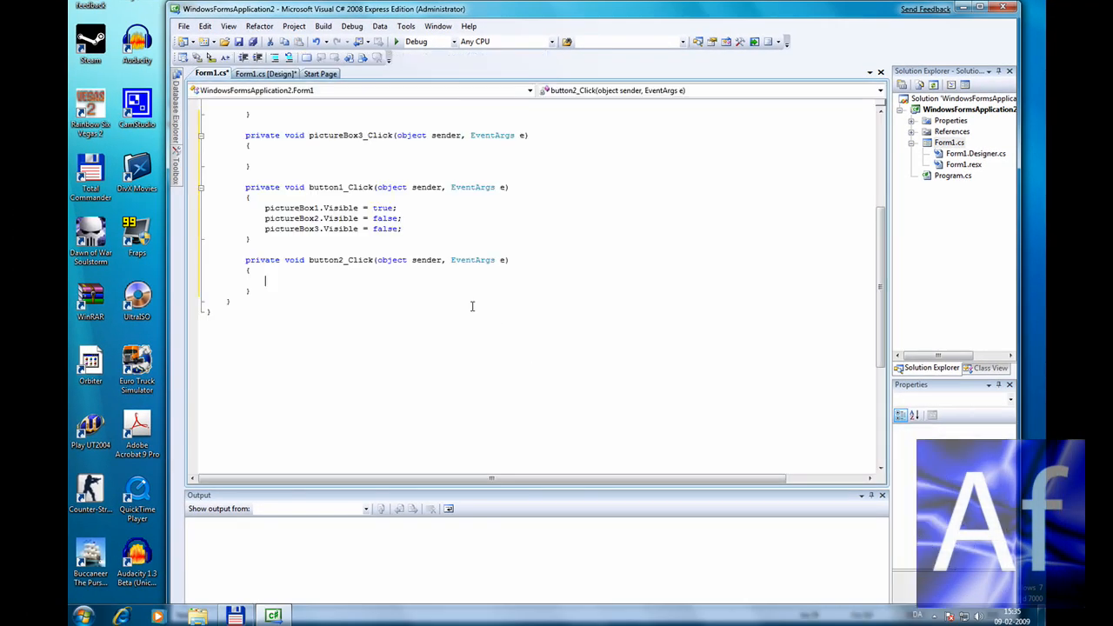
mouse_move(406, 327)
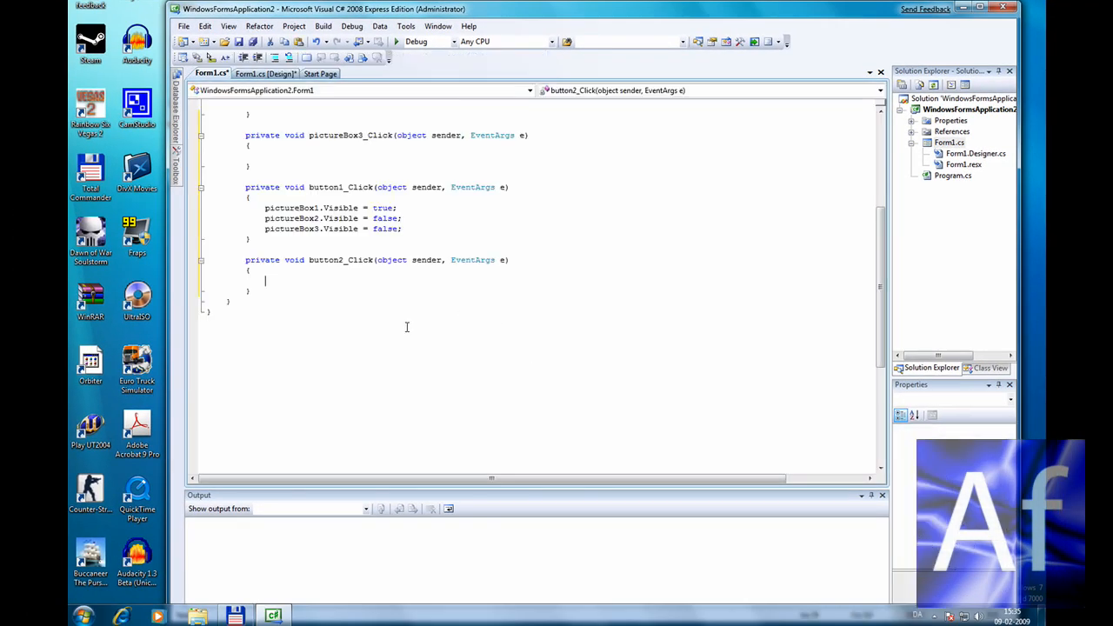
Step: In button2_Click, write pictureBox1.Visible = false; and pictureBox2.Visible = true;
type("PC")
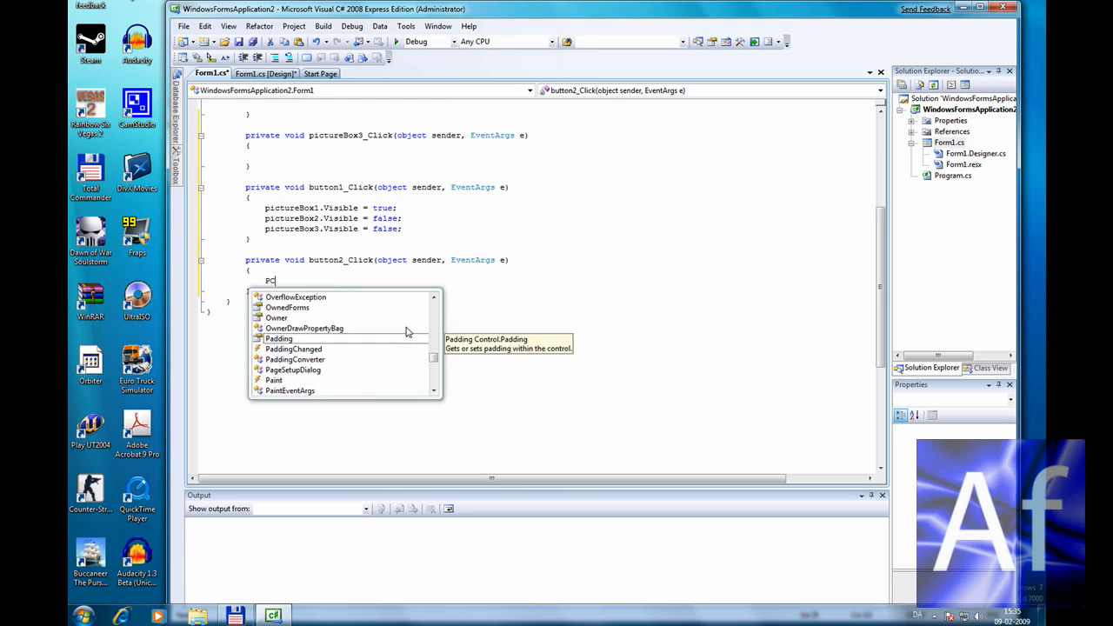
type("ict")
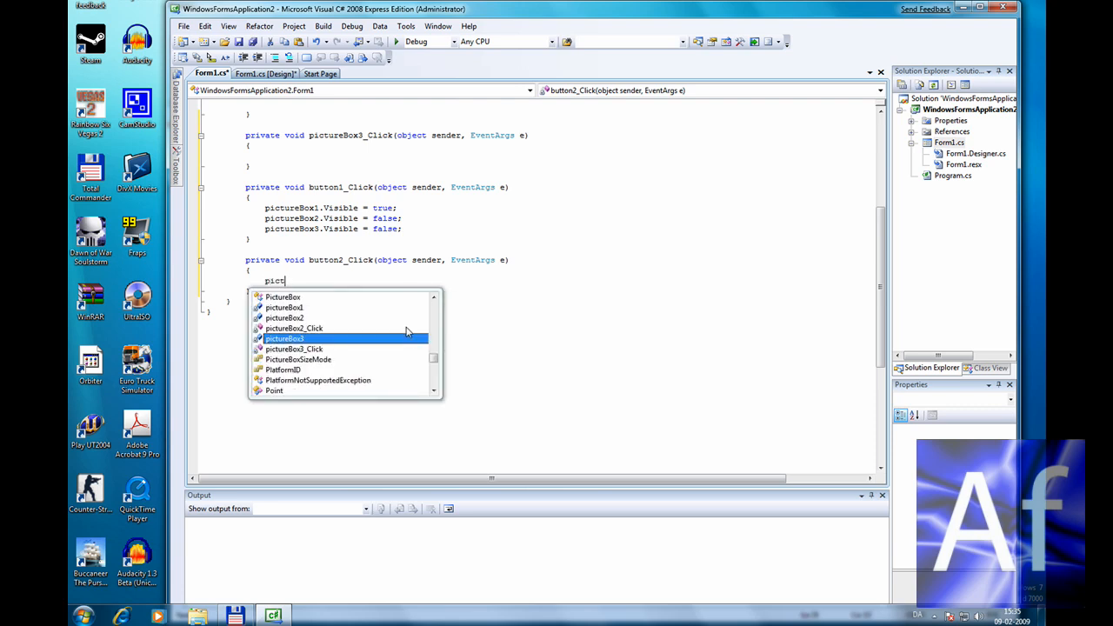
type("ureBox1")
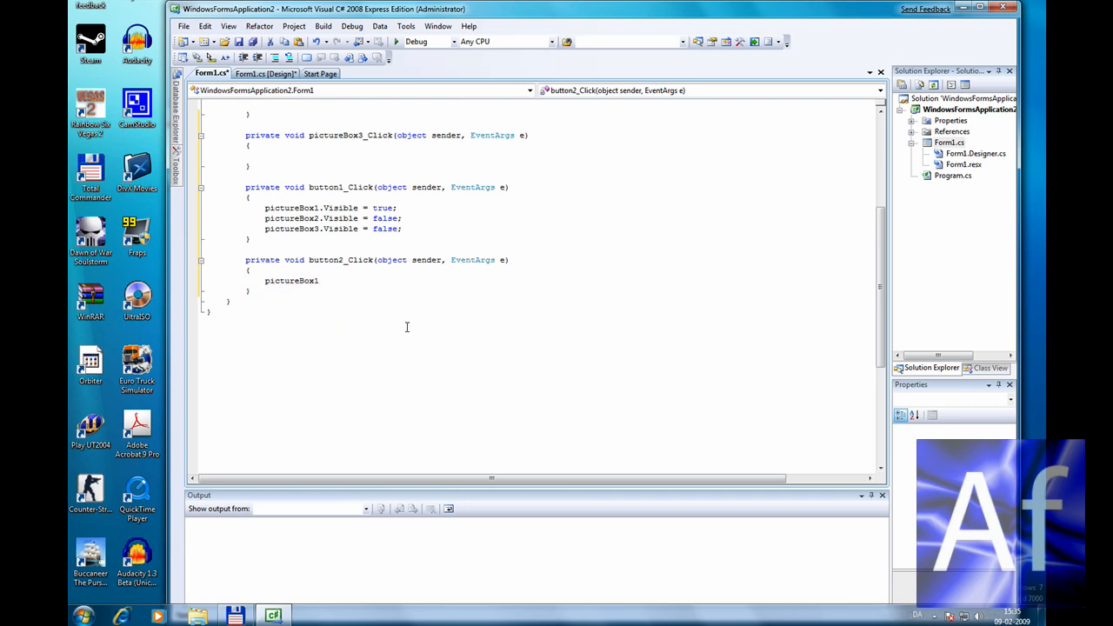
type("v")
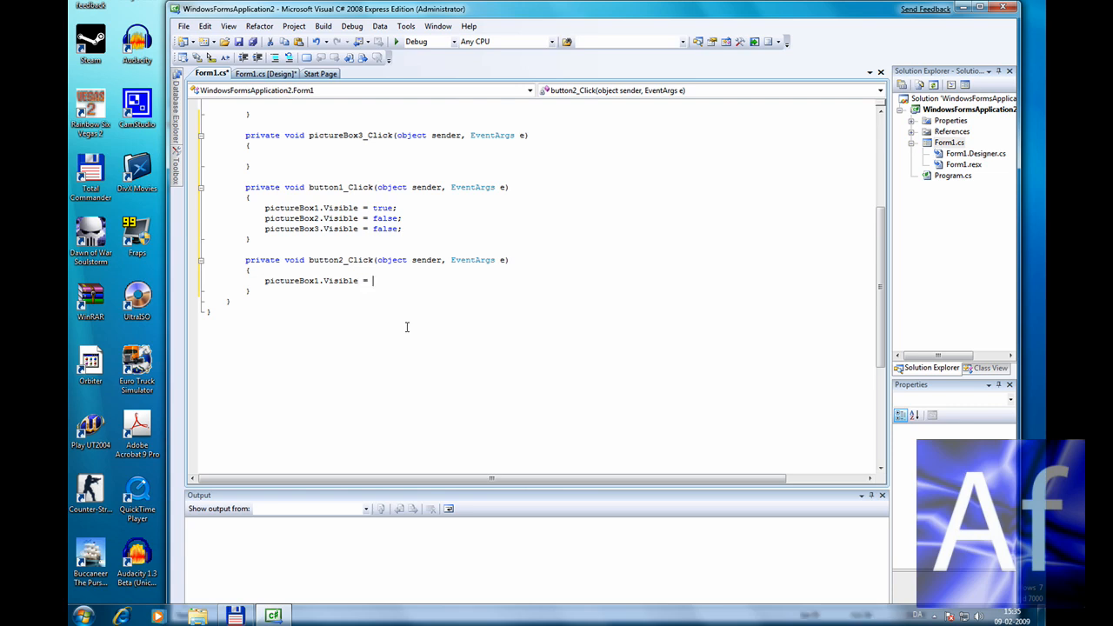
type("false;")
type("p")
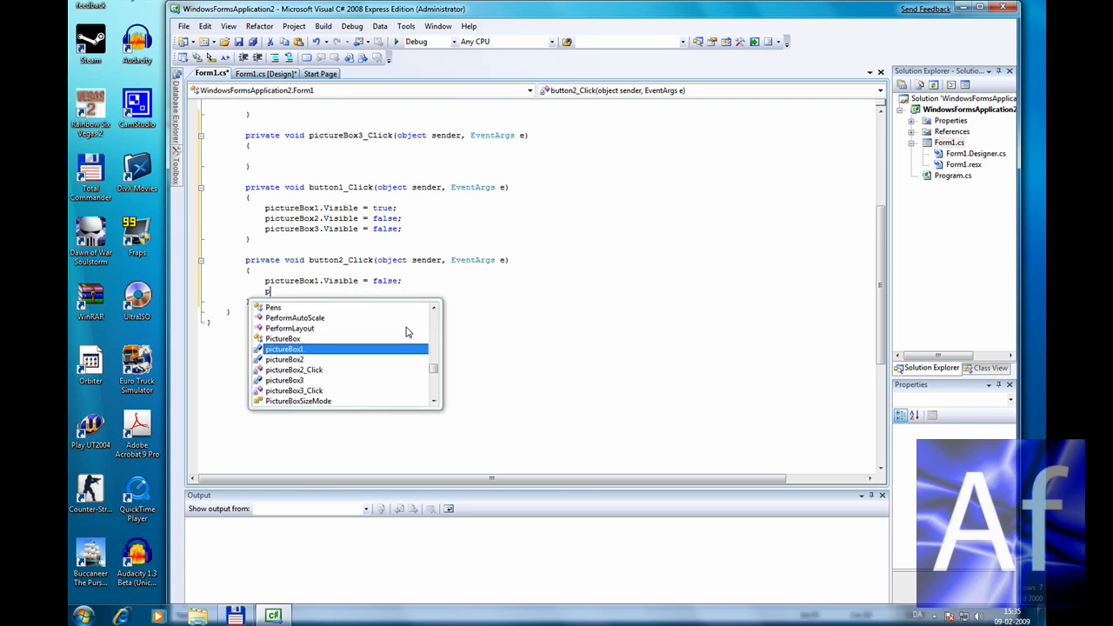
type("ictureBox2")
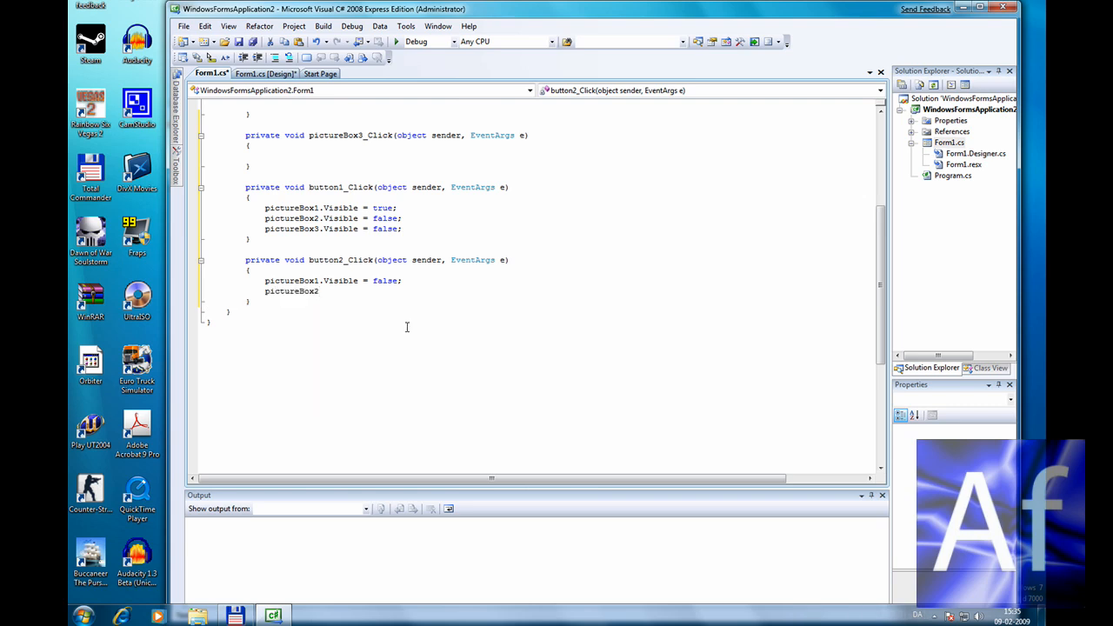
type(".Visib")
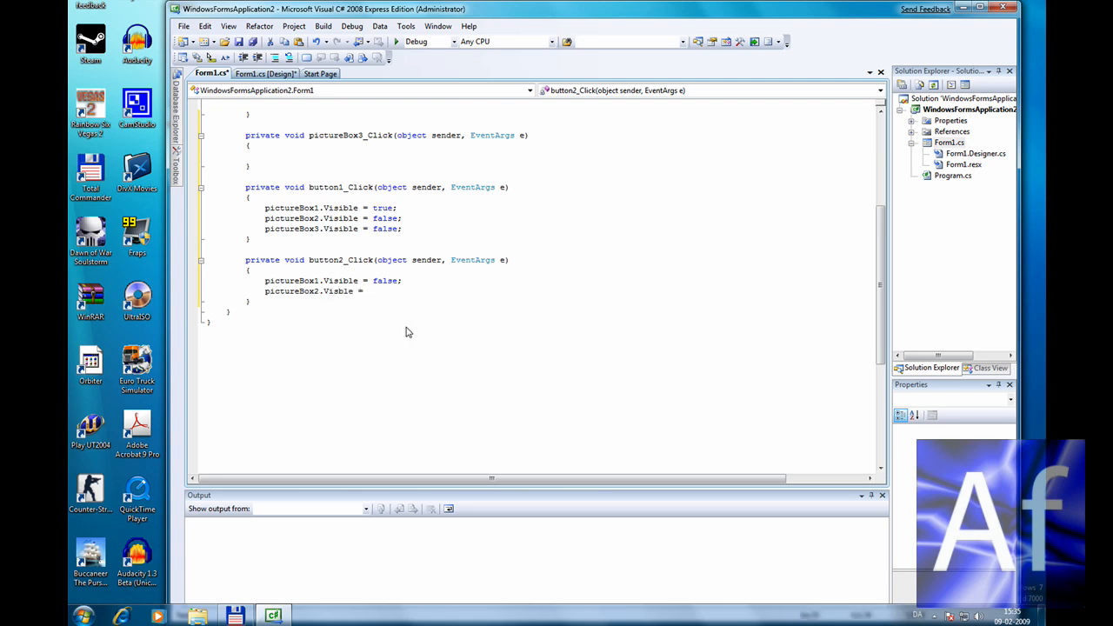
type("t")
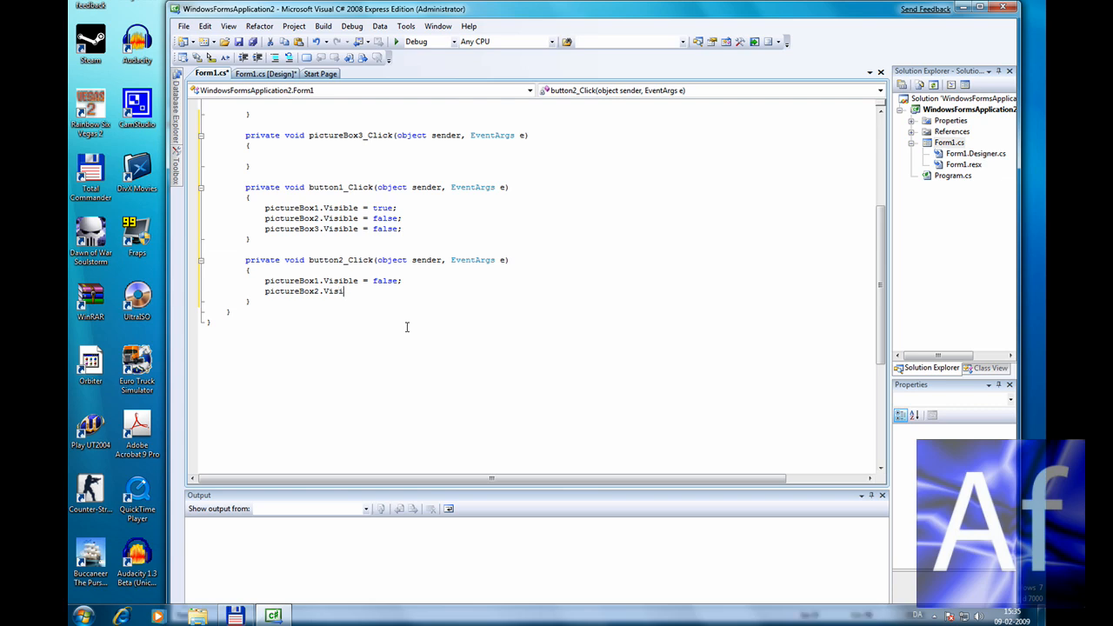
type("ble 0")
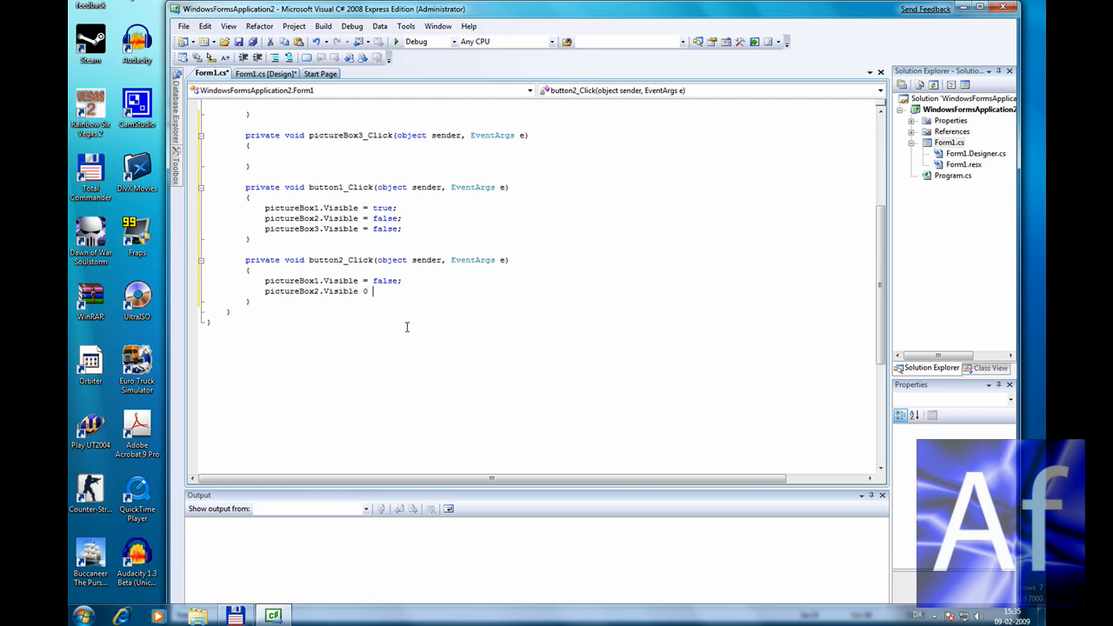
type("true;")
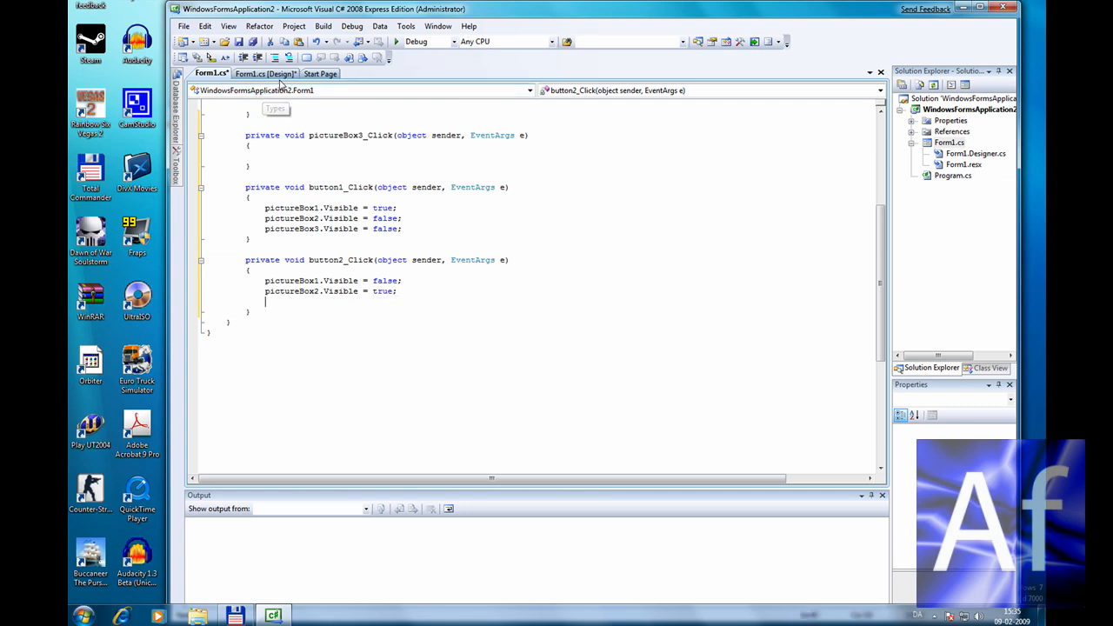
Step: Generate an empty Lightballoff_Tick handler from the design view, then return to the layout
left_click(265, 73)
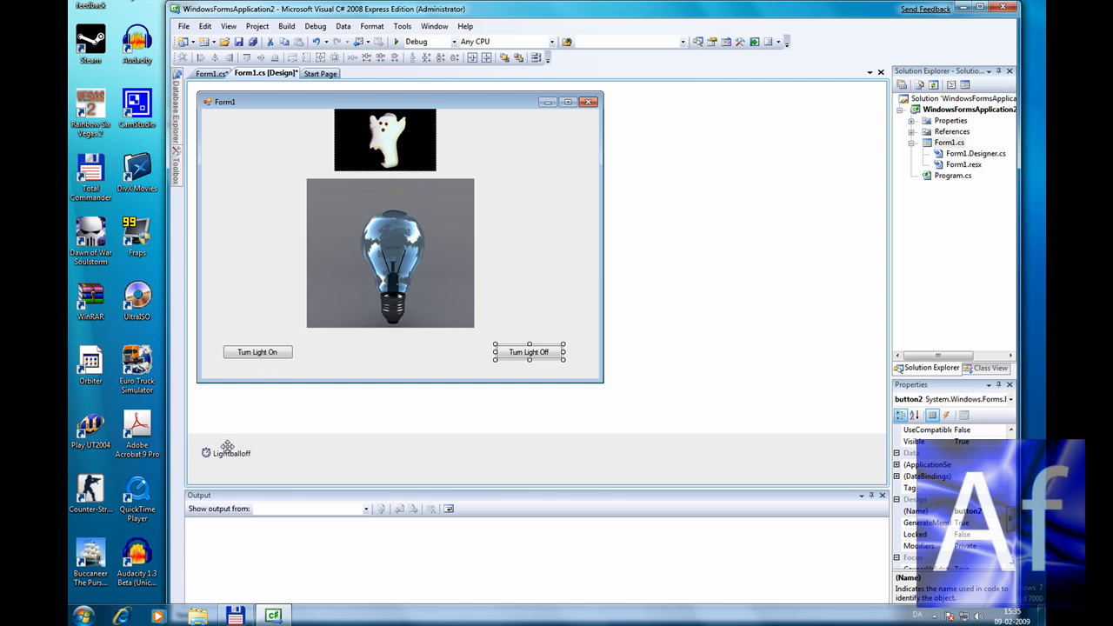
left_click(210, 73)
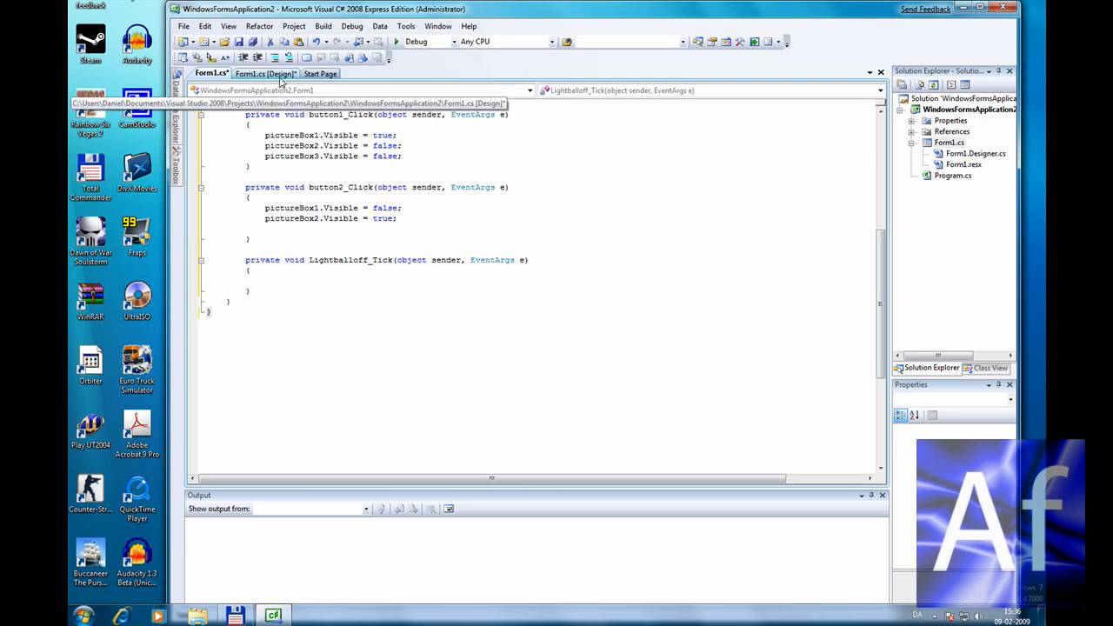
left_click(264, 73)
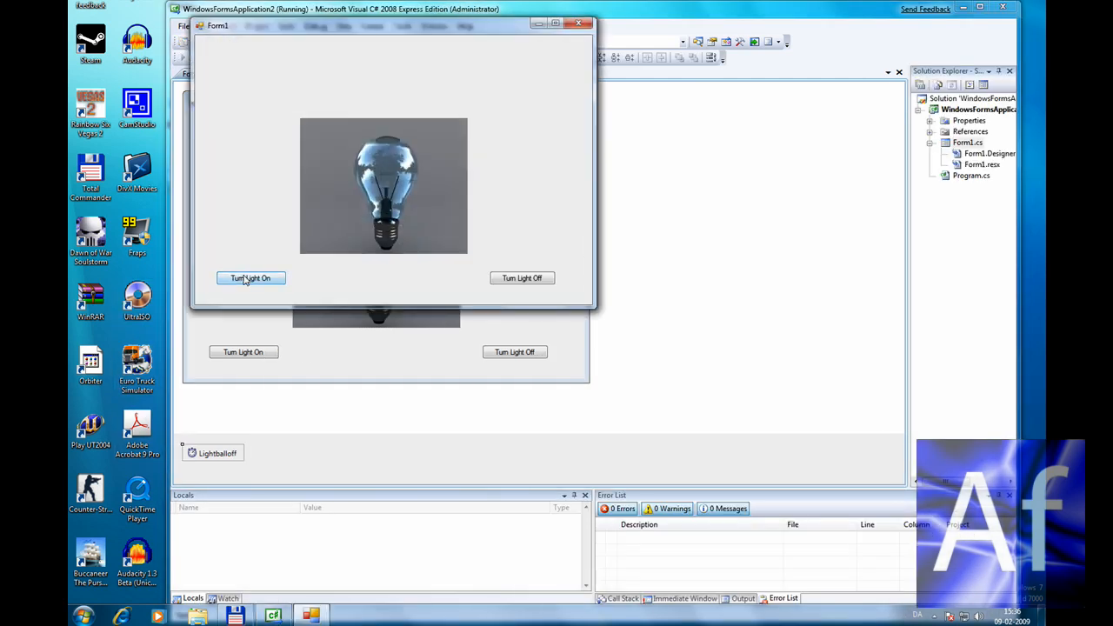
Step: Run the app, light and unlight the bulb with the buttons, then close Form1
left_click(250, 277)
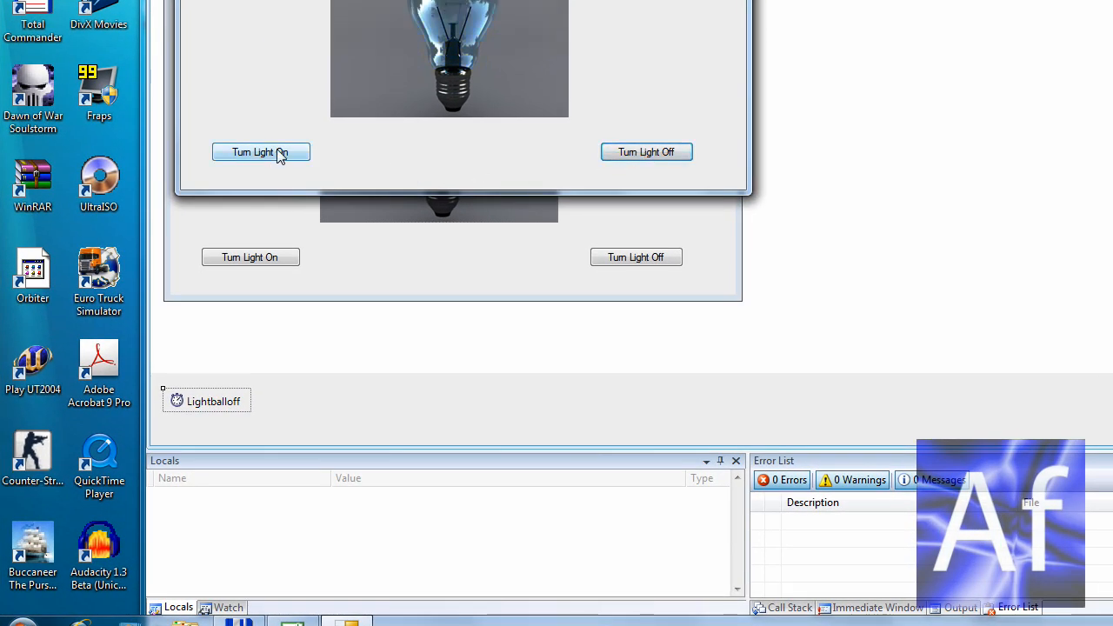
left_click(261, 152)
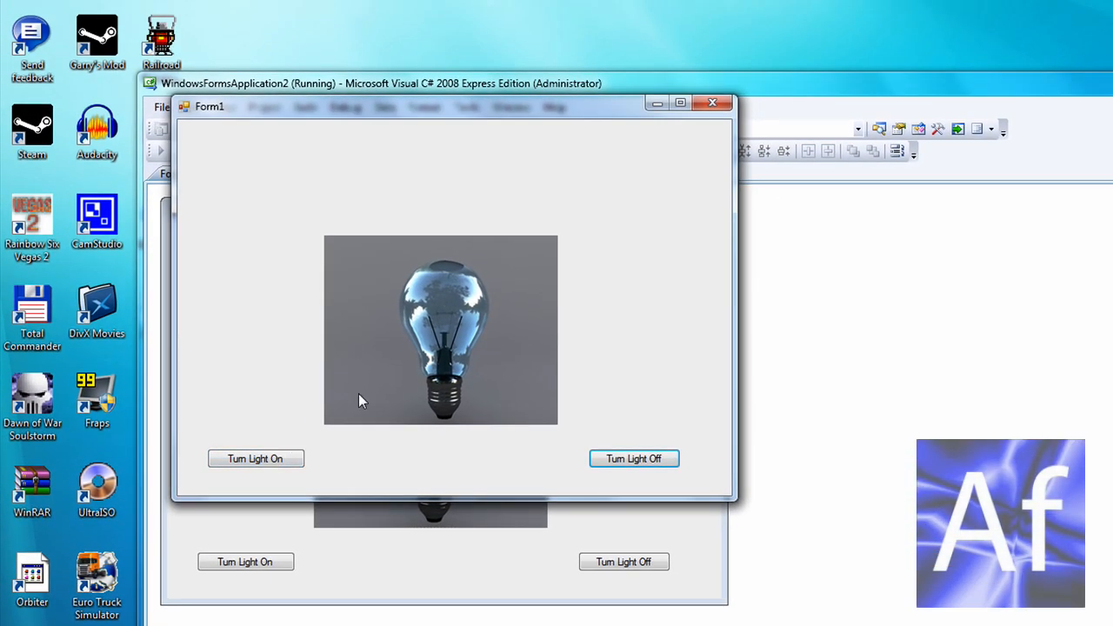
left_click(634, 458)
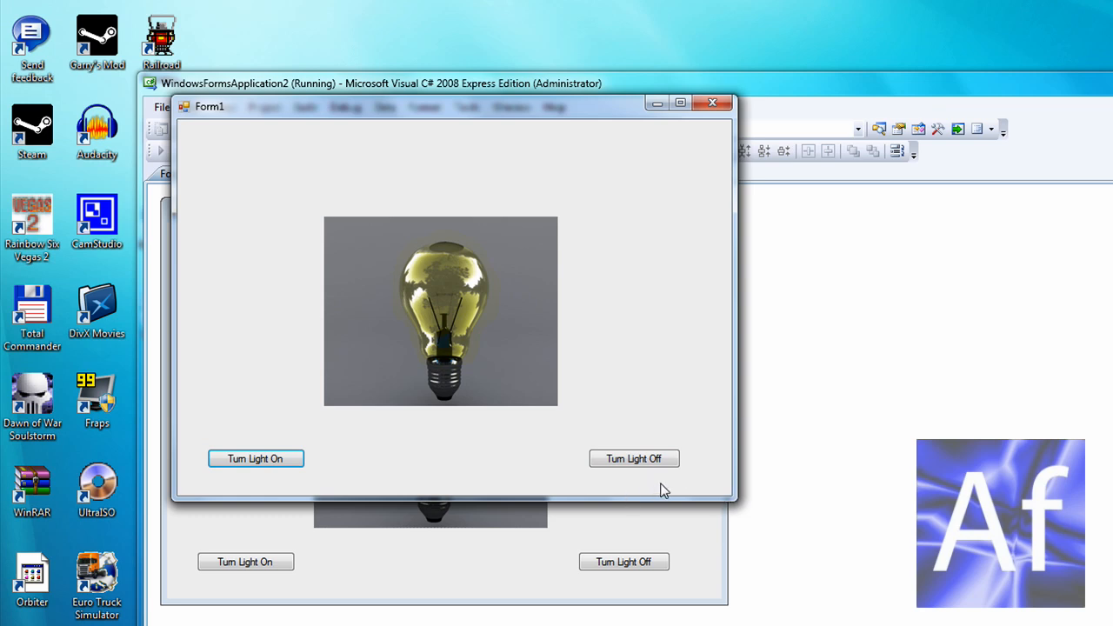
left_click(633, 458)
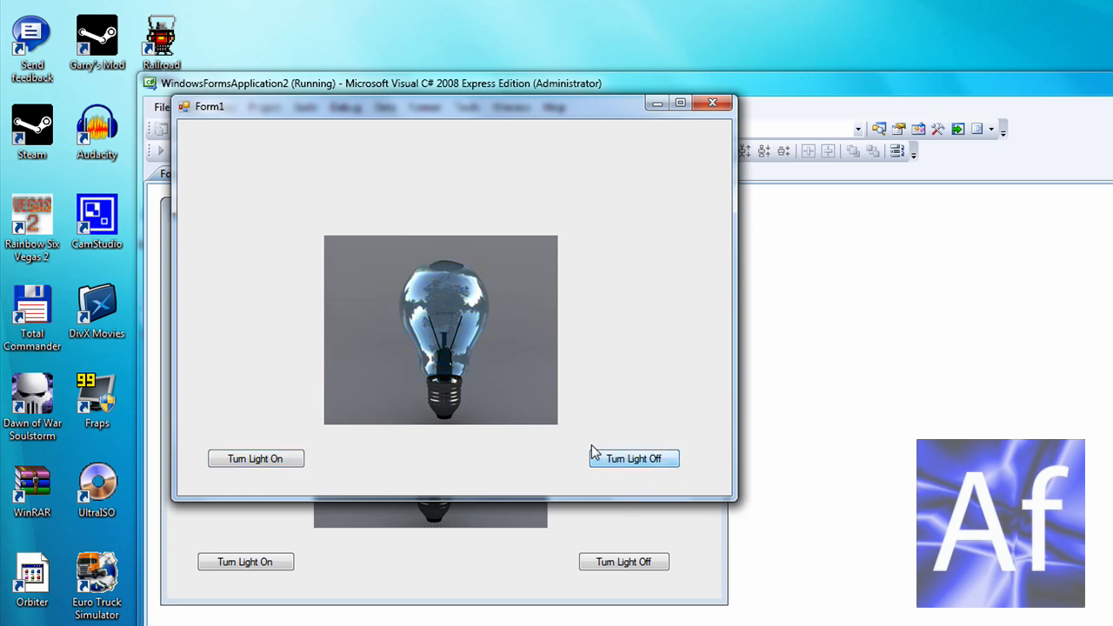
mouse_move(265, 491)
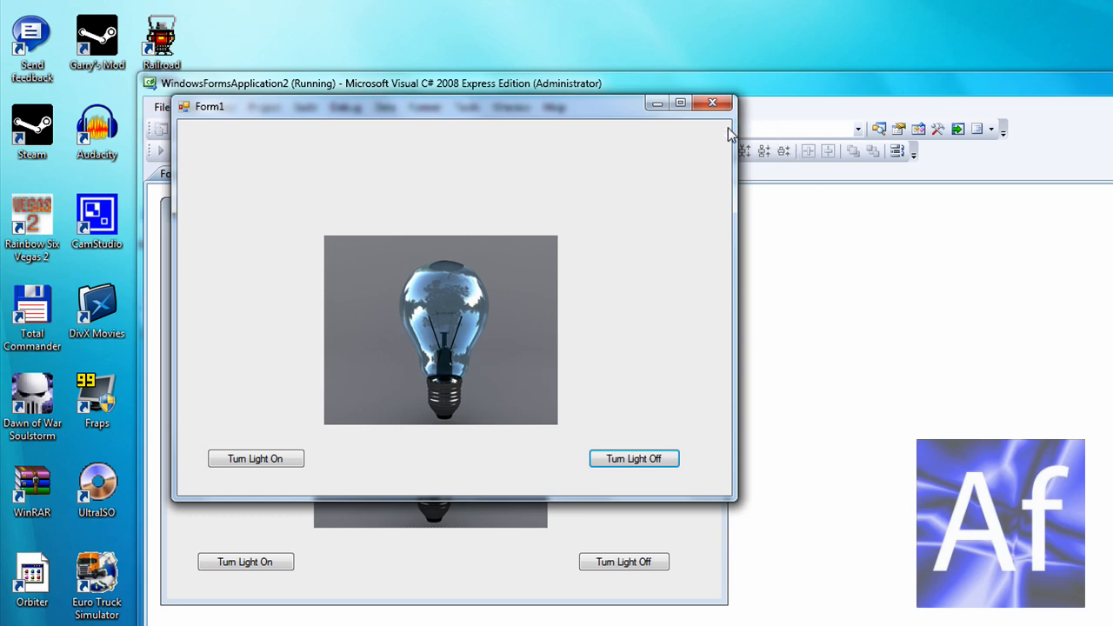
left_click(712, 102)
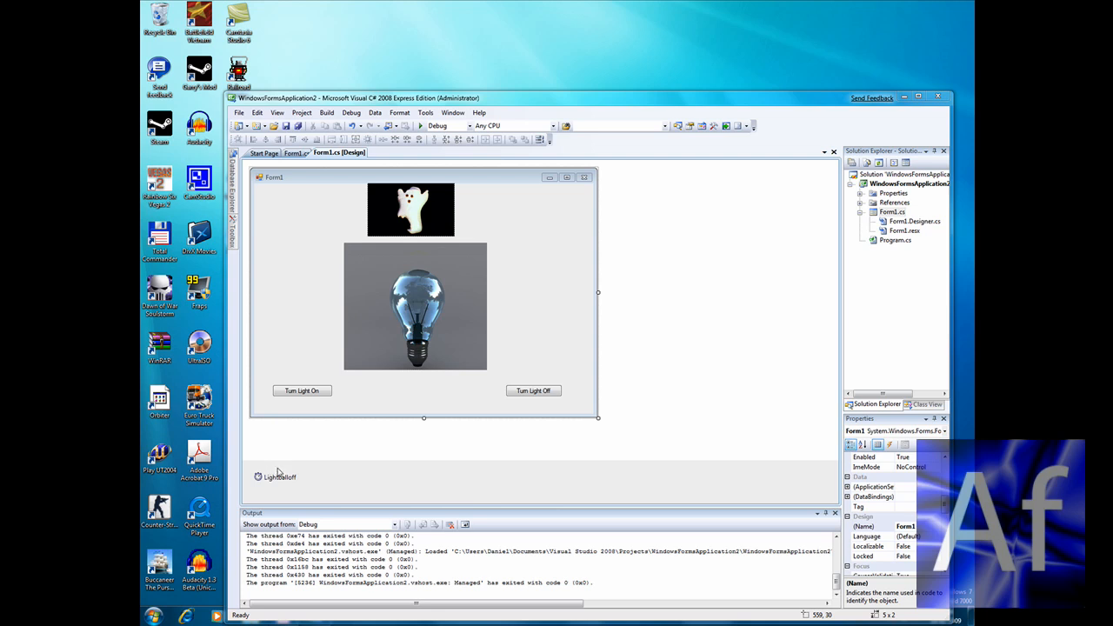
Step: In Lightballoff_Tick, write pictureBox3.Visible = true;
left_click(275, 477)
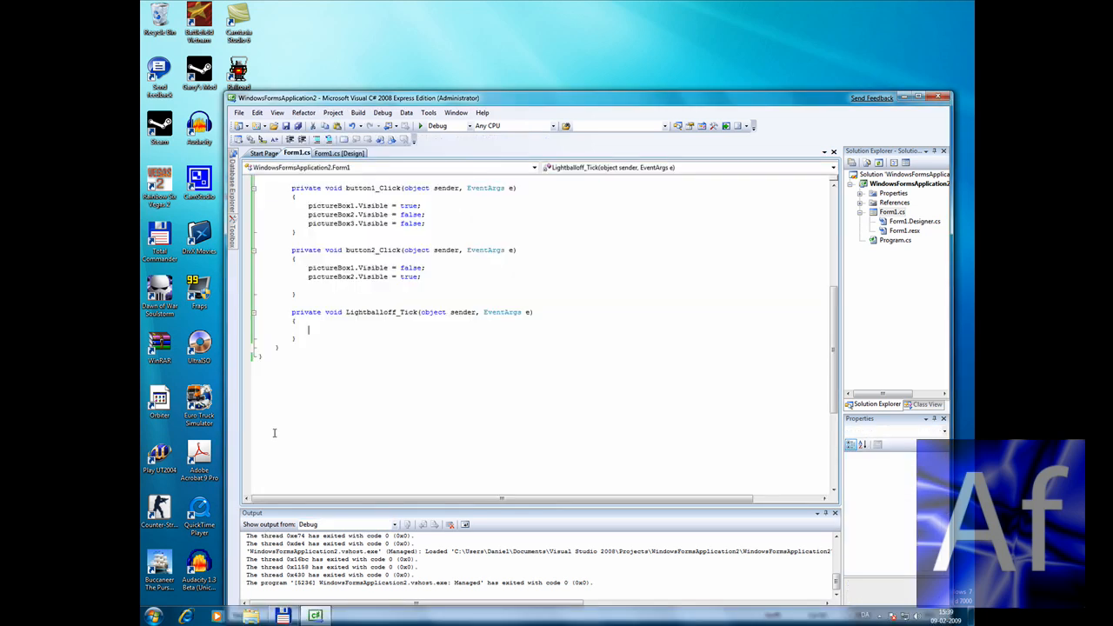
type("Pic")
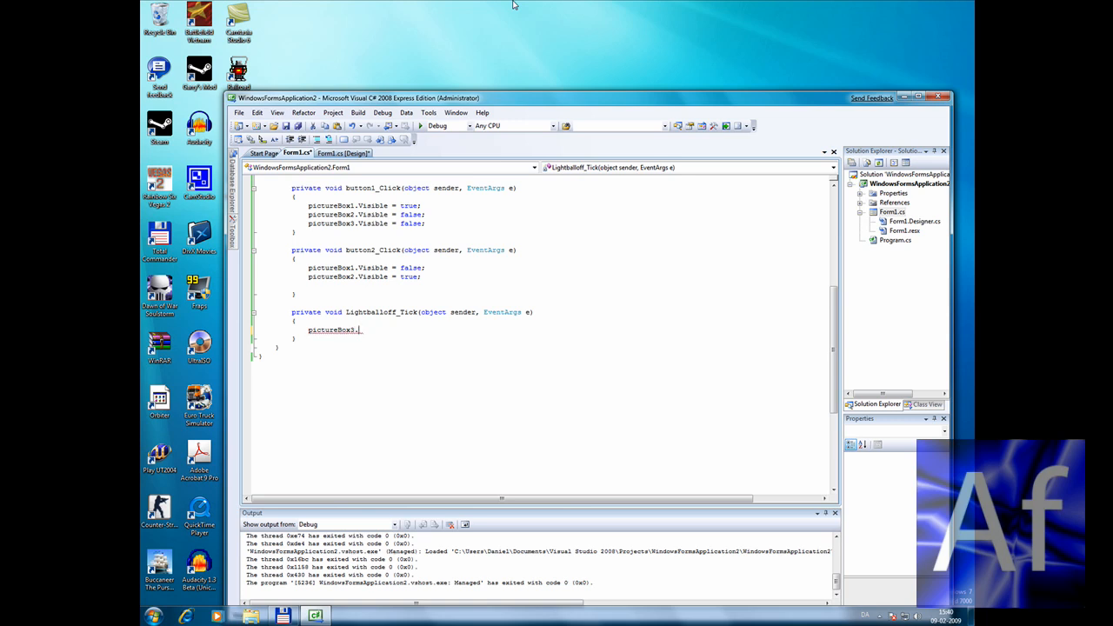
type("Visible = true;")
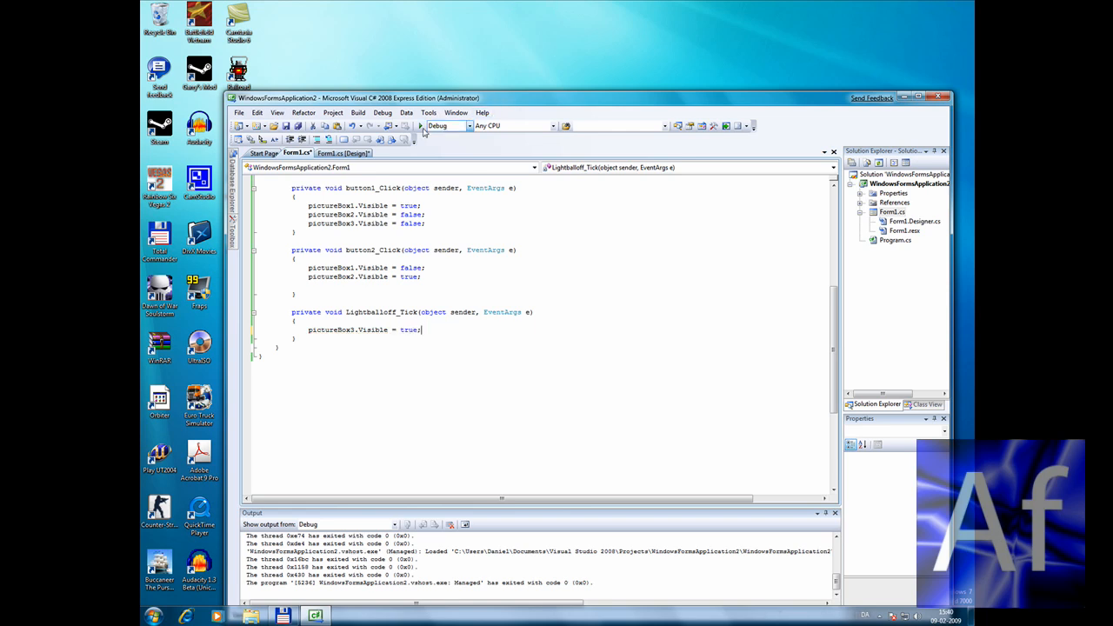
Step: Start debugging and toggle Turn Light On/Off repeatedly to watch the bulb and ghost
left_click(419, 126)
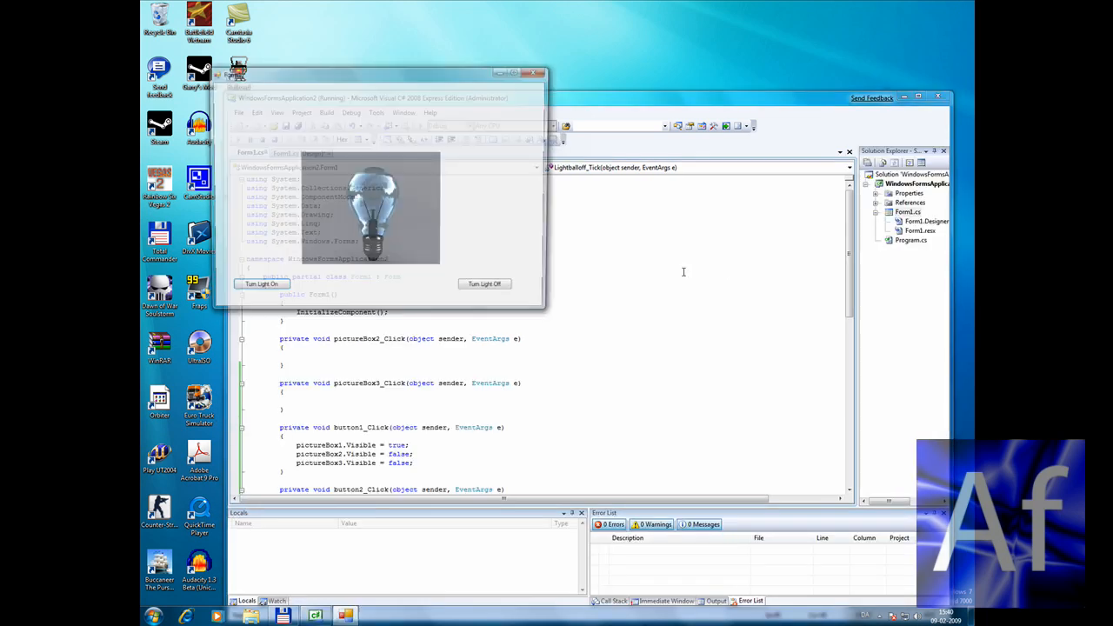
left_click(260, 288)
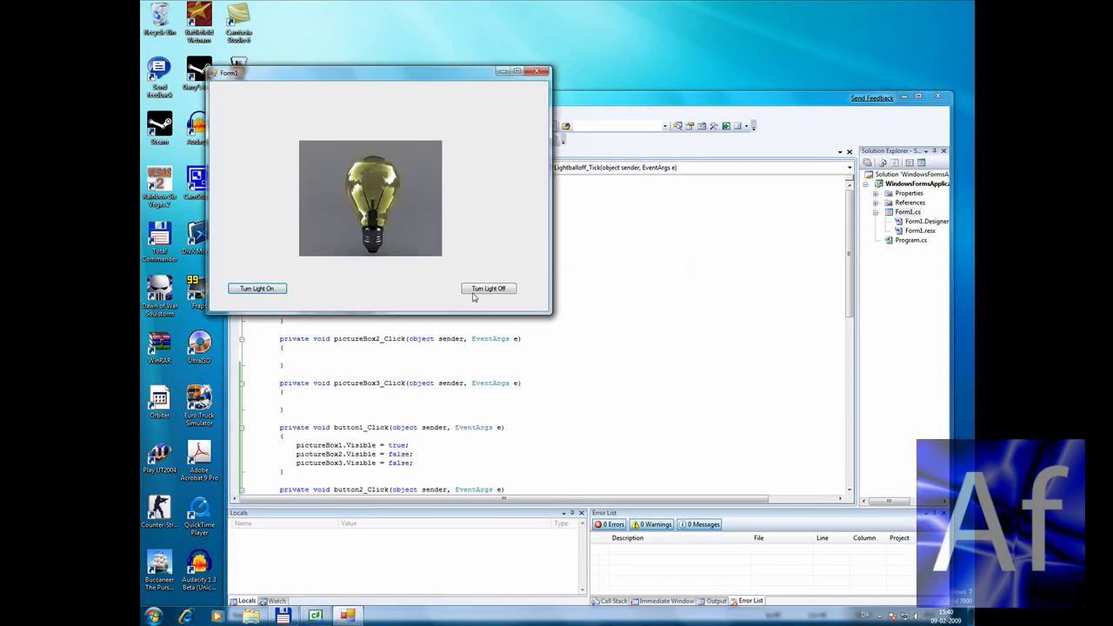
left_click(488, 288)
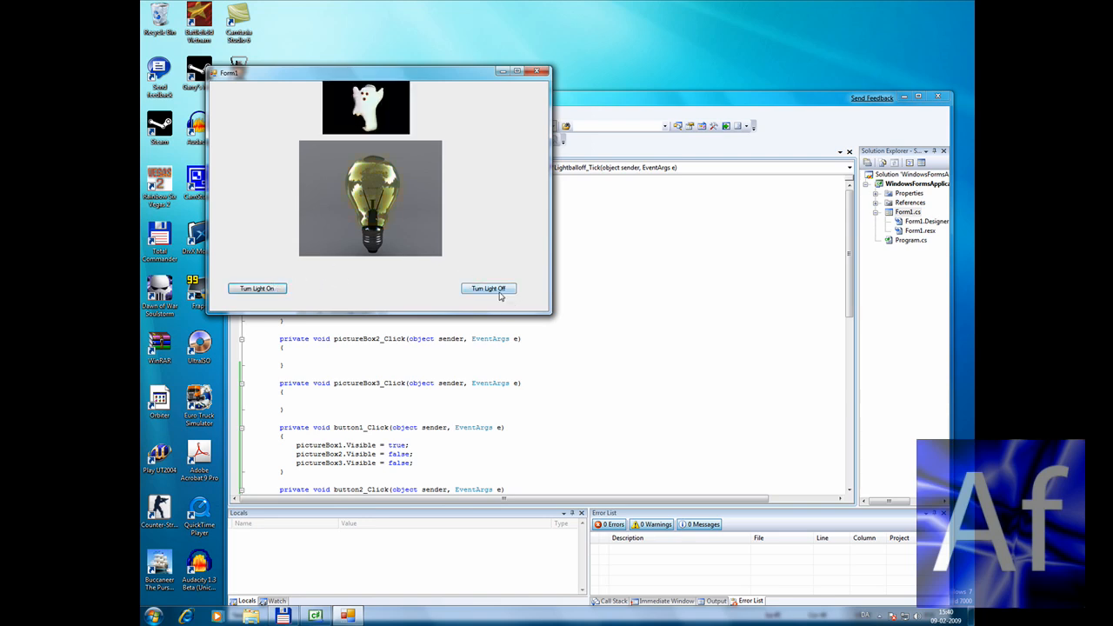
left_click(488, 288)
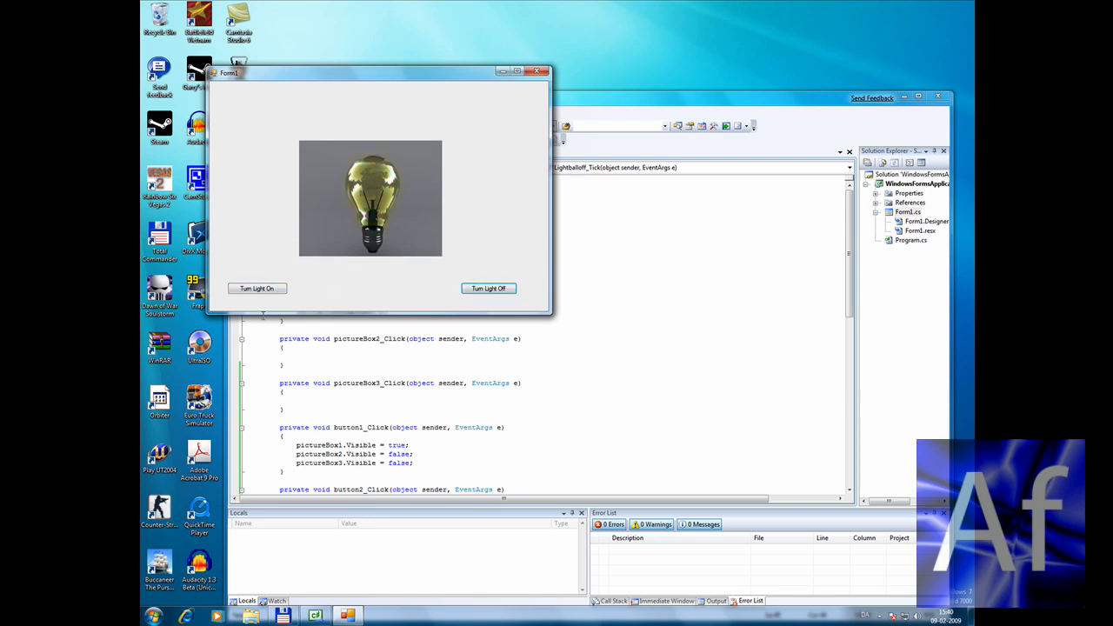
left_click(487, 287)
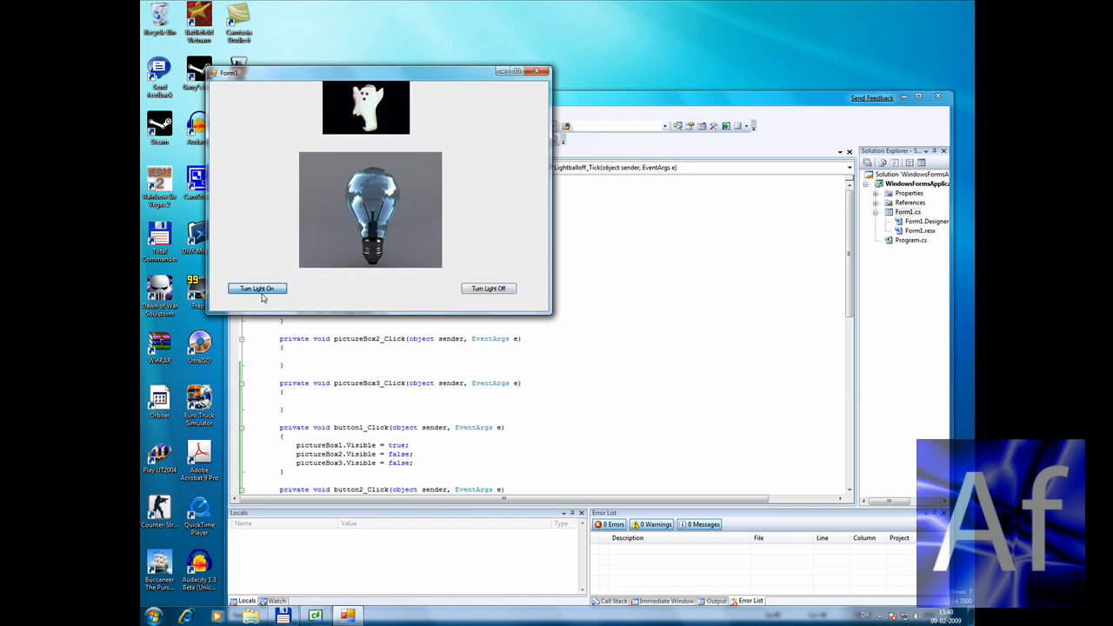
left_click(488, 288)
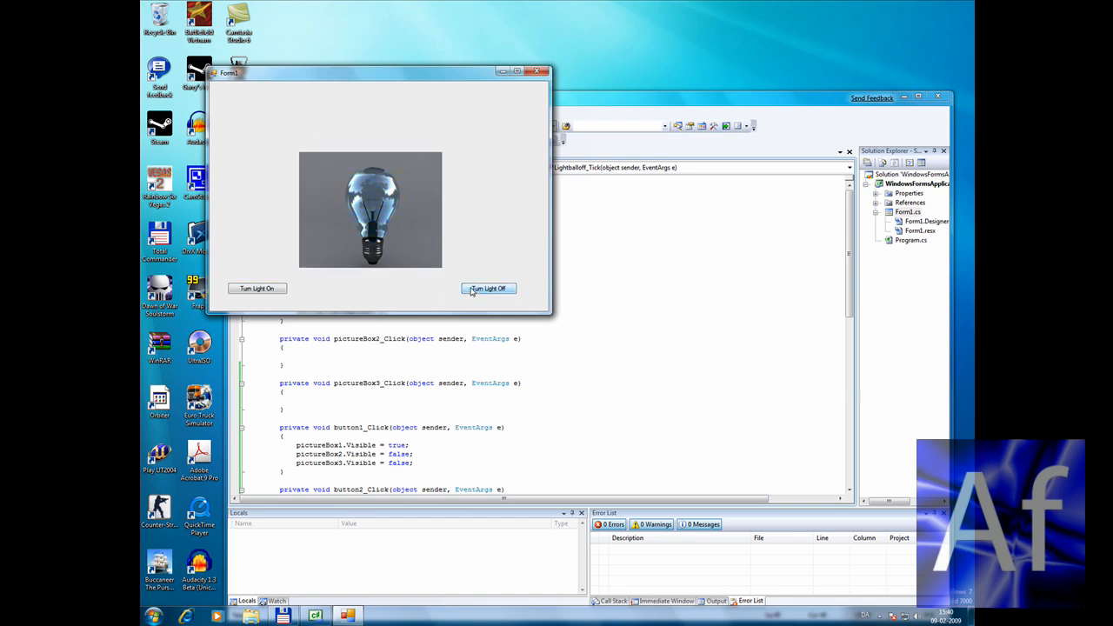
left_click(257, 288)
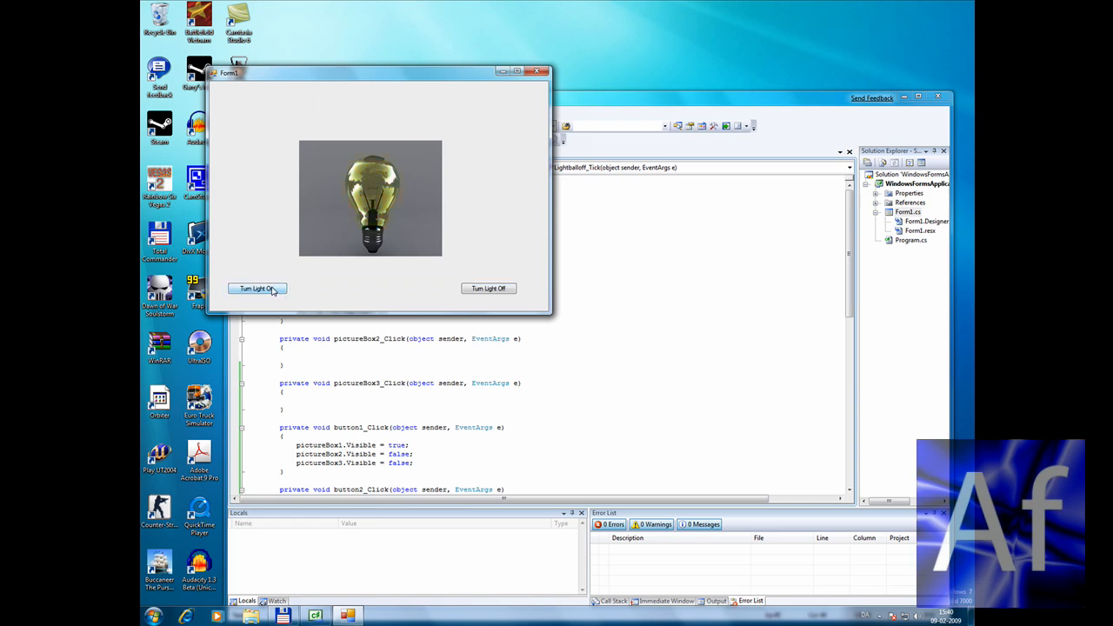